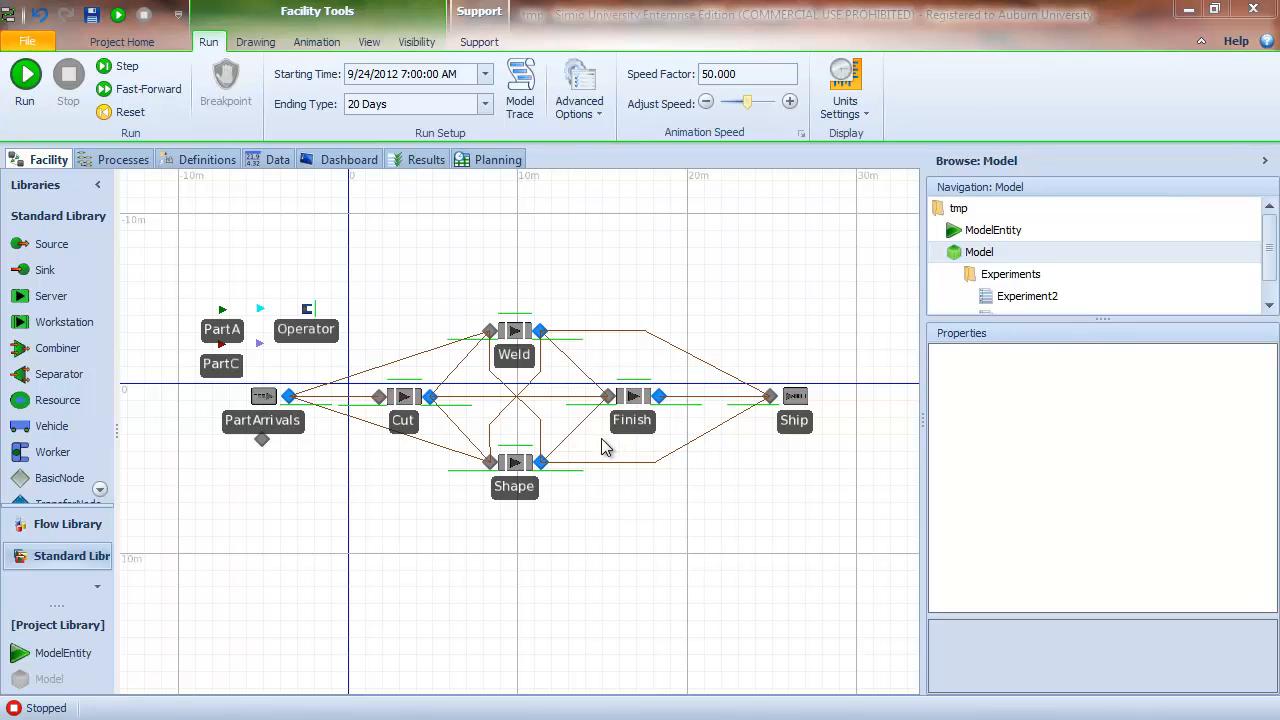
- Review the Work In Process data table, then return to the facility layout
{"action": "left_click", "coordinate": [276, 159]}
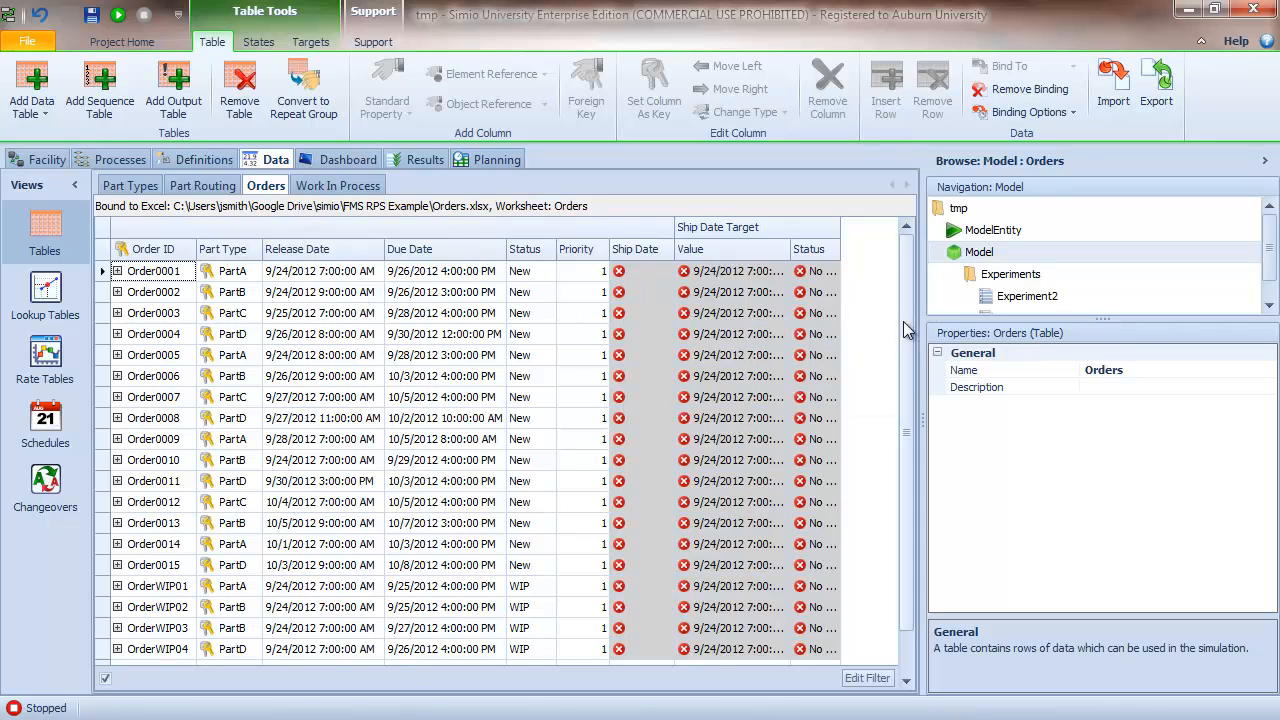
{"action": "left_click", "coordinate": [338, 185]}
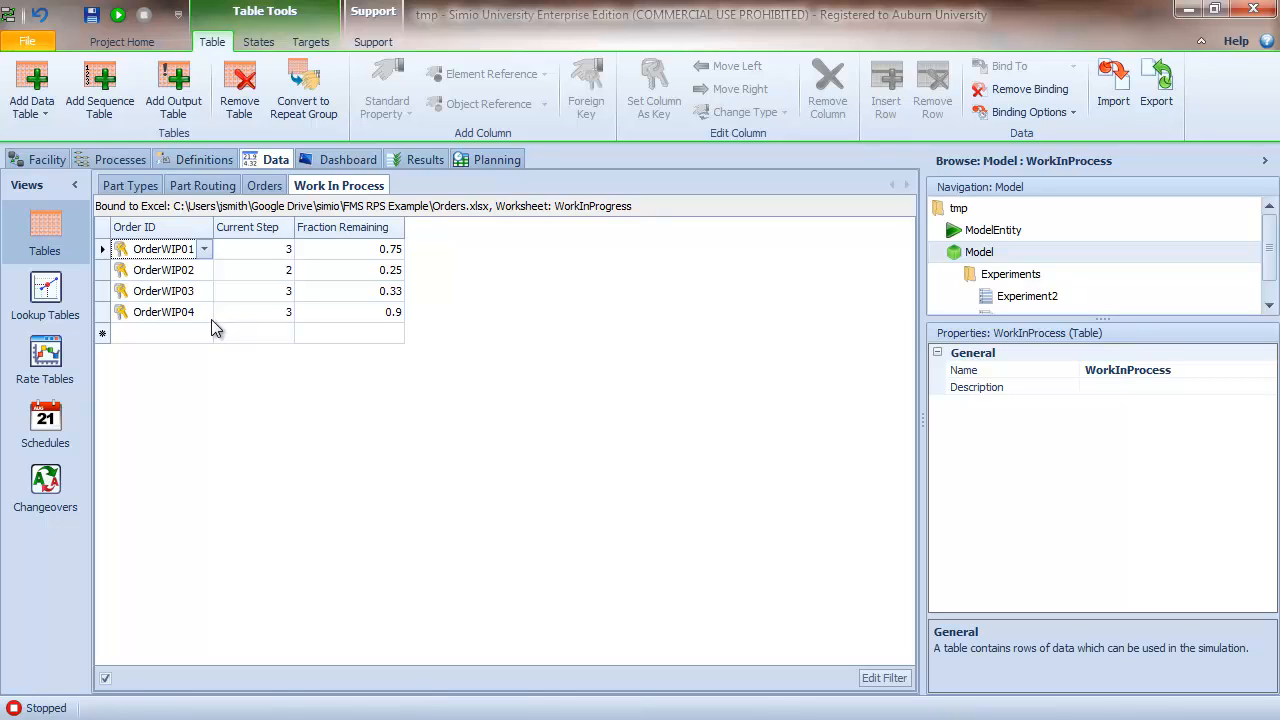
{"action": "mouse_move", "coordinate": [188, 280]}
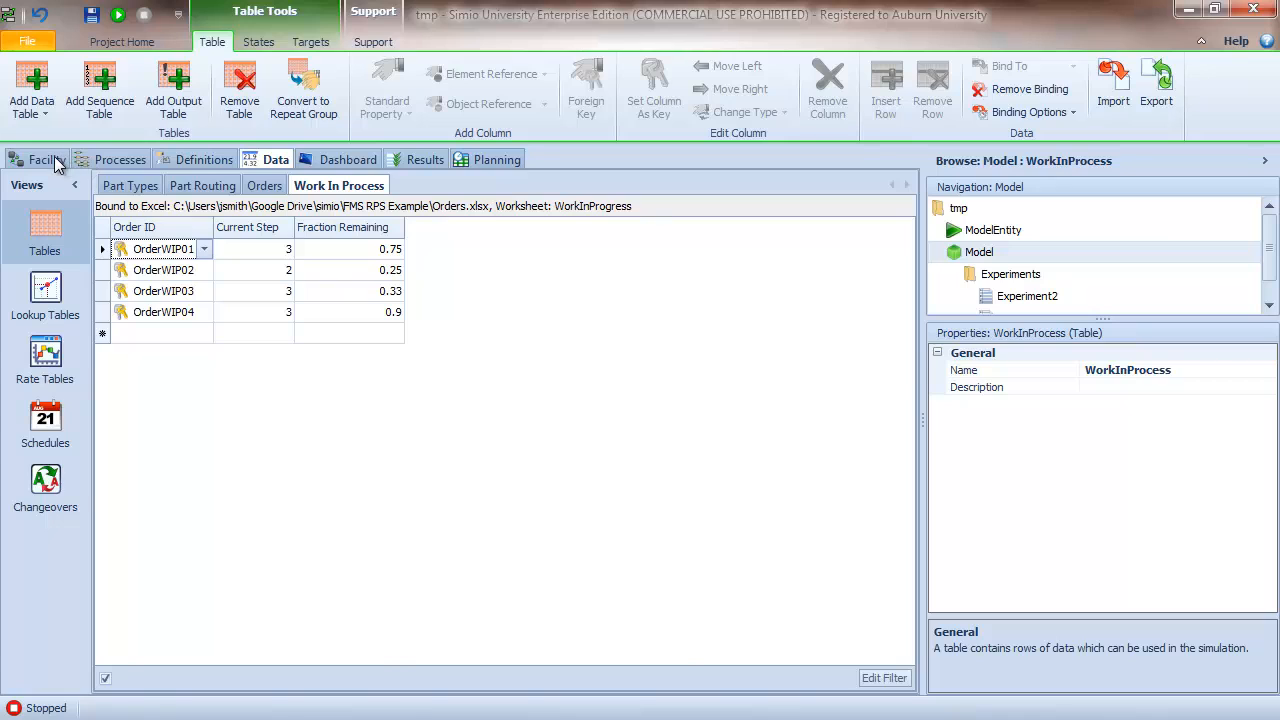
{"action": "left_click", "coordinate": [48, 159]}
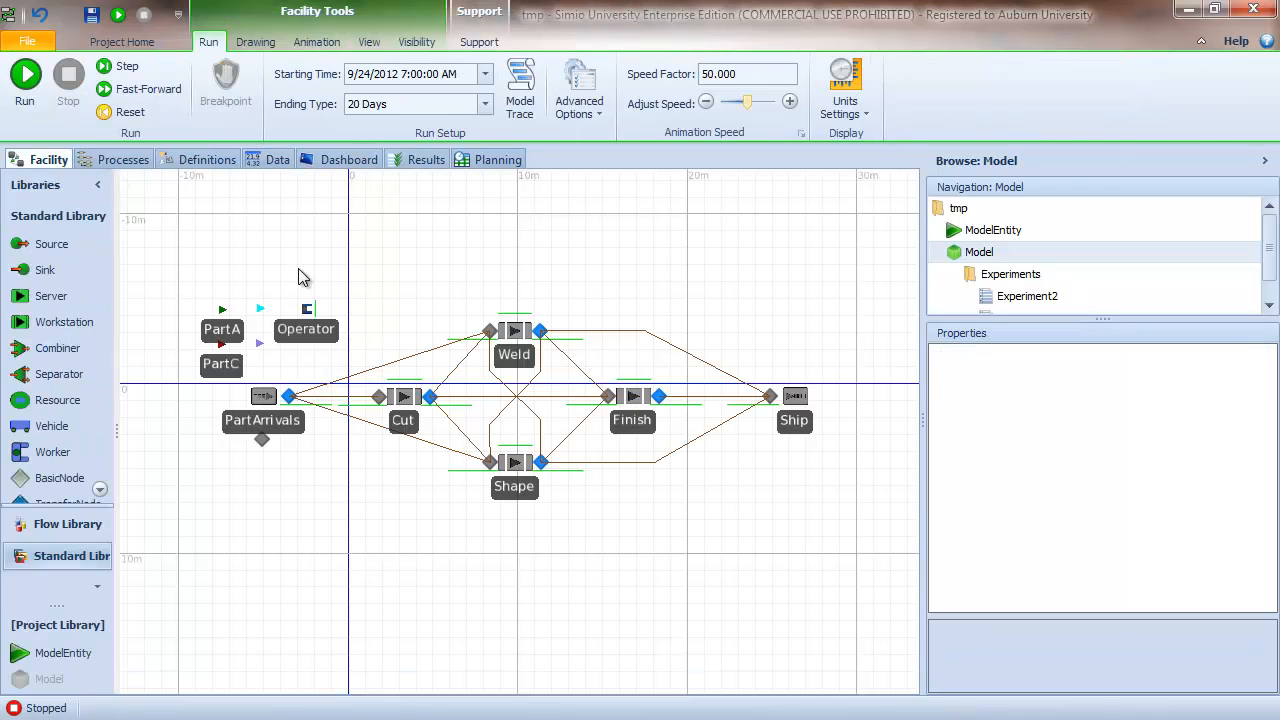
{"action": "mouse_move", "coordinate": [680, 567]}
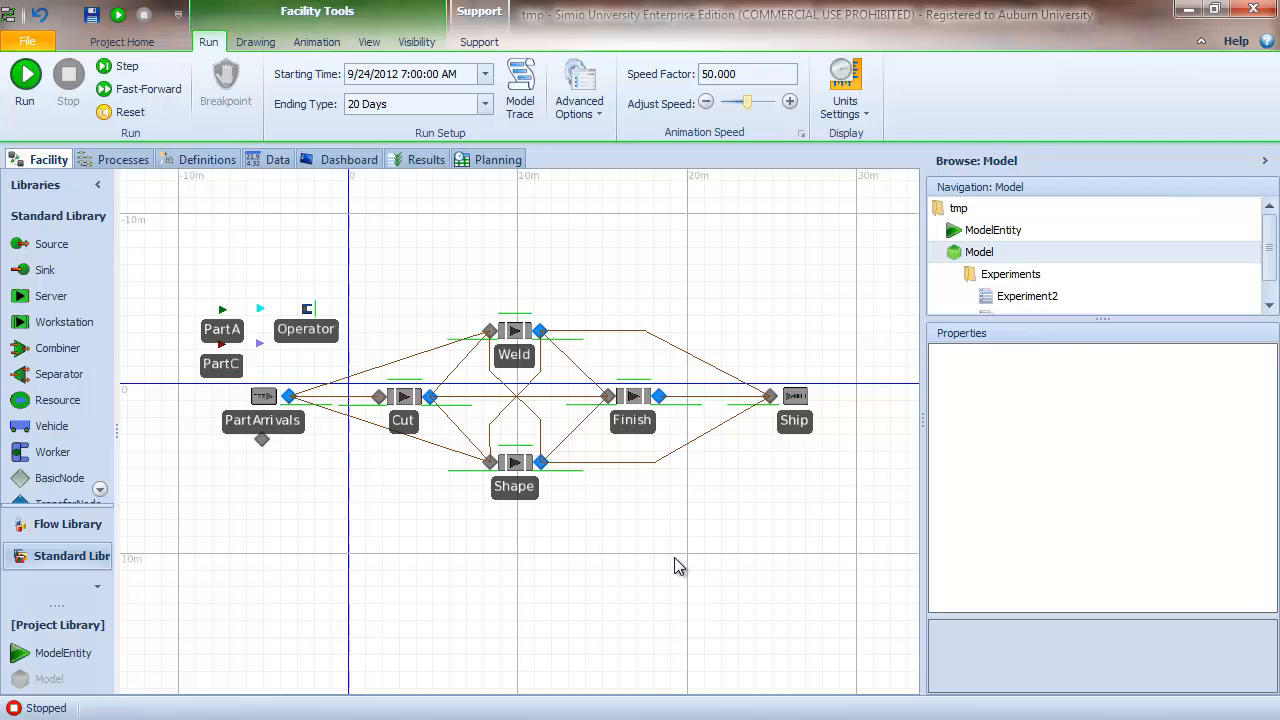
- Inspect the four processing stations and the Operator worker's logging properties
{"action": "left_click", "coordinate": [390, 405]}
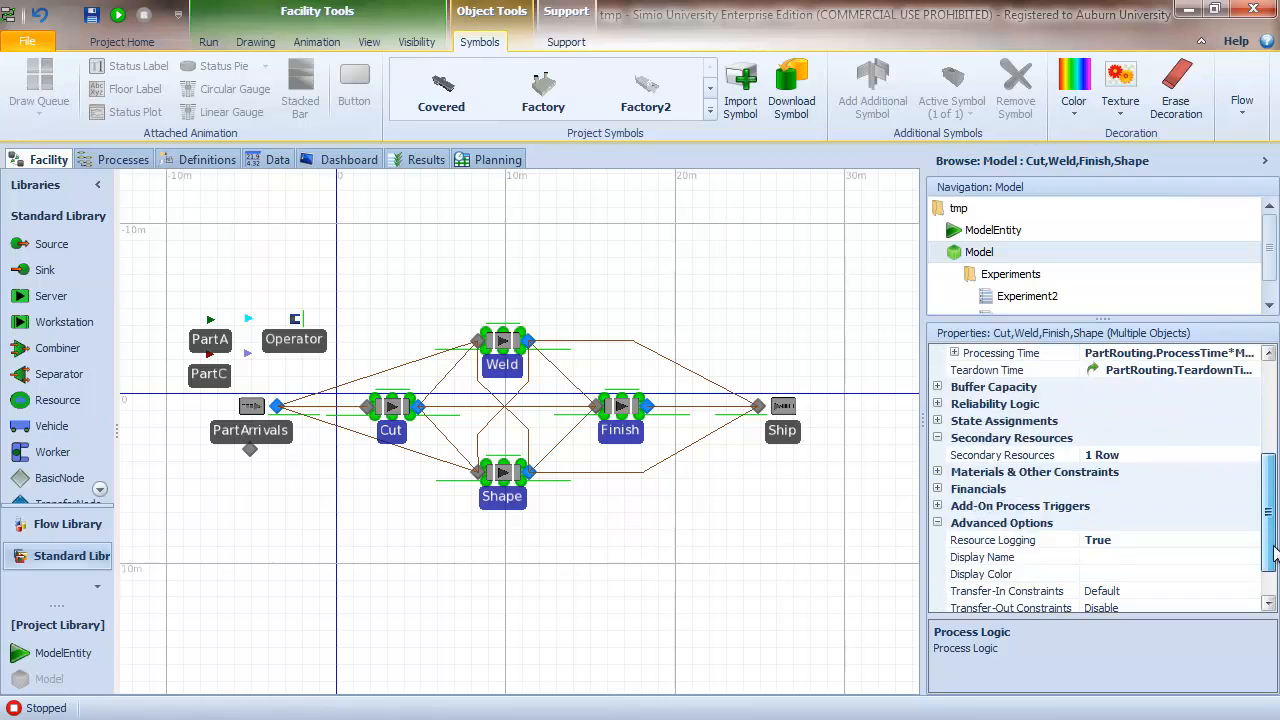
{"action": "scroll", "scroll_direction": "down", "scroll_amount": 3}
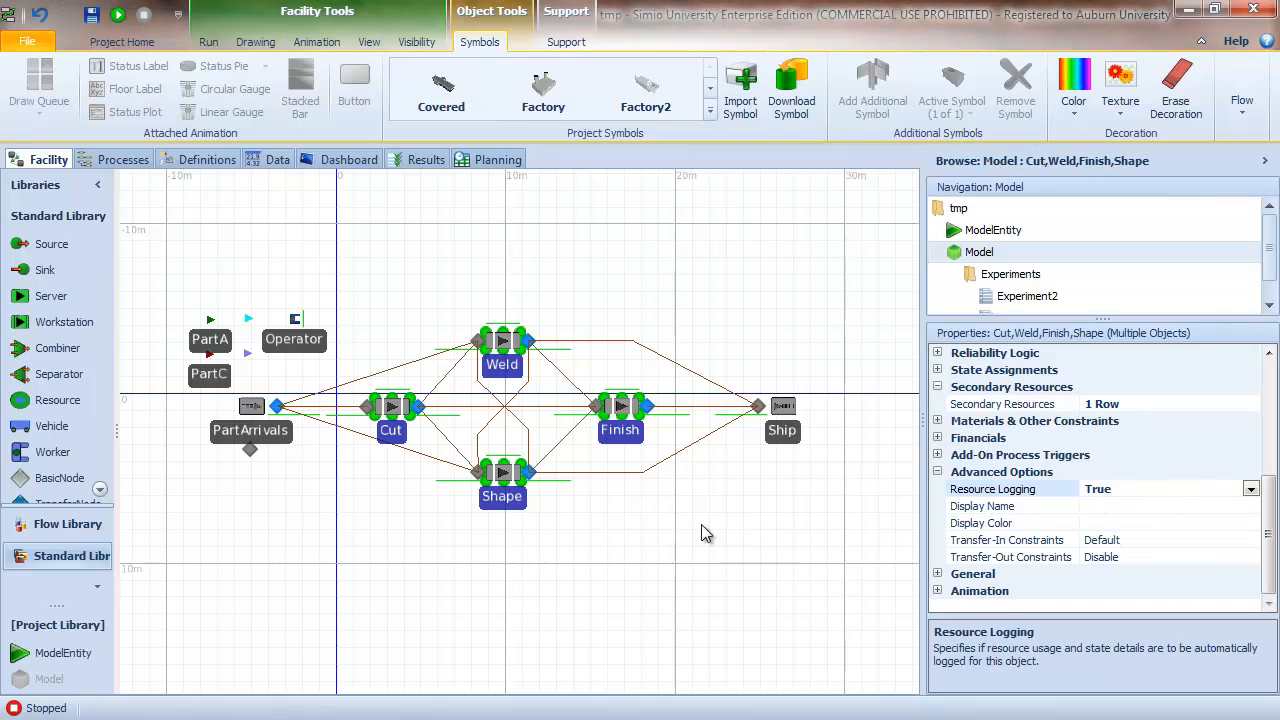
{"action": "left_click", "coordinate": [293, 339]}
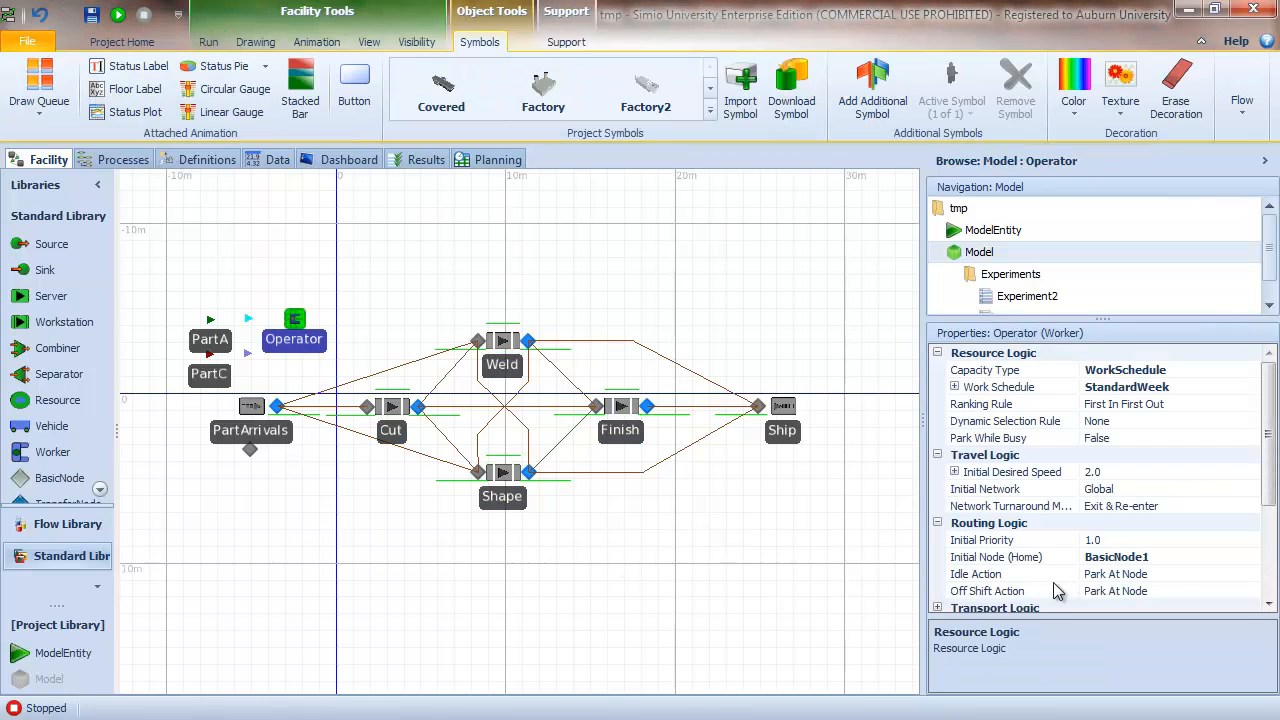
{"action": "scroll", "scroll_direction": "down", "scroll_amount": 3}
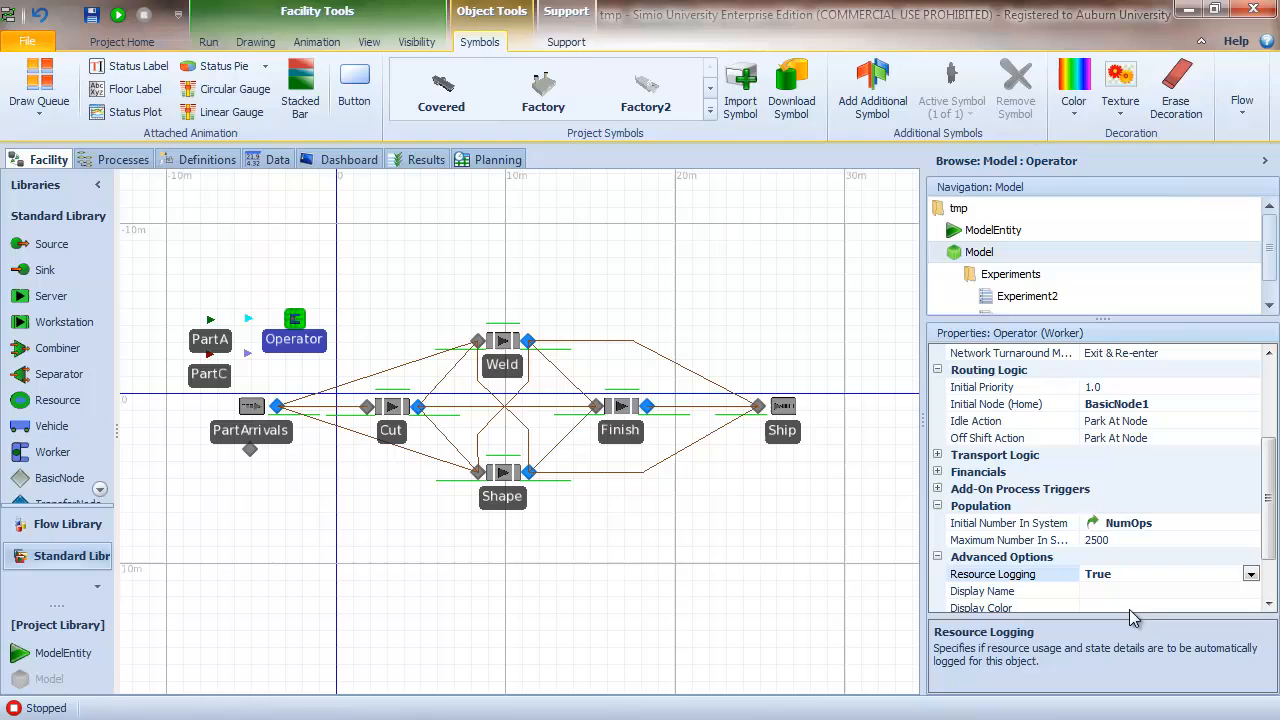
- Clear the selection and switch to the Operational Planning view
{"action": "left_click", "coordinate": [208, 41]}
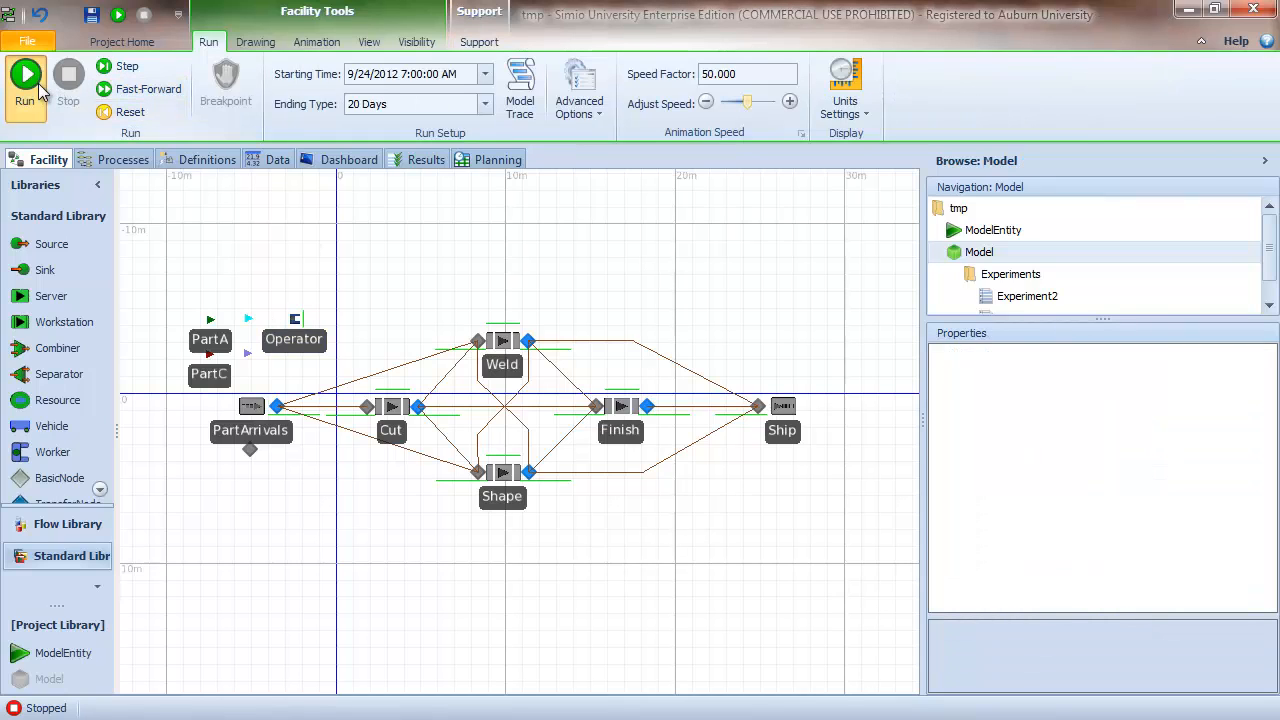
{"action": "left_click", "coordinate": [25, 85]}
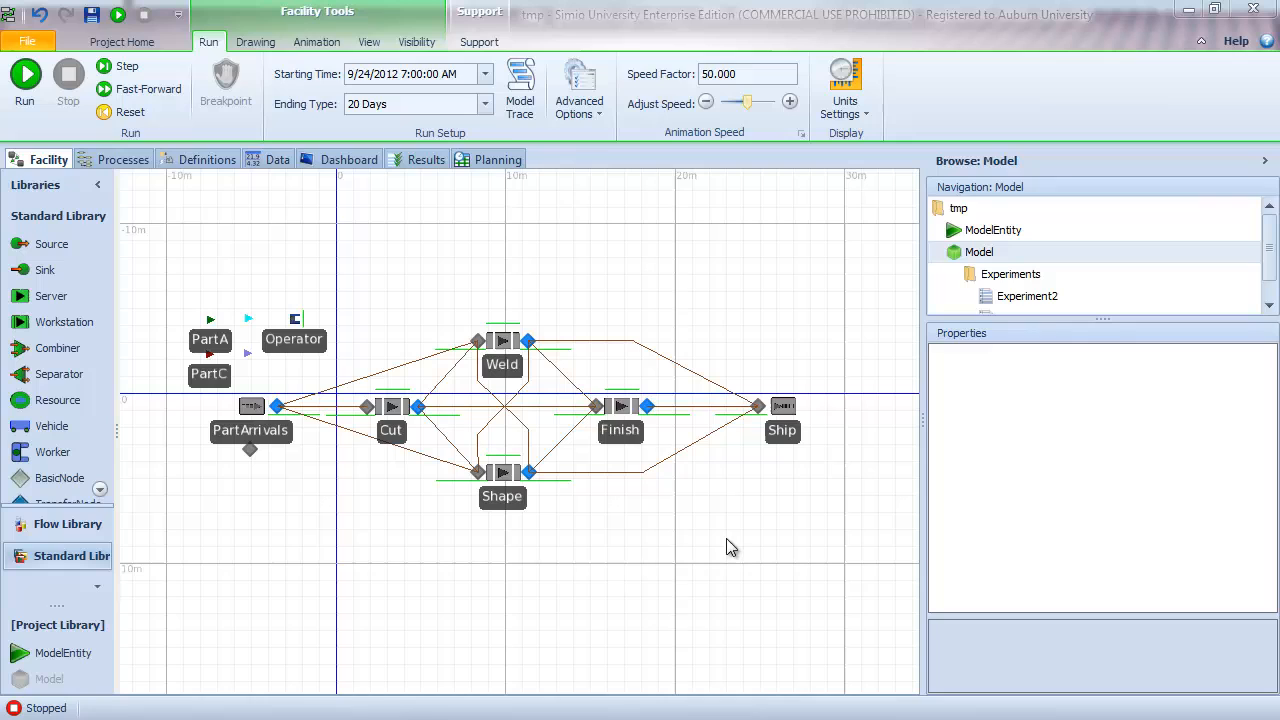
{"action": "mouse_move", "coordinate": [449, 254]}
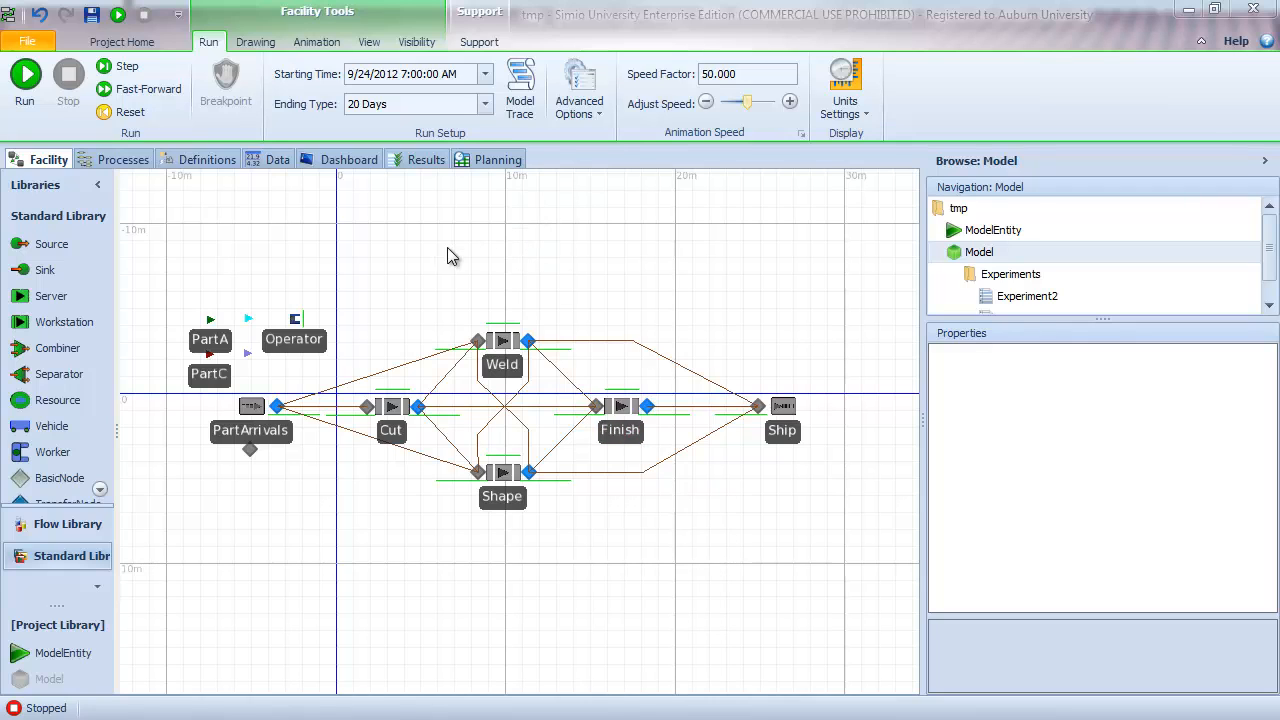
{"action": "mouse_move", "coordinate": [493, 168]}
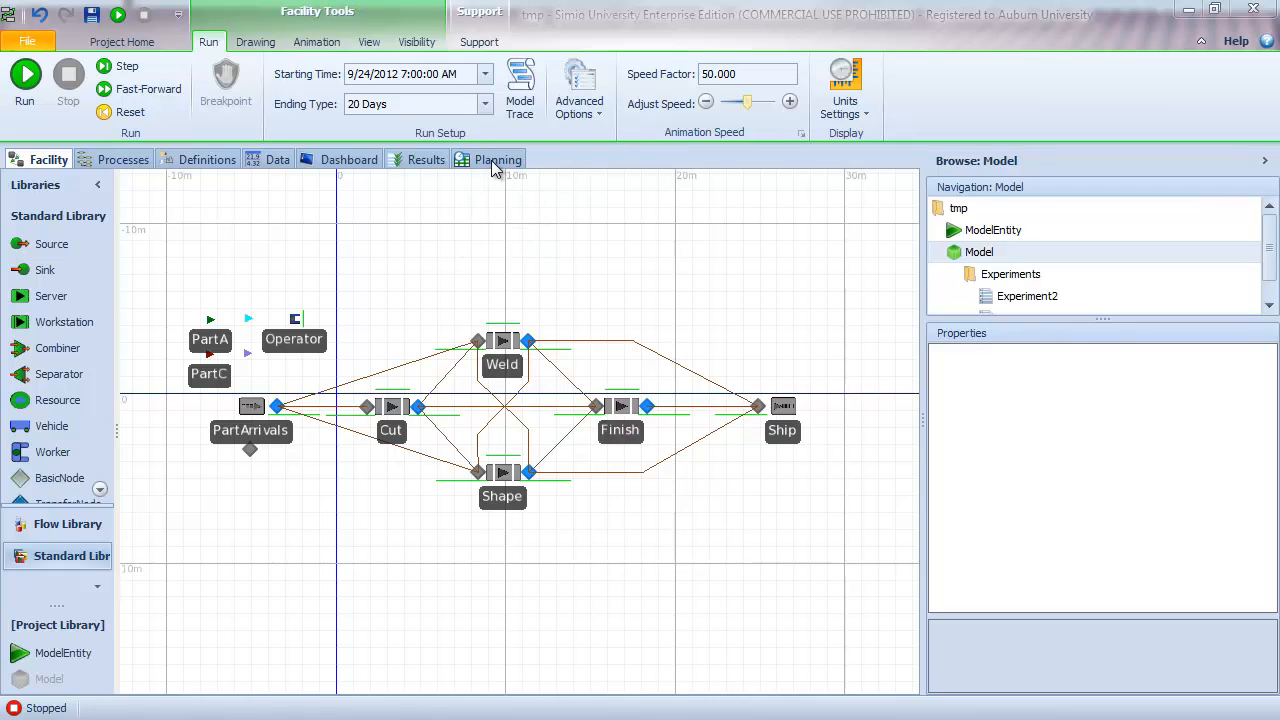
{"action": "left_click", "coordinate": [497, 159]}
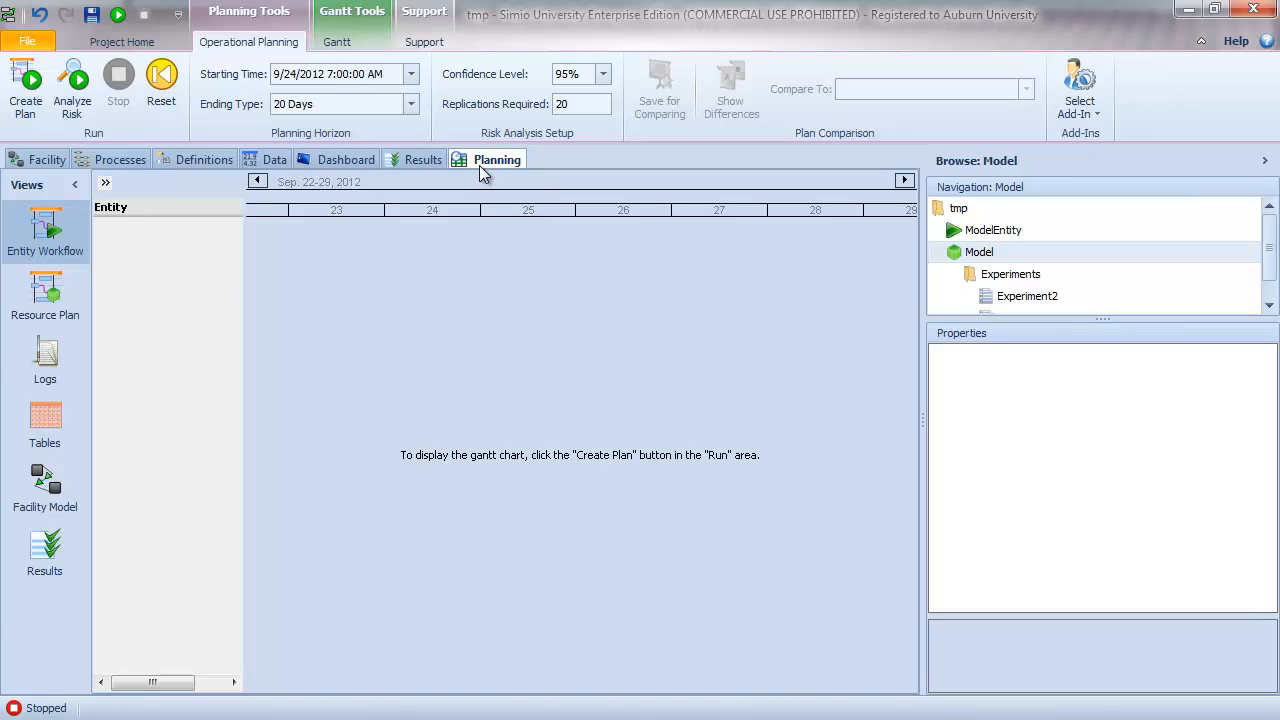
{"action": "mouse_move", "coordinate": [497, 483]}
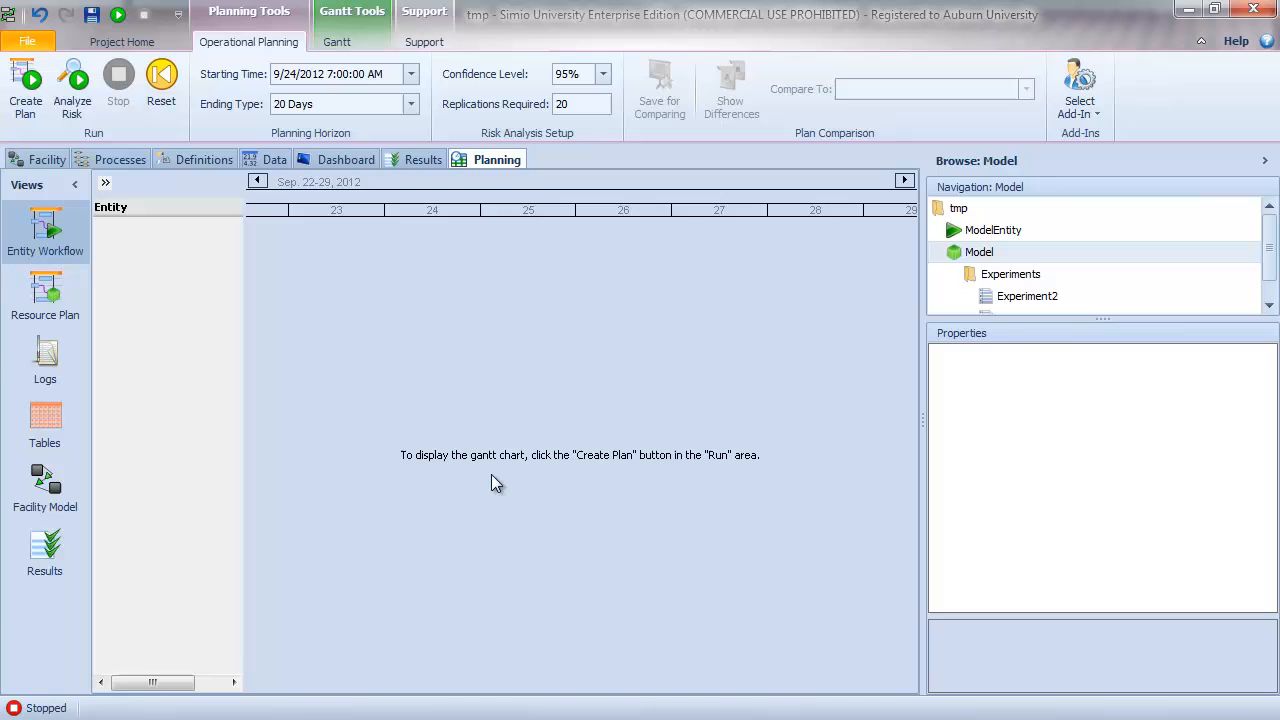
{"action": "mouse_move", "coordinate": [325, 278]}
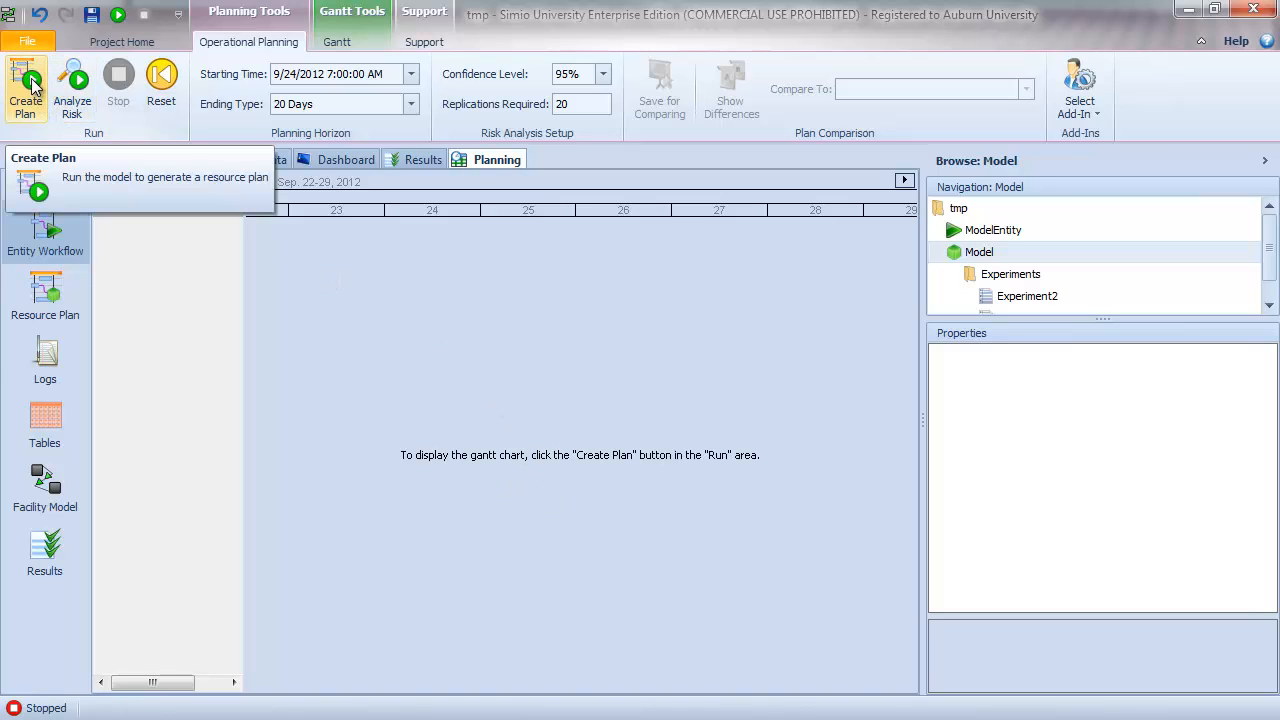
- Create the plan and scroll through each order's Cut, Weld, Shape and Finish tasks
{"action": "left_click", "coordinate": [25, 88]}
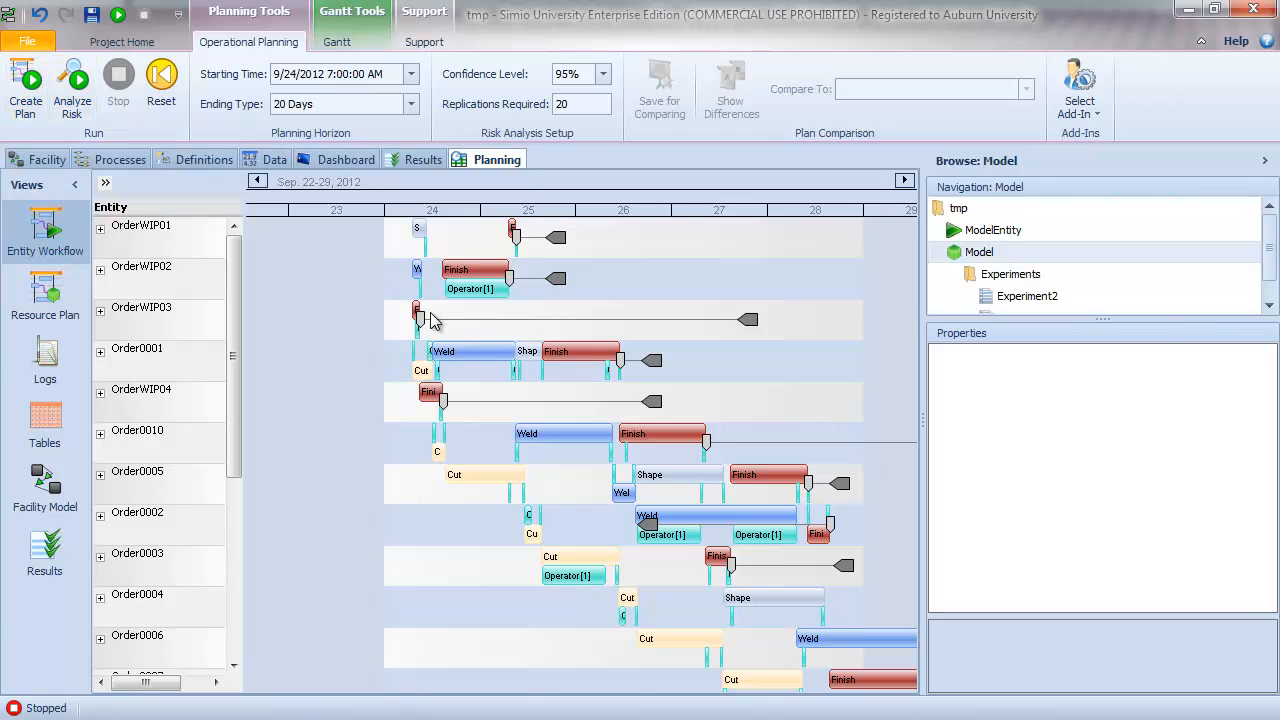
{"action": "mouse_move", "coordinate": [425, 263]}
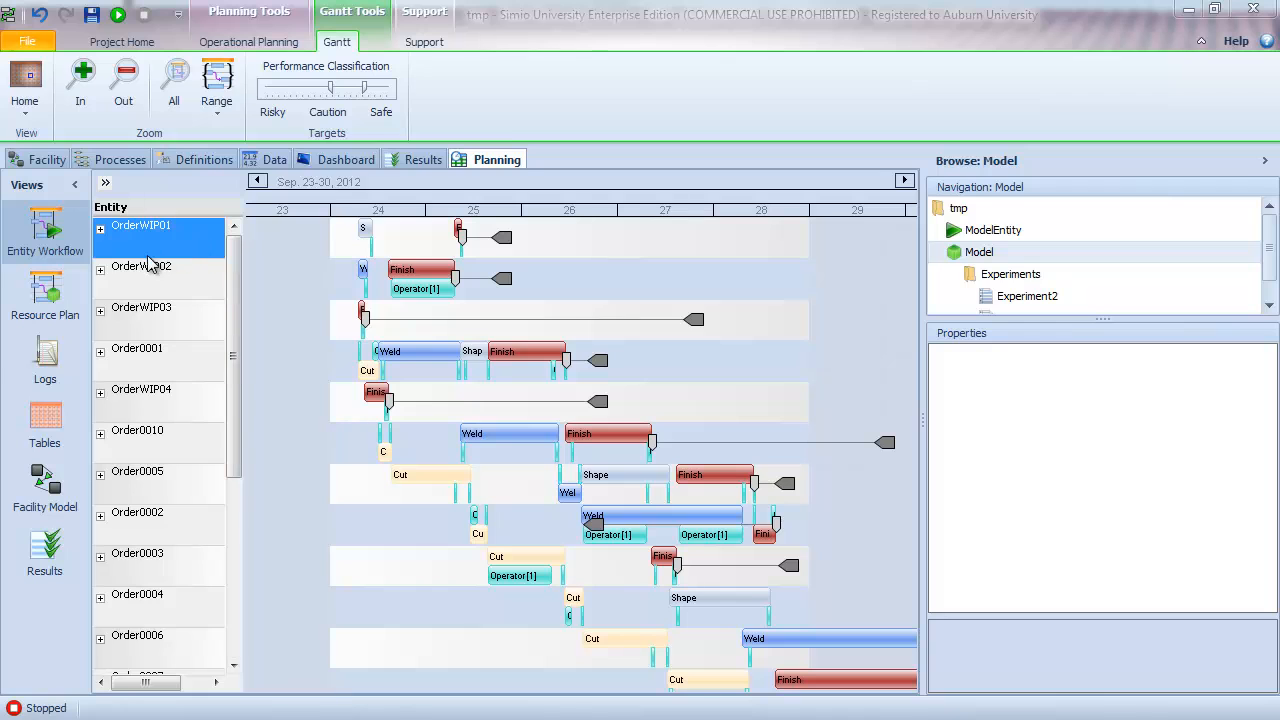
{"action": "mouse_move", "coordinate": [315, 525]}
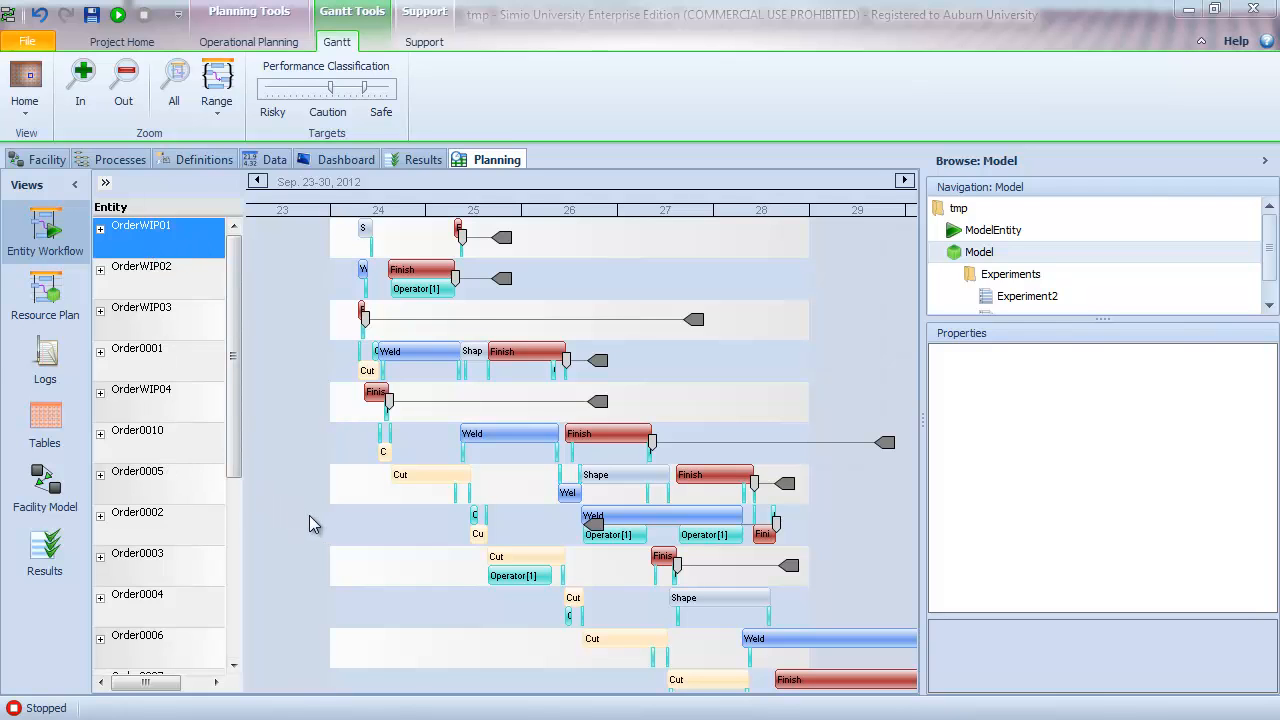
{"action": "mouse_move", "coordinate": [315, 500]}
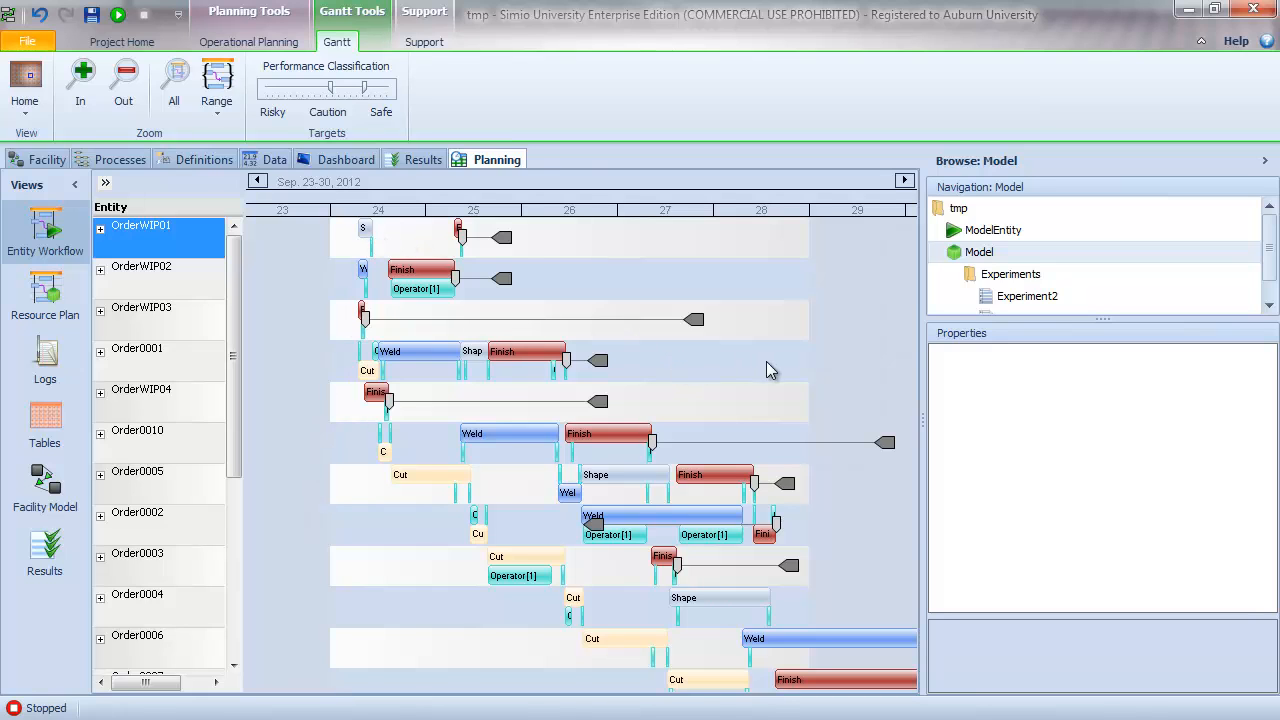
{"action": "scroll", "scroll_direction": "down", "scroll_amount": 3}
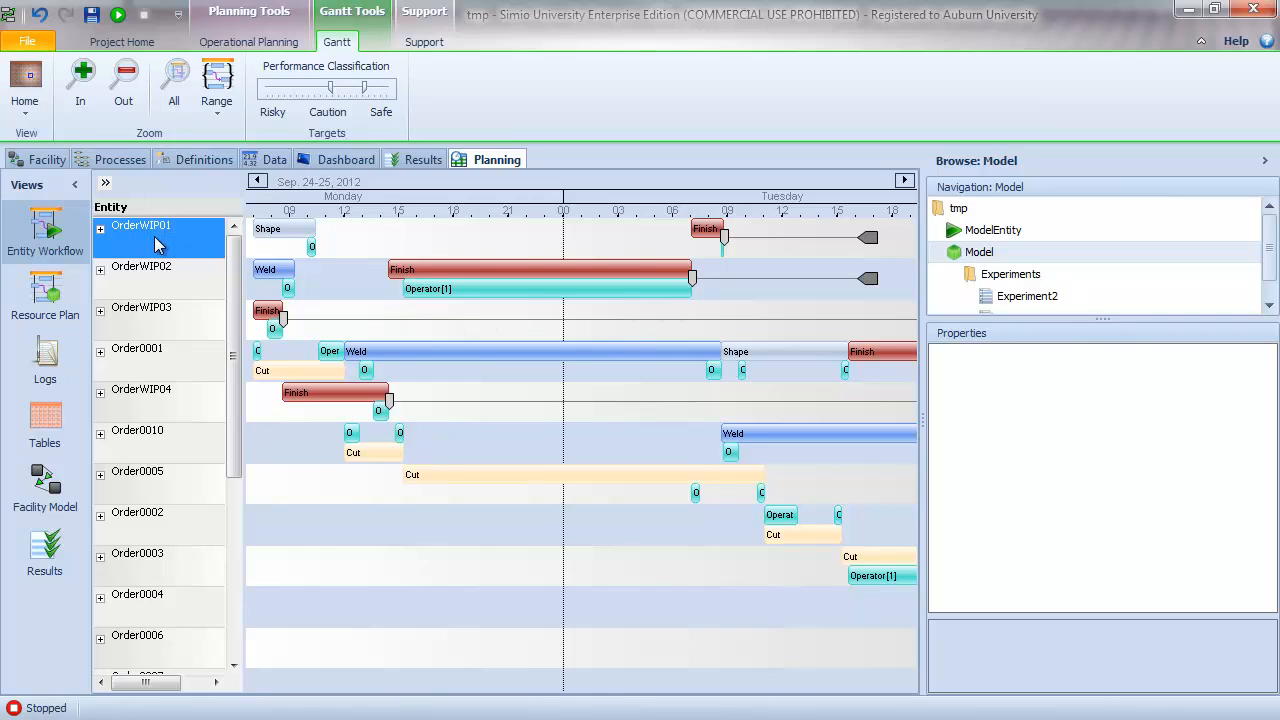
{"action": "mouse_move", "coordinate": [197, 334]}
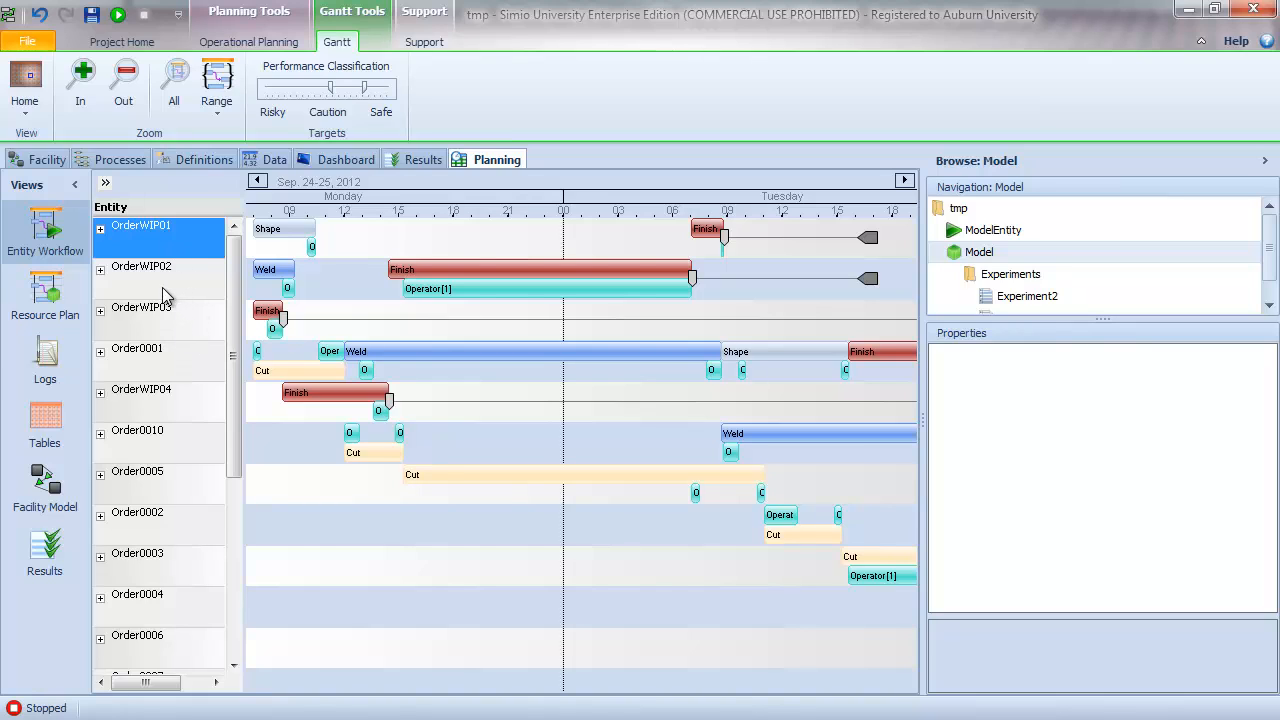
{"action": "mouse_move", "coordinate": [272, 235]}
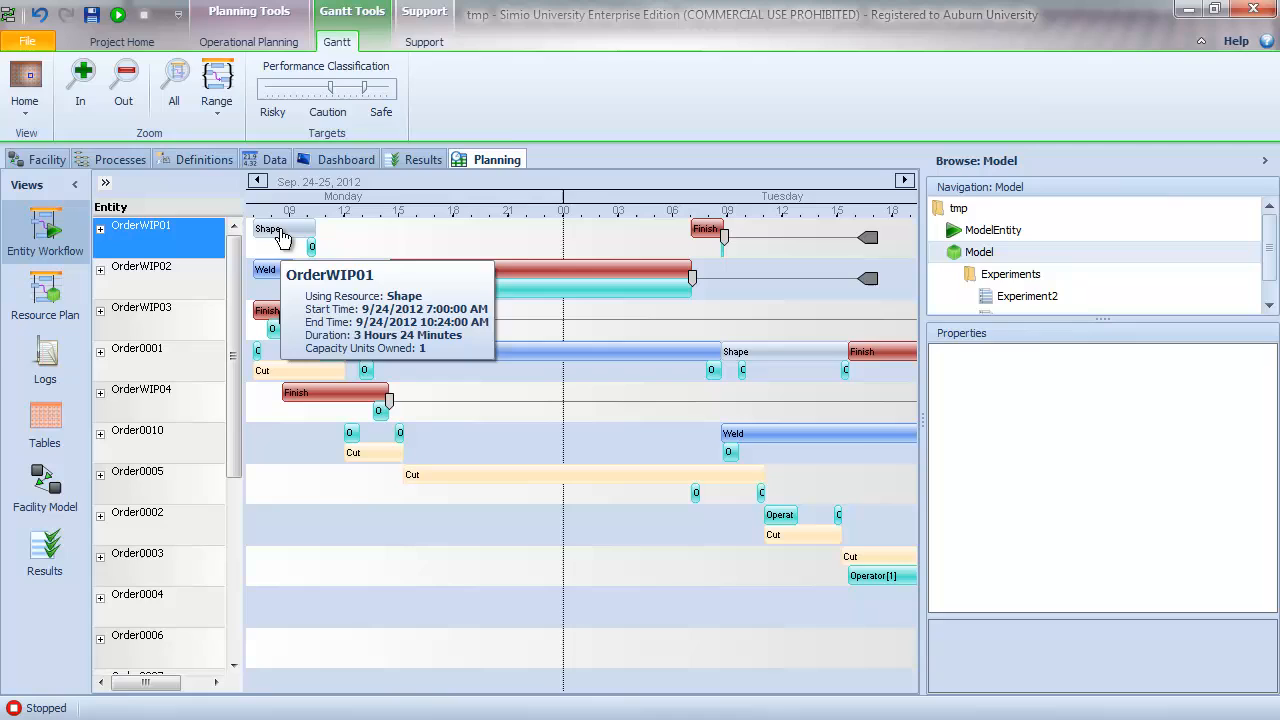
{"action": "mouse_move", "coordinate": [275, 237]}
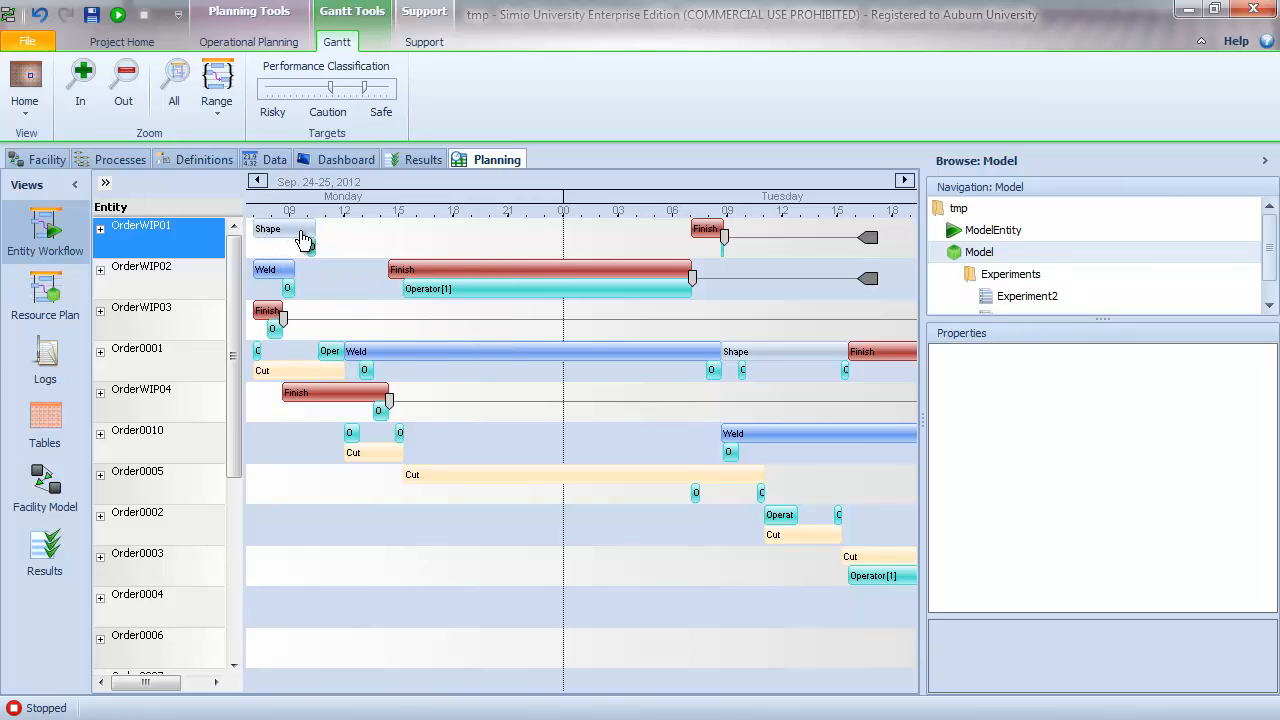
{"action": "mouse_move", "coordinate": [312, 250]}
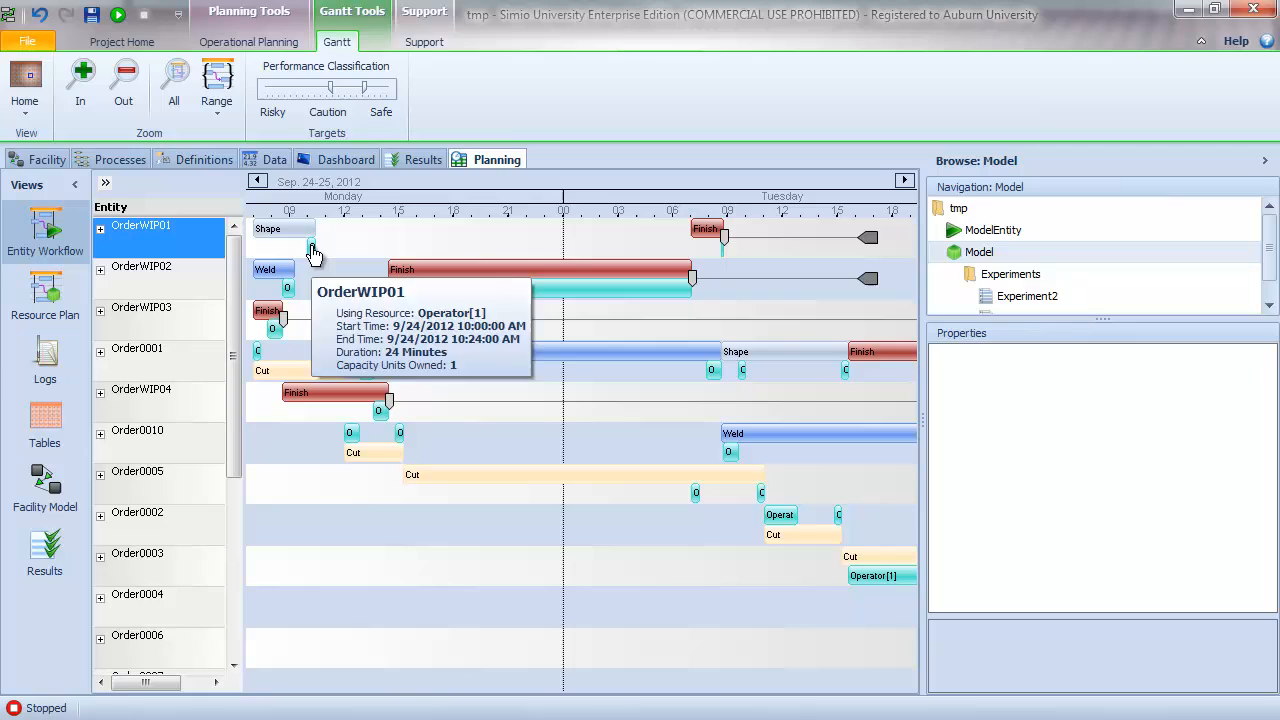
{"action": "mouse_move", "coordinate": [345, 247]}
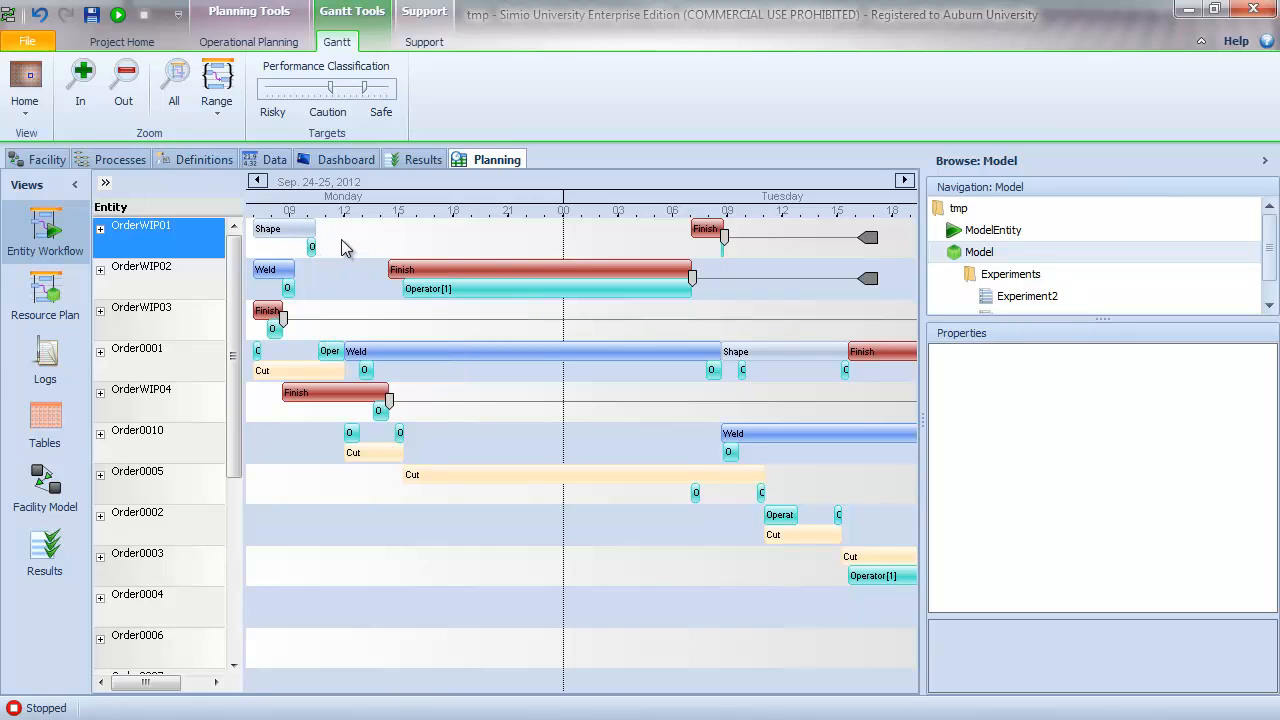
{"action": "mouse_move", "coordinate": [706, 230]}
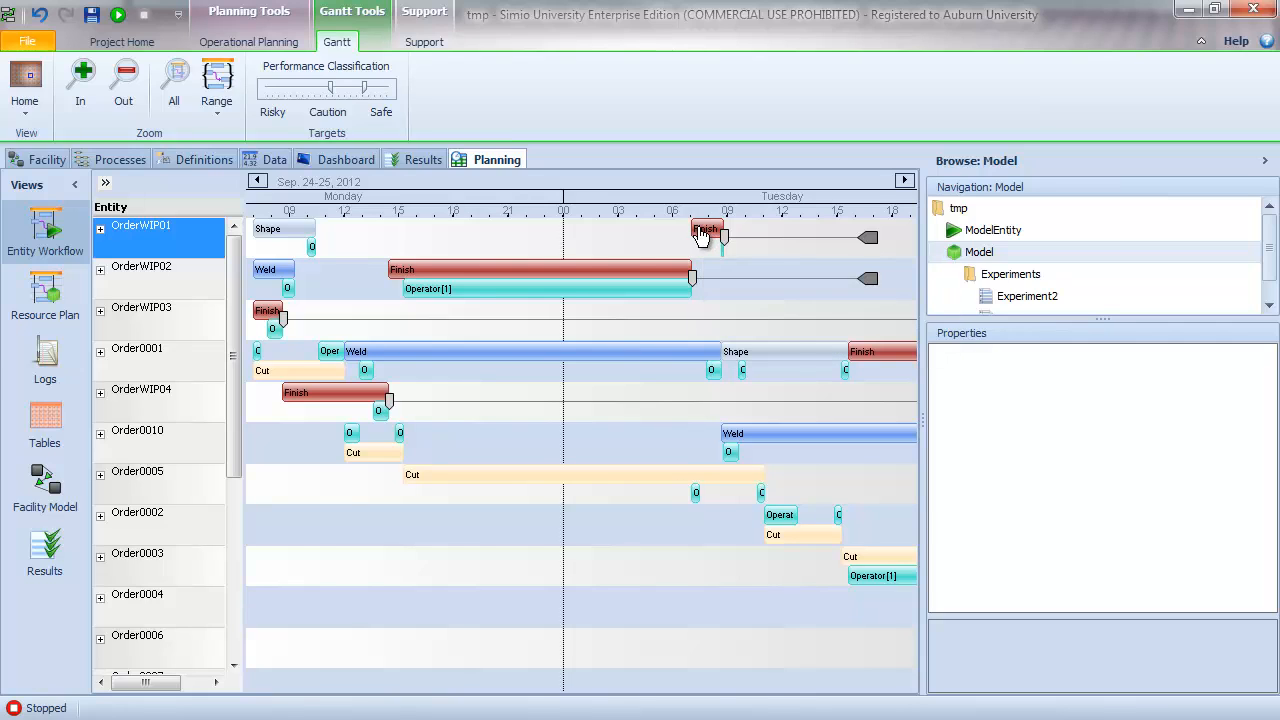
{"action": "mouse_move", "coordinate": [705, 234]}
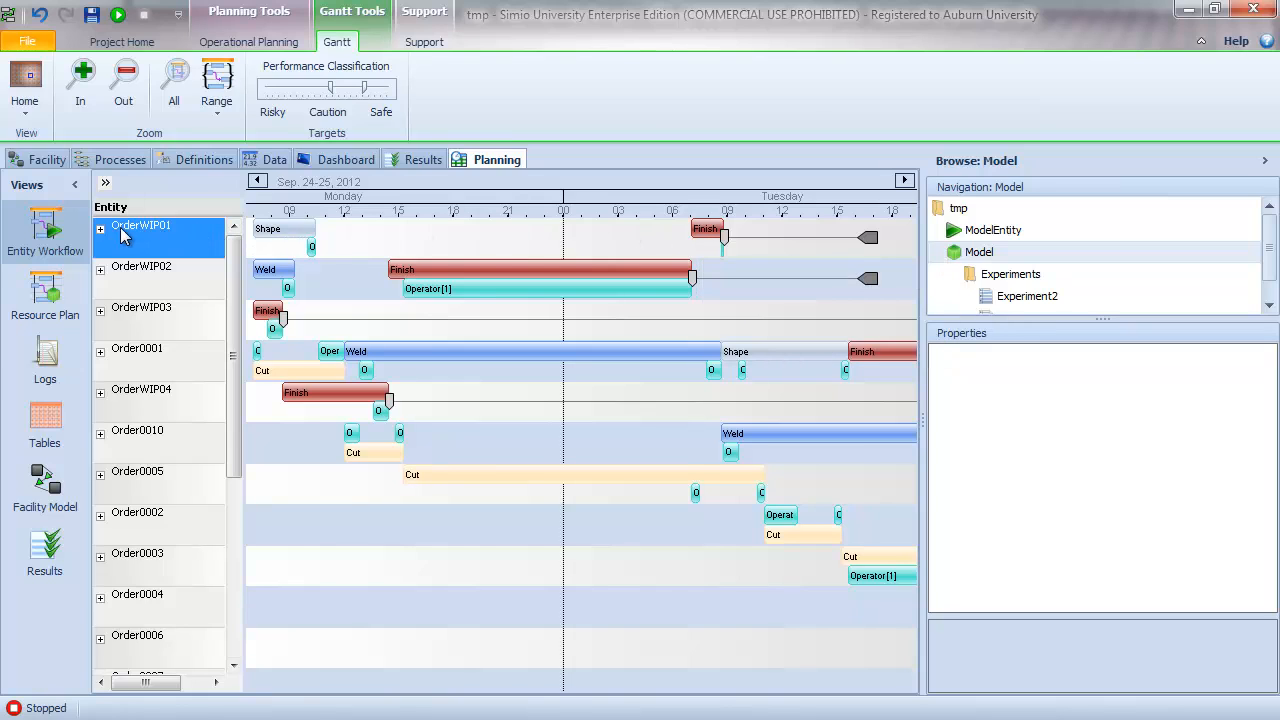
- Expand OrderWIP01's constraints, then set the Gantt range to Week instead of Month
{"action": "left_click", "coordinate": [100, 228]}
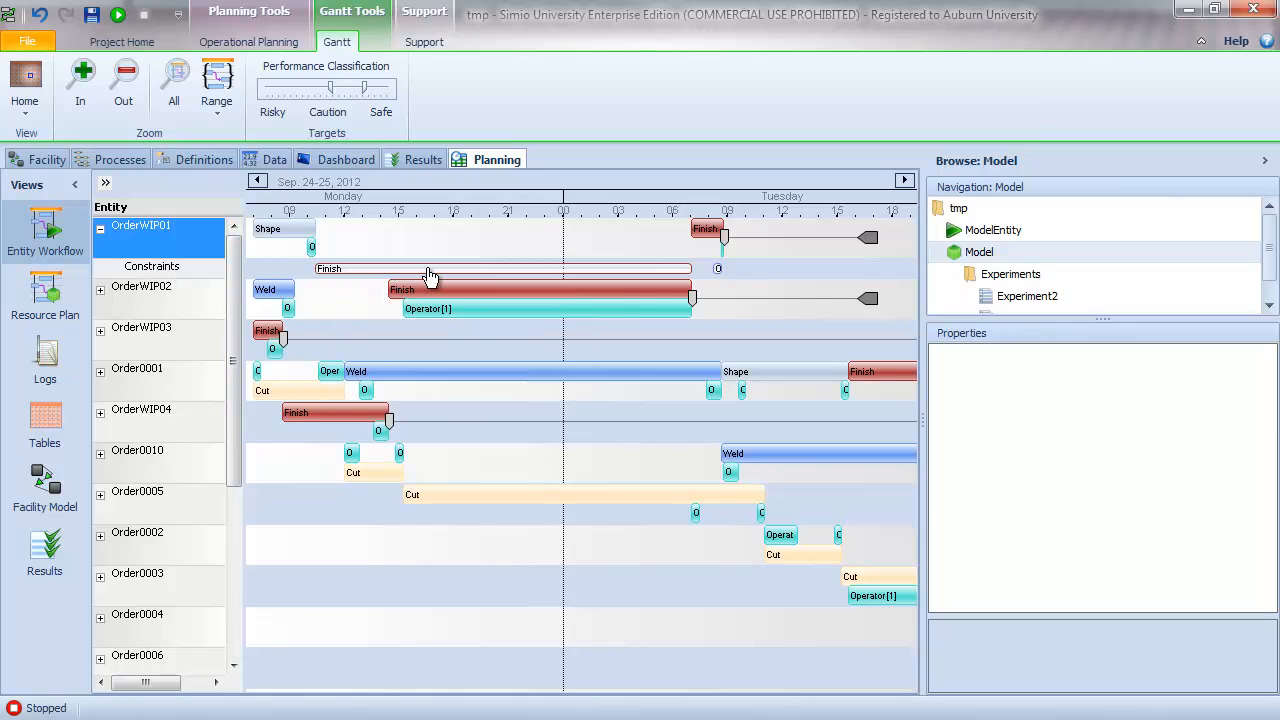
{"action": "mouse_move", "coordinate": [425, 278]}
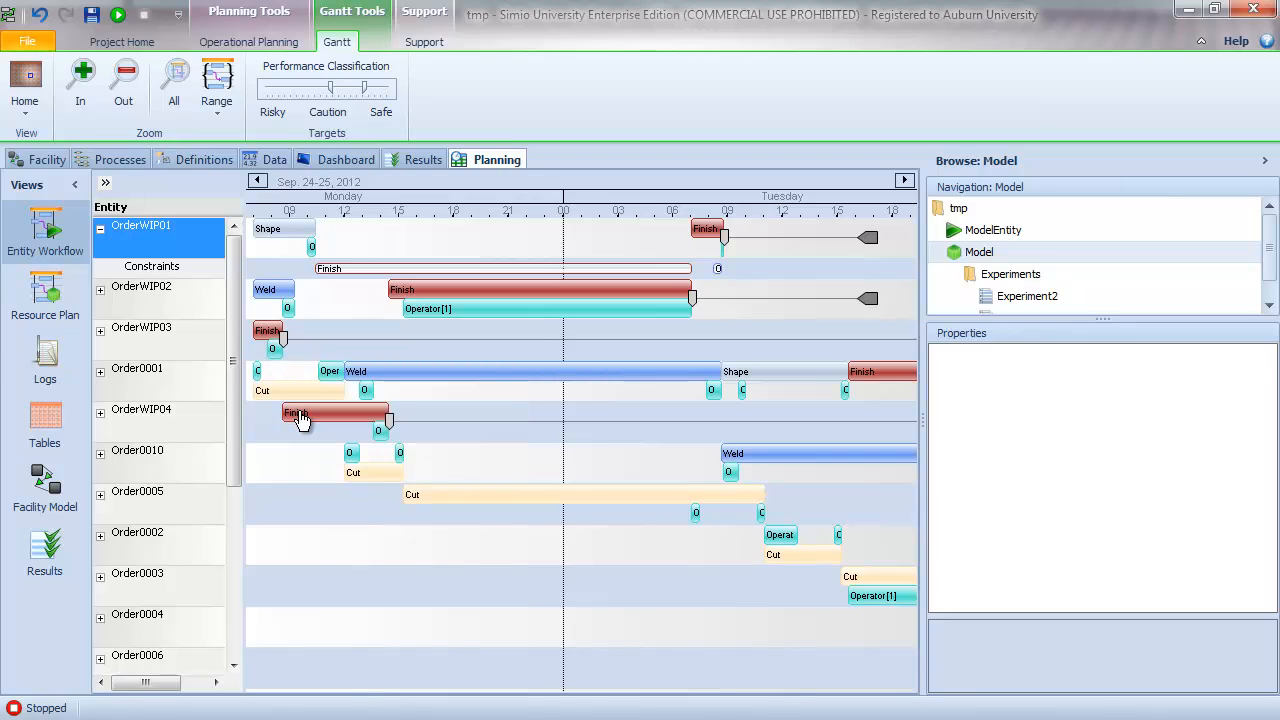
{"action": "mouse_move", "coordinate": [303, 416]}
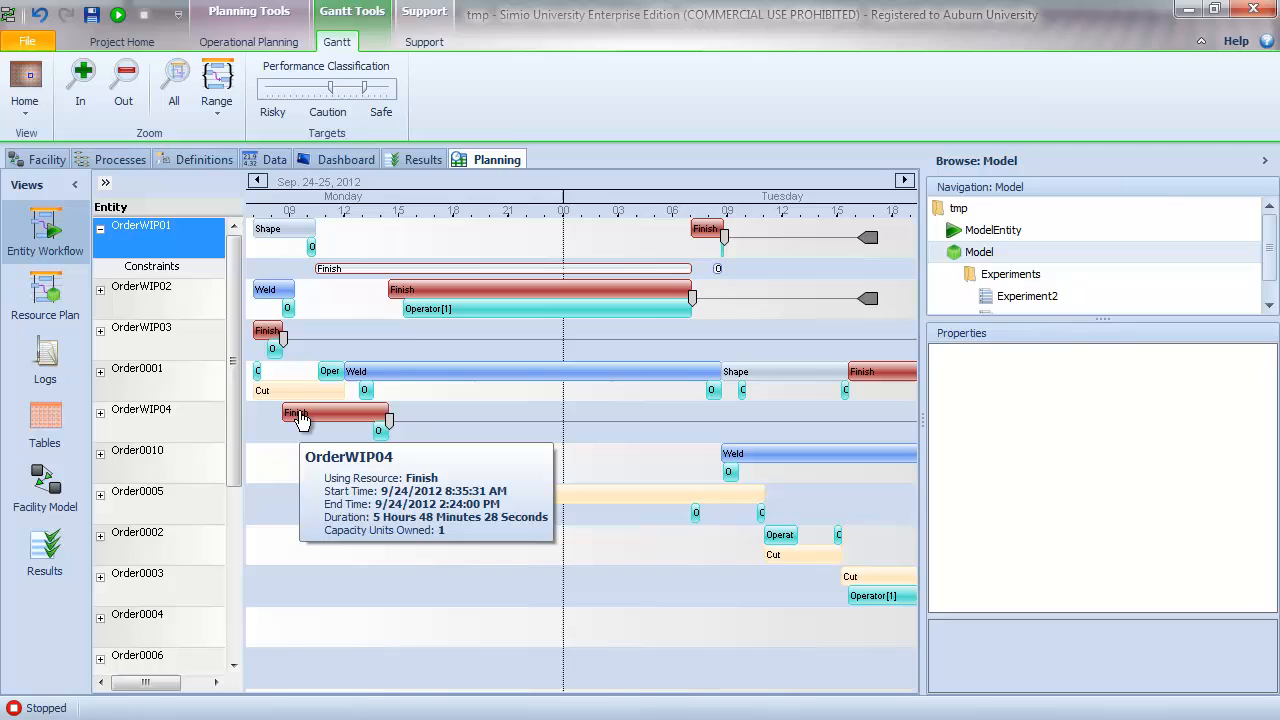
{"action": "mouse_move", "coordinate": [270, 334]}
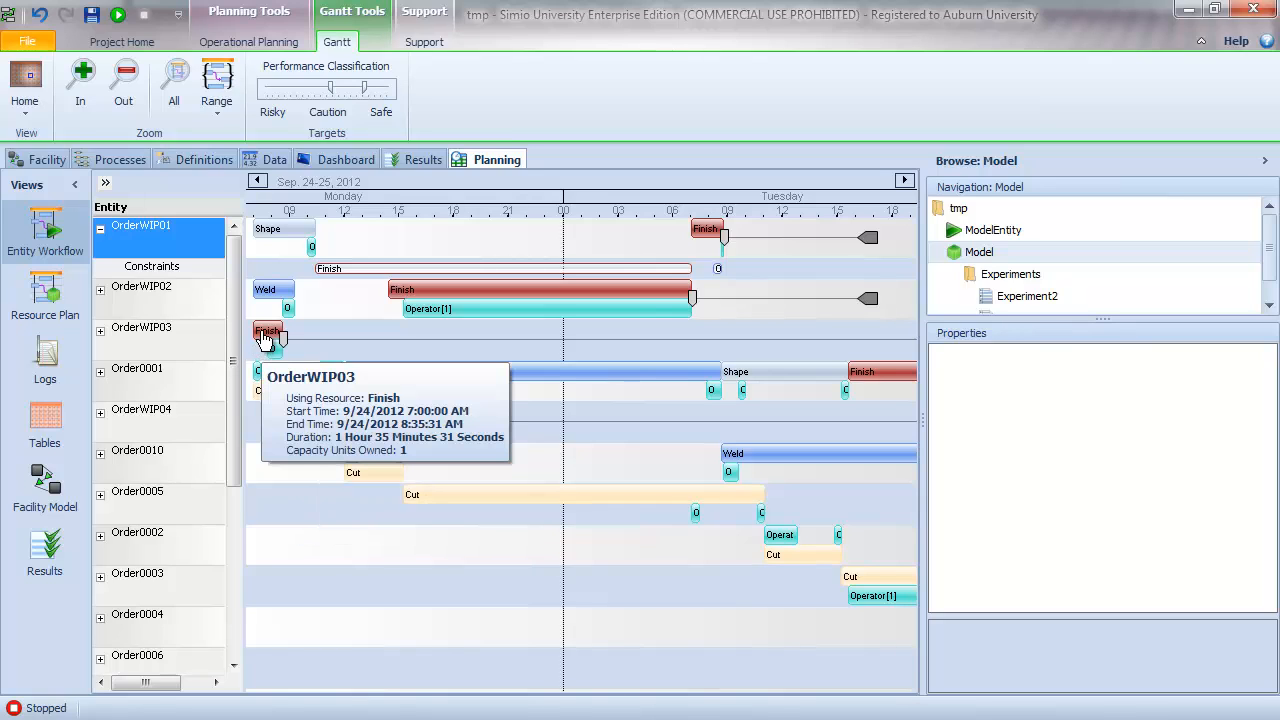
{"action": "mouse_move", "coordinate": [360, 314]}
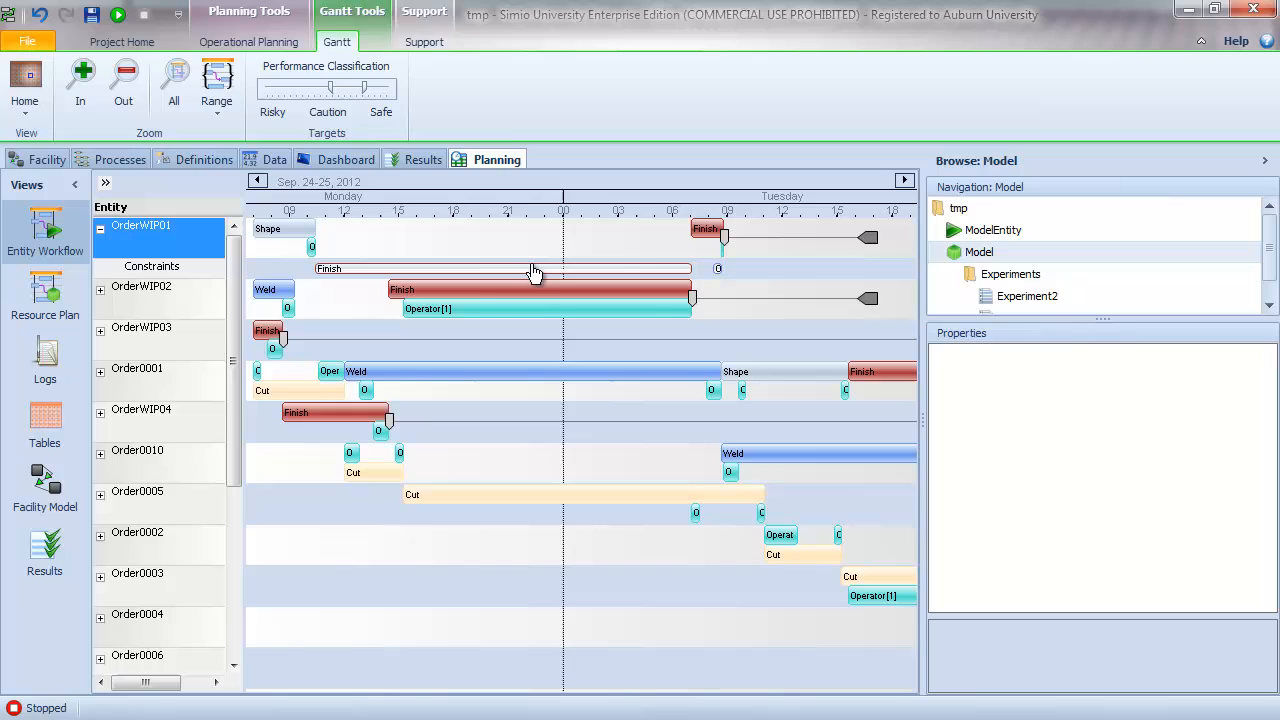
{"action": "mouse_move", "coordinate": [245, 285]}
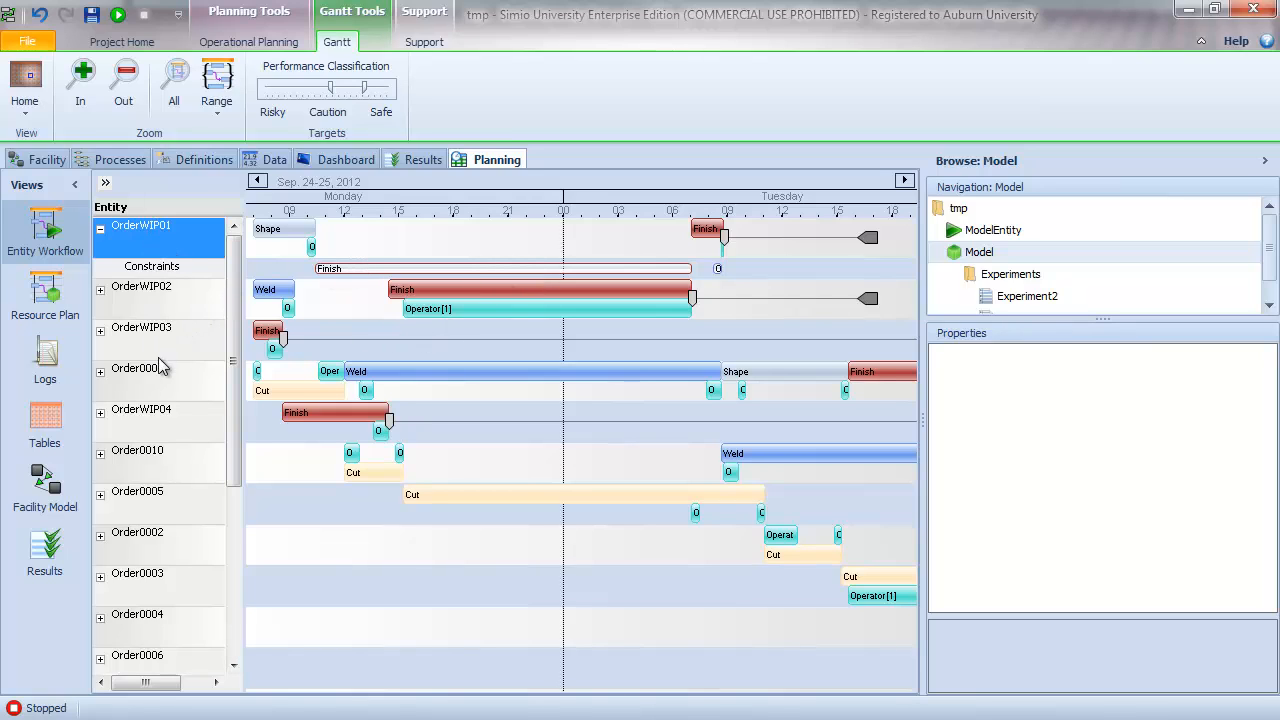
{"action": "mouse_move", "coordinate": [565, 283]}
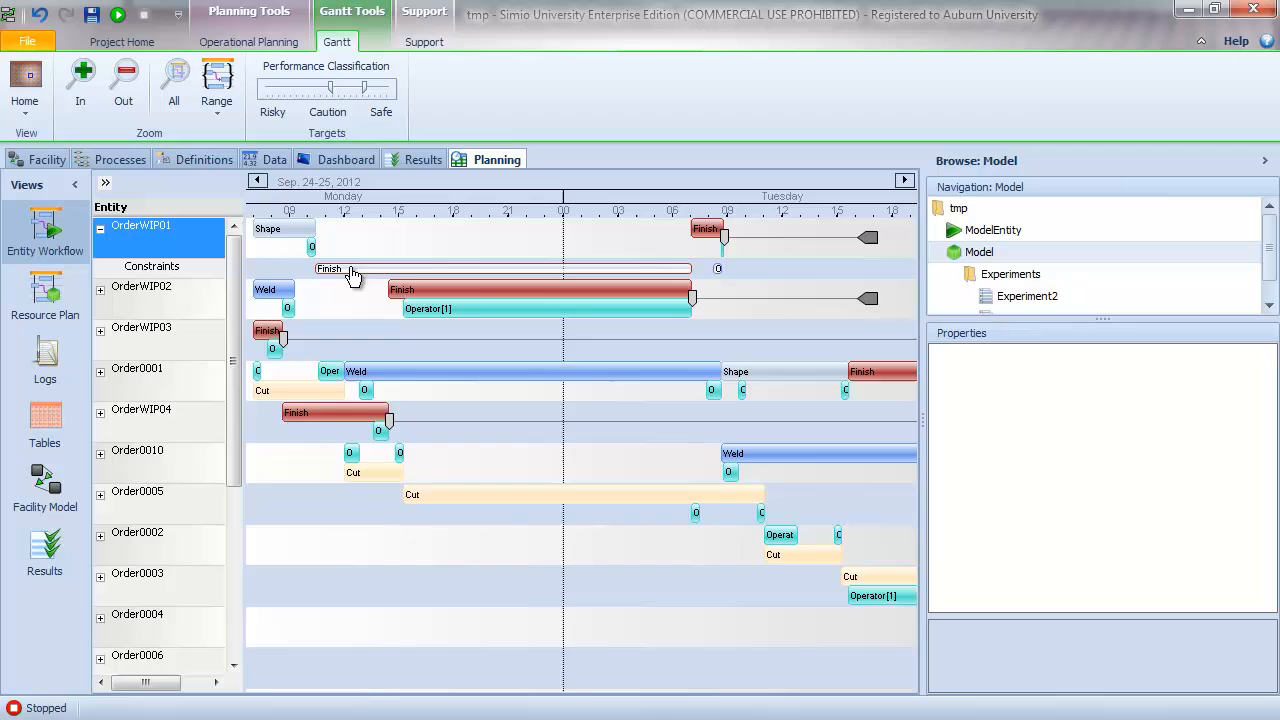
{"action": "mouse_move", "coordinate": [351, 272]}
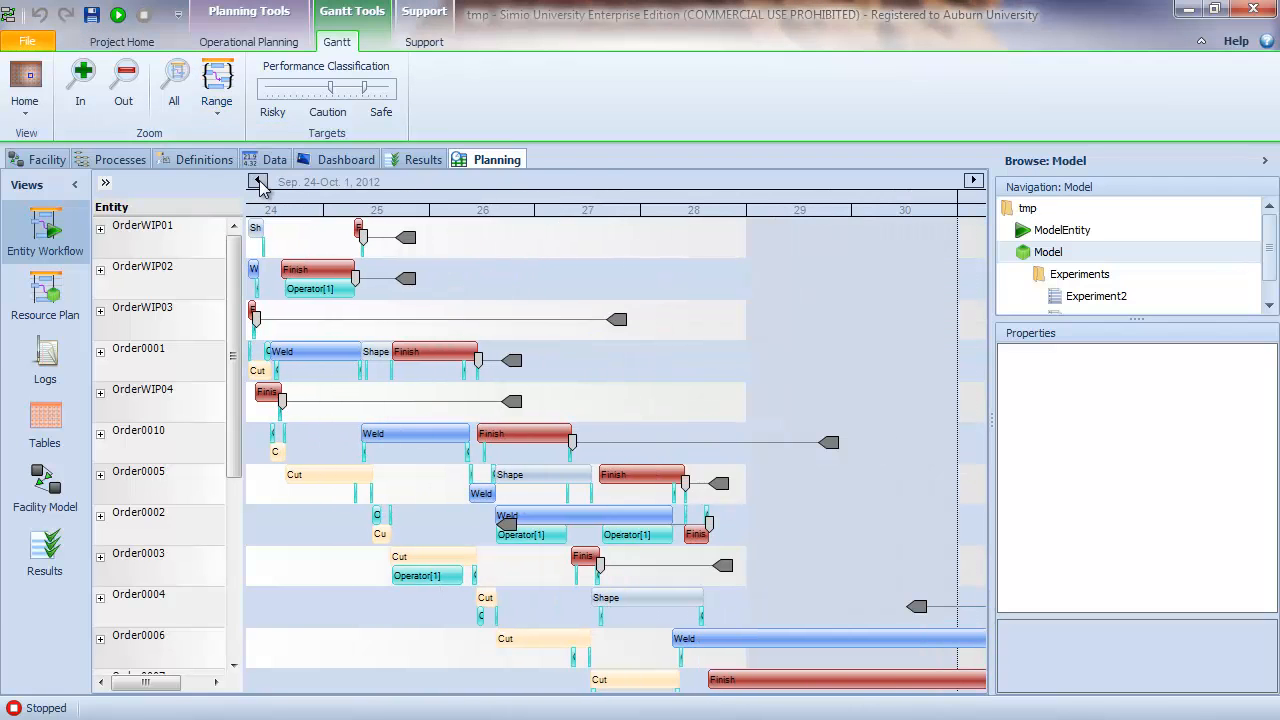
{"action": "left_click", "coordinate": [217, 85]}
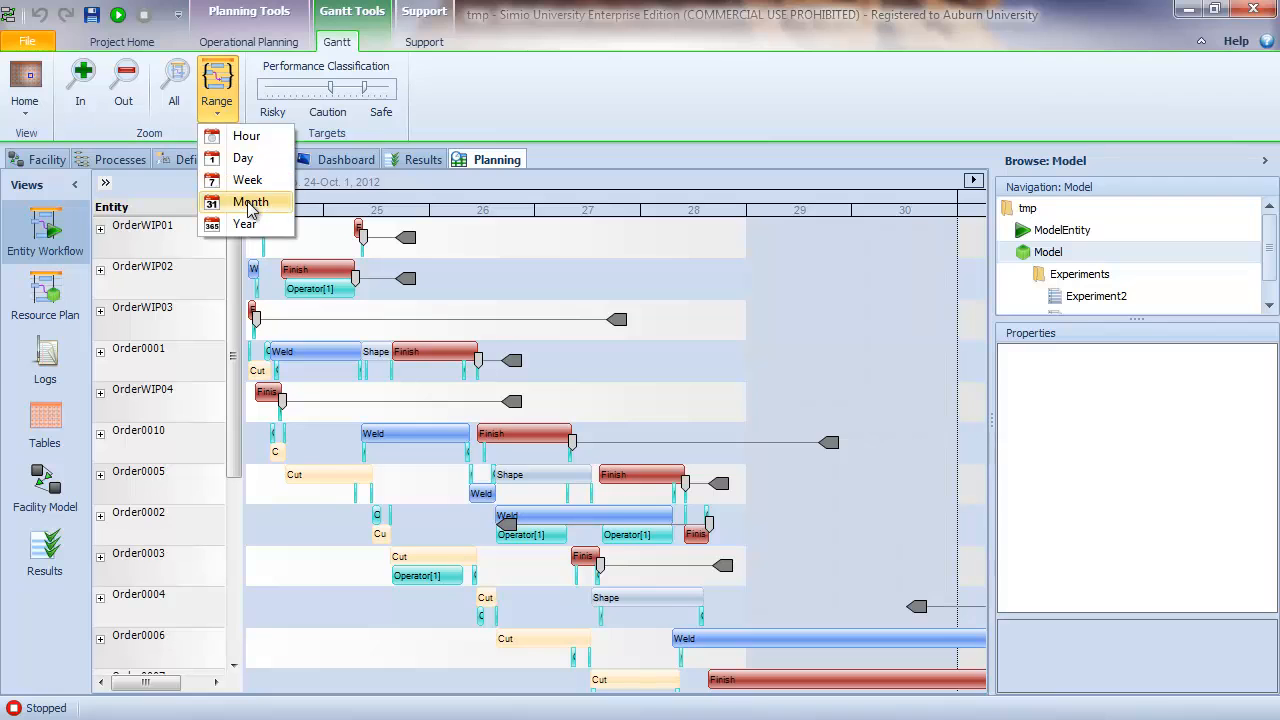
{"action": "left_click", "coordinate": [247, 180]}
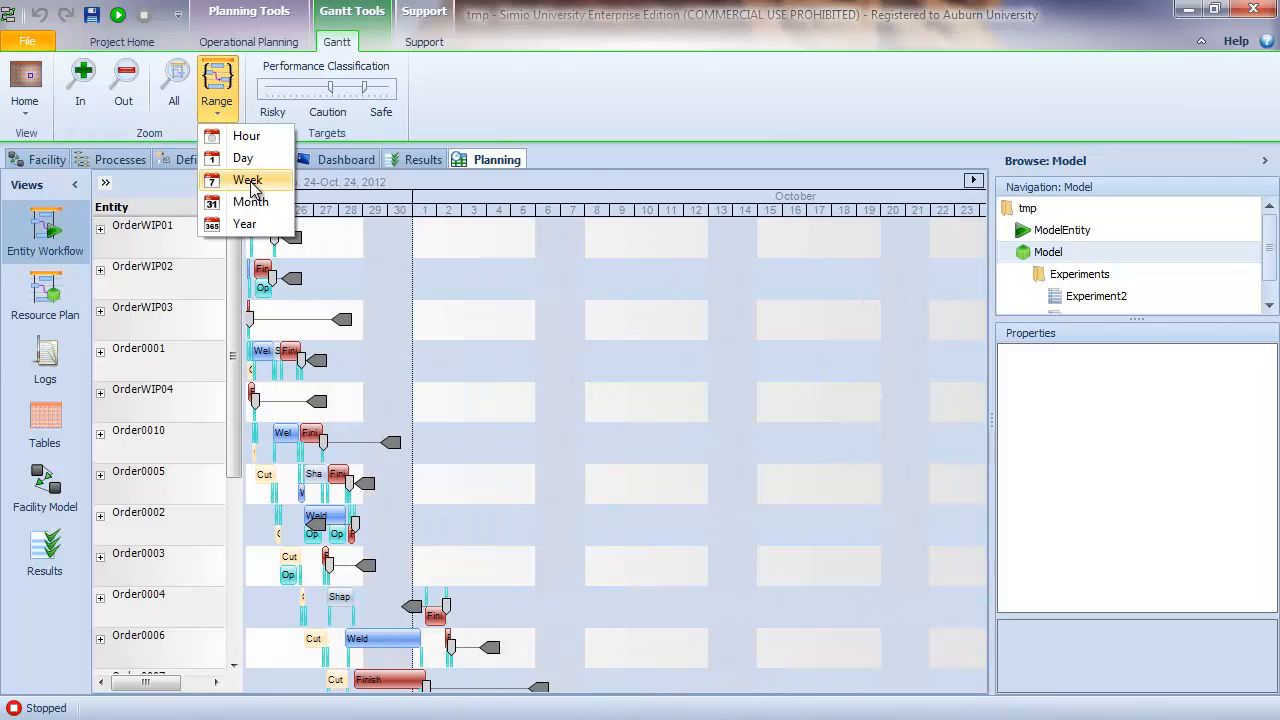
{"action": "left_click", "coordinate": [247, 180]}
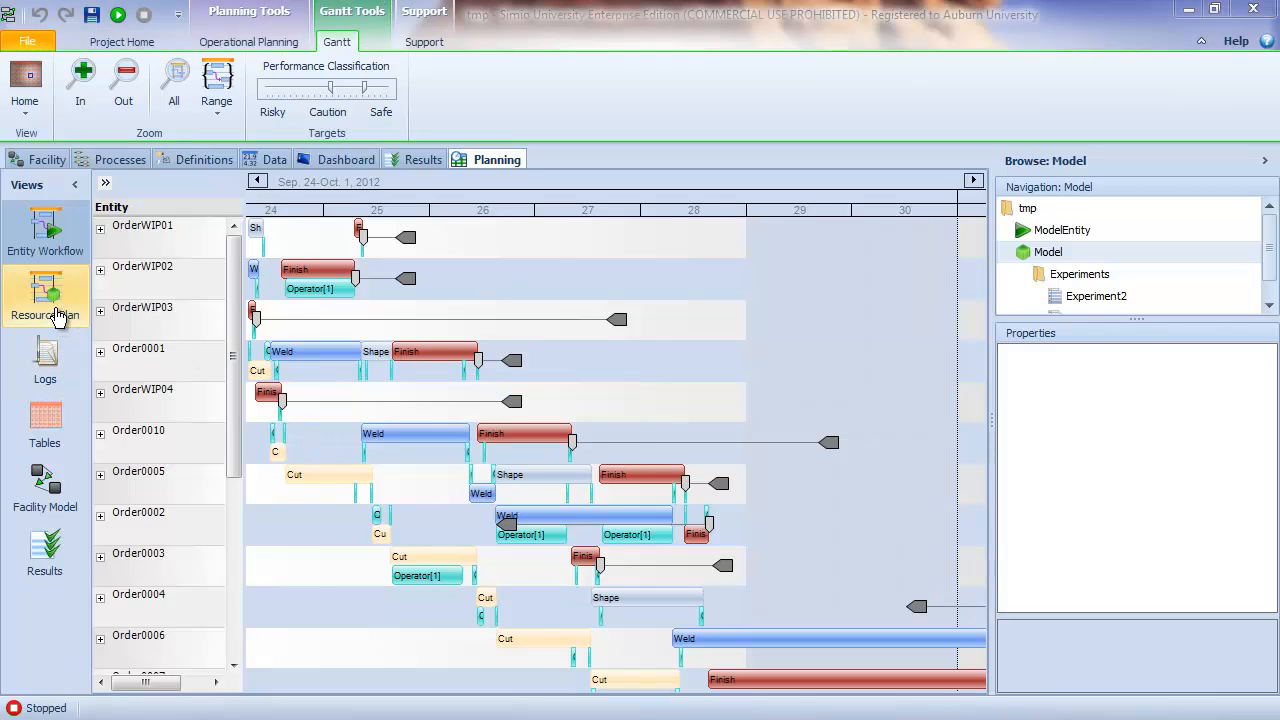
- Show the Resource Plan Gantt zoomed in to September 24–27
{"action": "left_click", "coordinate": [45, 295]}
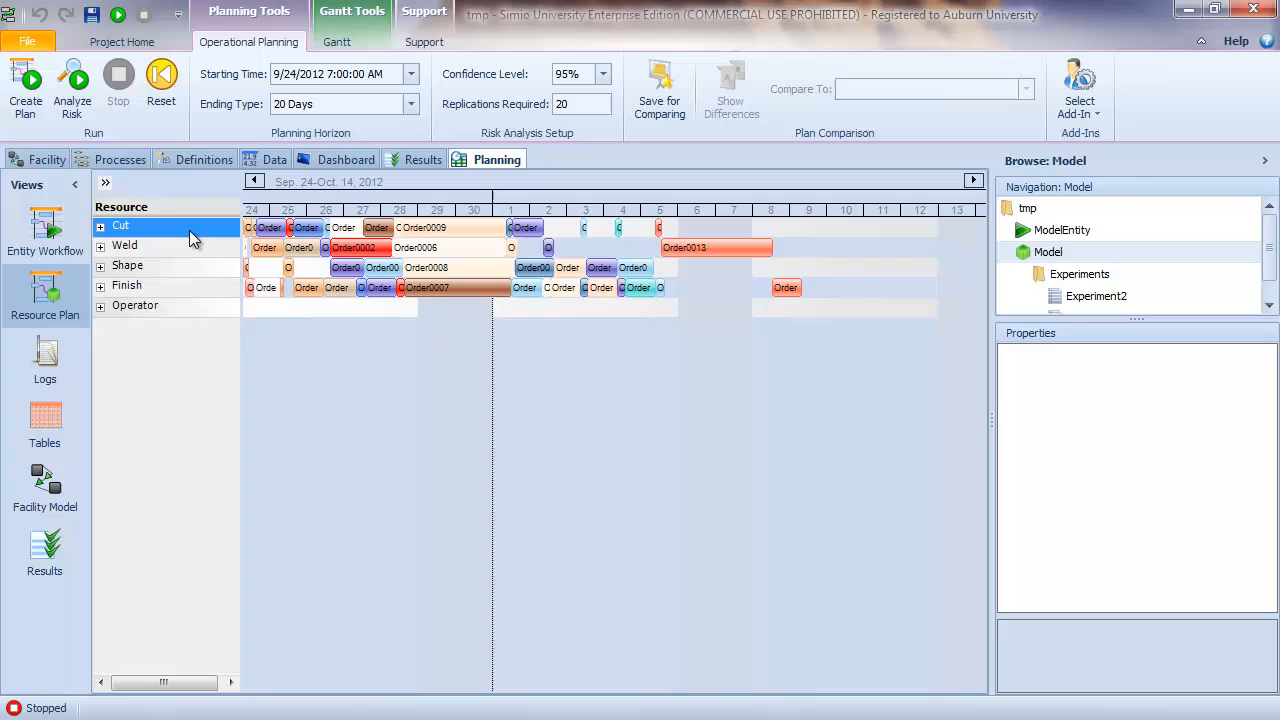
{"action": "mouse_move", "coordinate": [193, 270]}
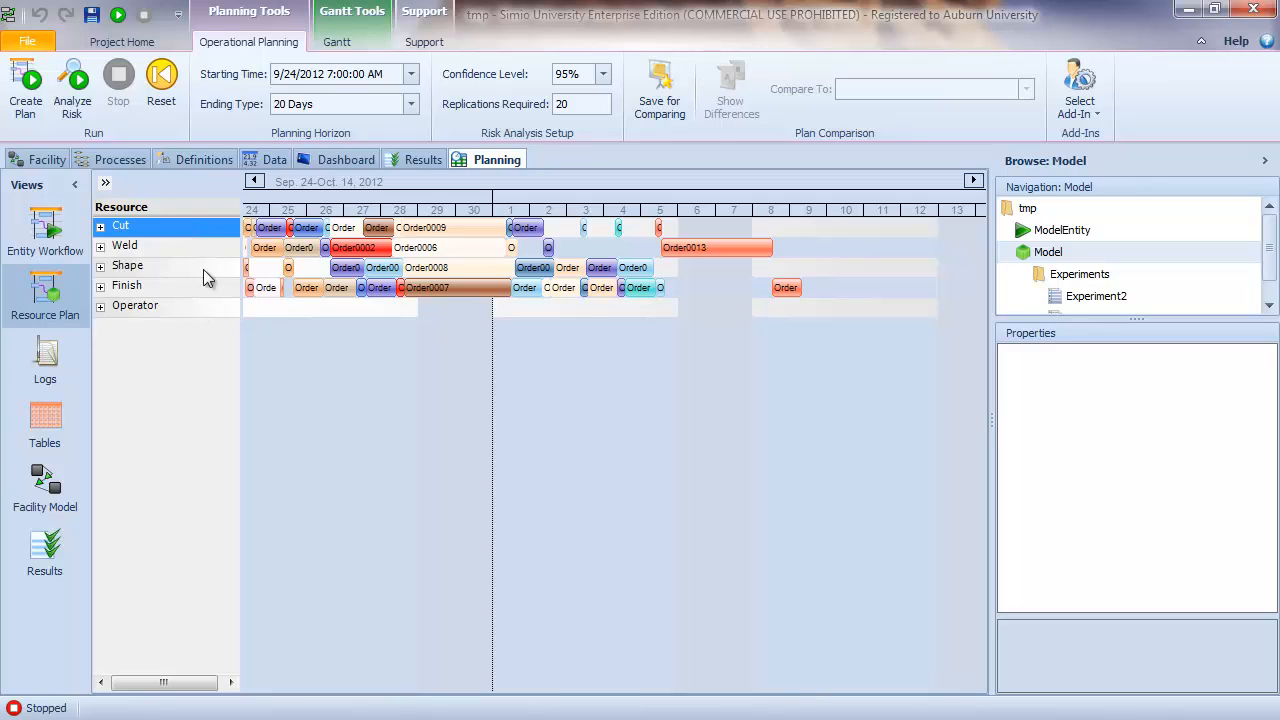
{"action": "mouse_move", "coordinate": [333, 211]}
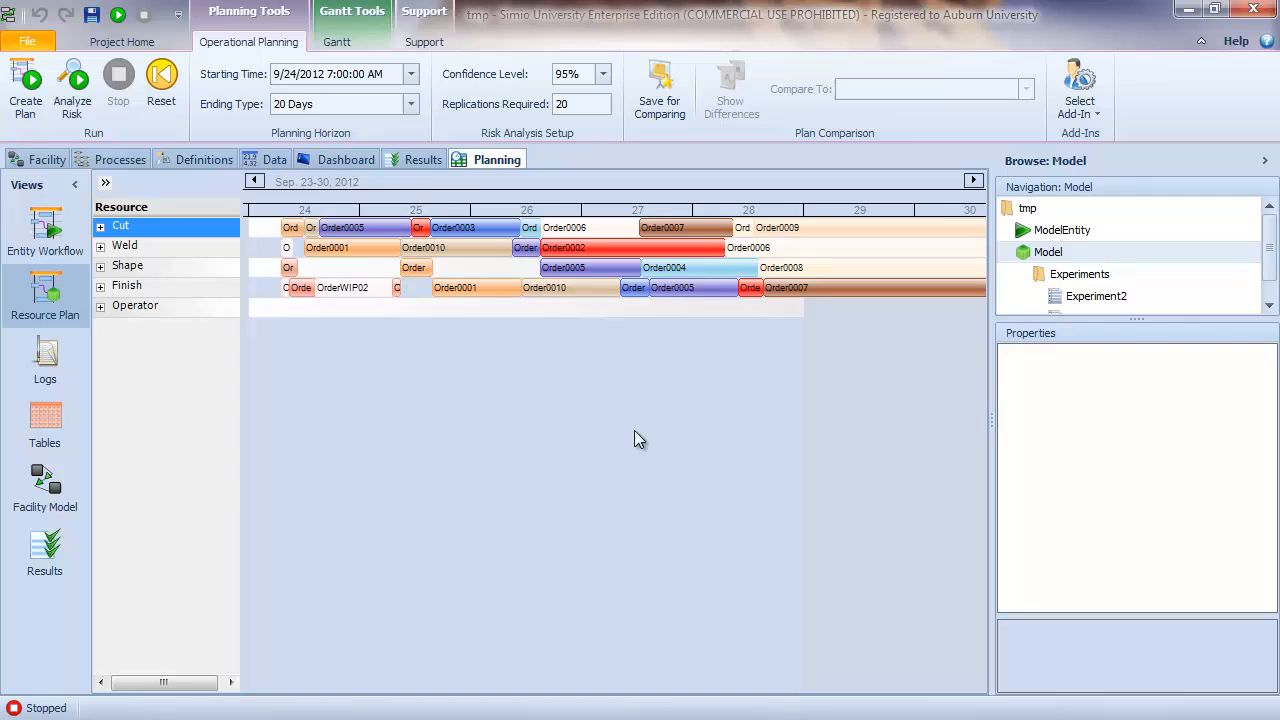
{"action": "left_click", "coordinate": [337, 41]}
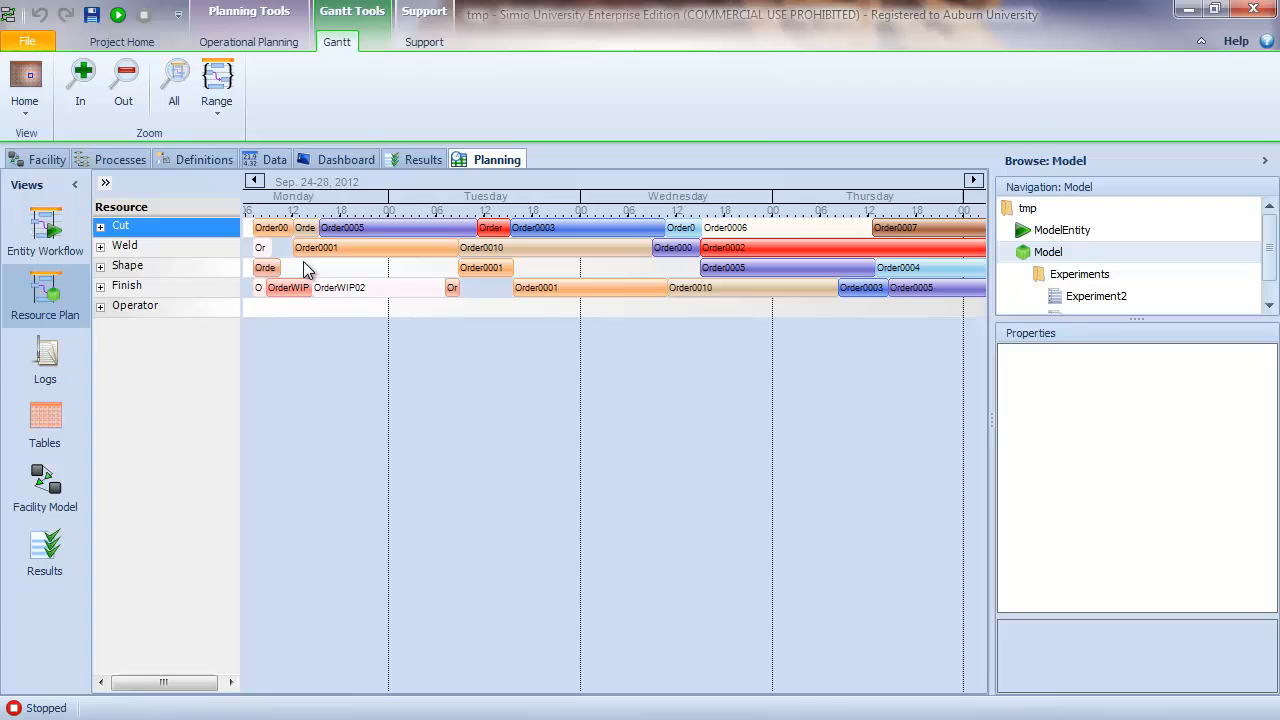
{"action": "mouse_move", "coordinate": [285, 230]}
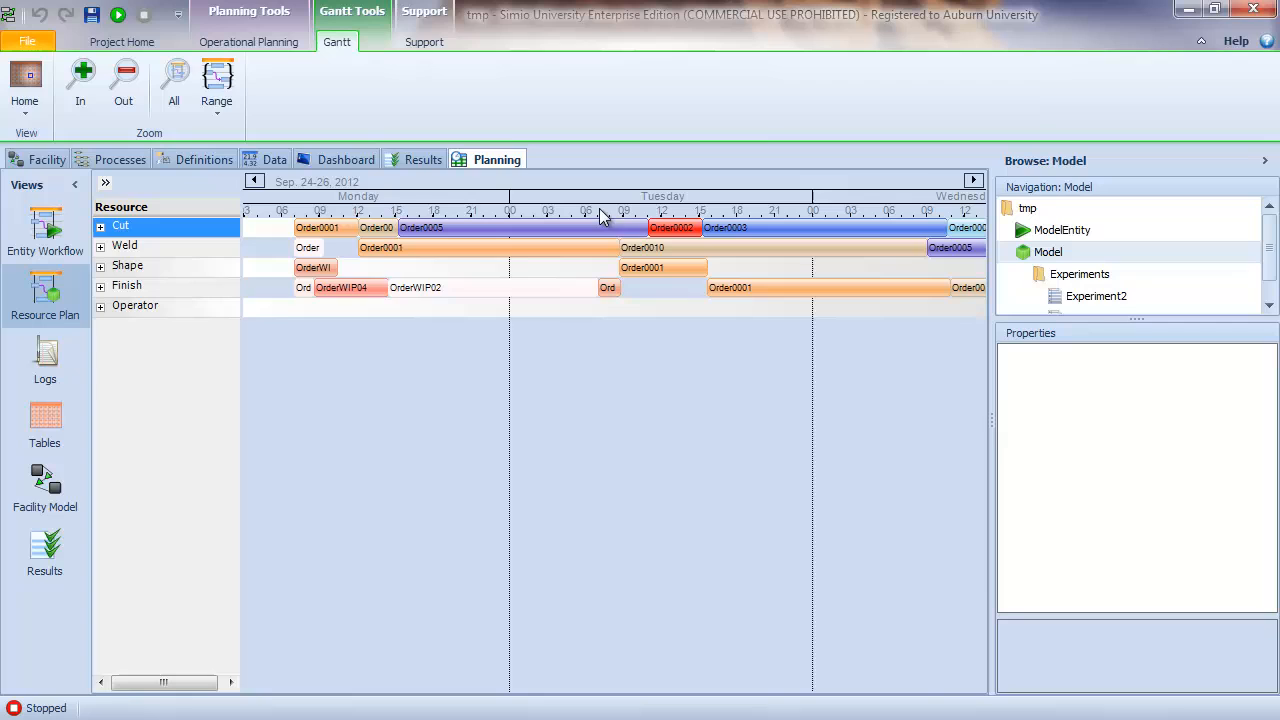
{"action": "mouse_move", "coordinate": [320, 227]}
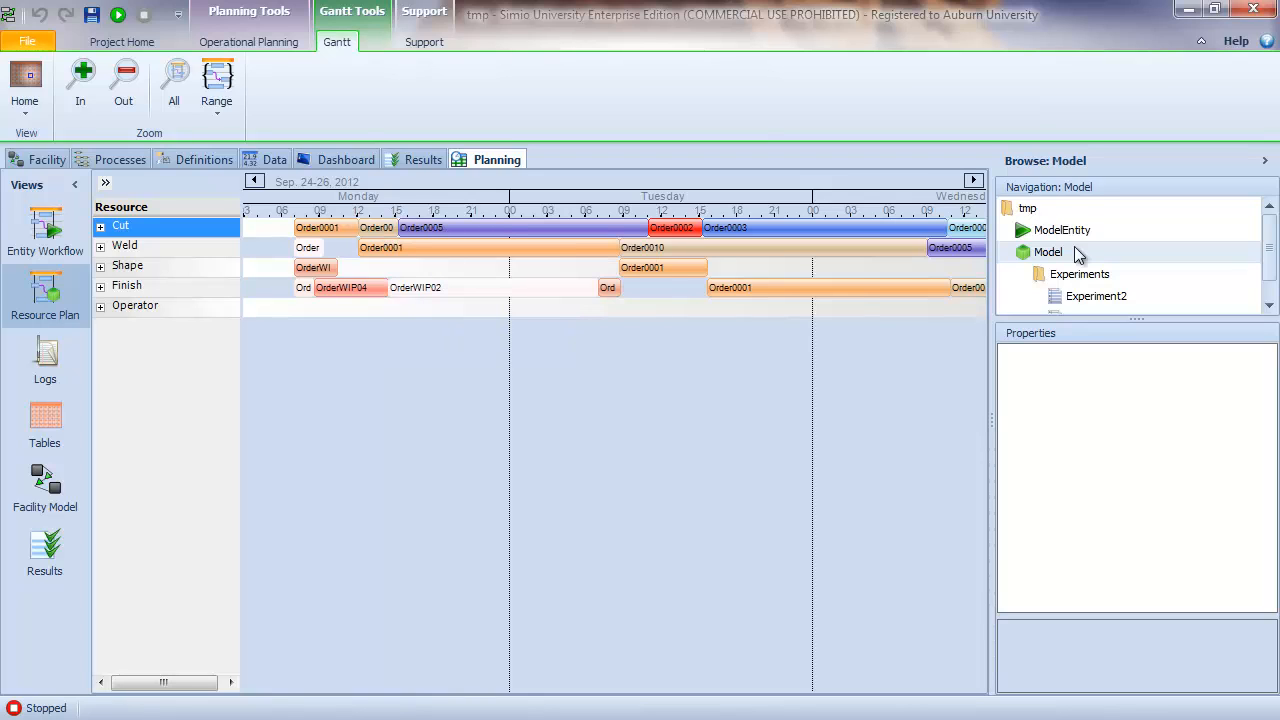
{"action": "mouse_move", "coordinate": [505, 237]}
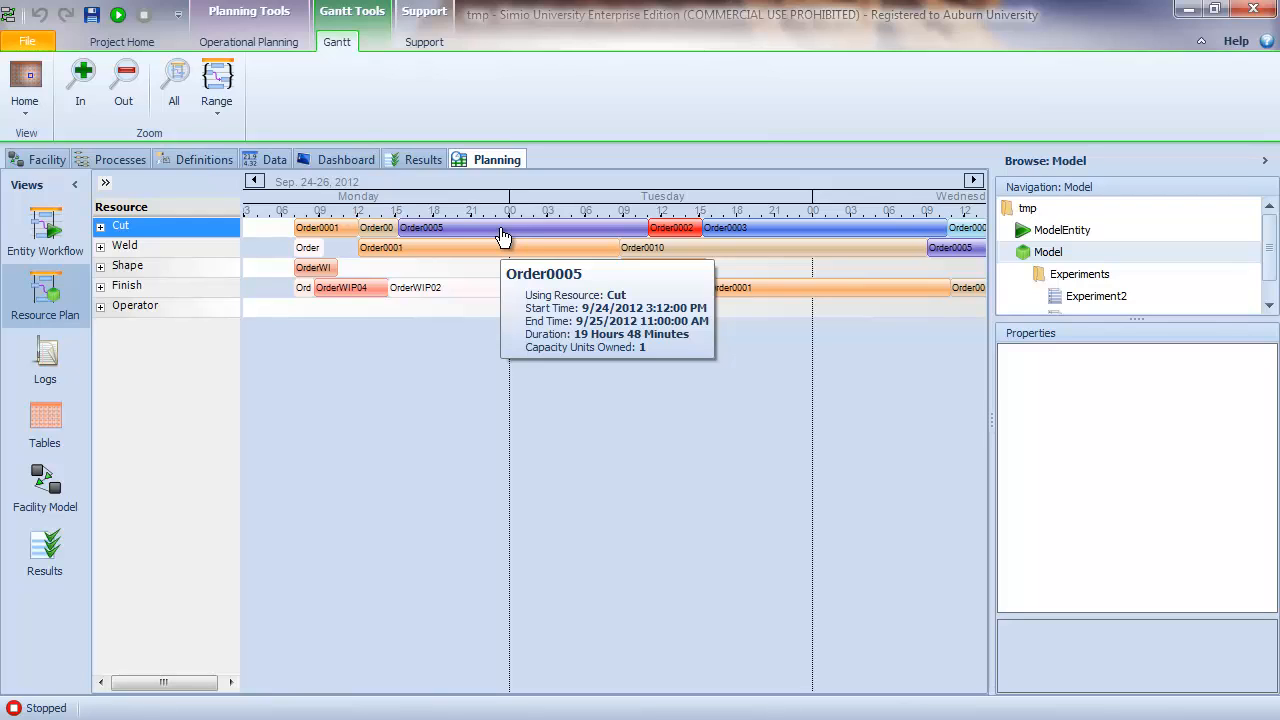
{"action": "mouse_move", "coordinate": [180, 278]}
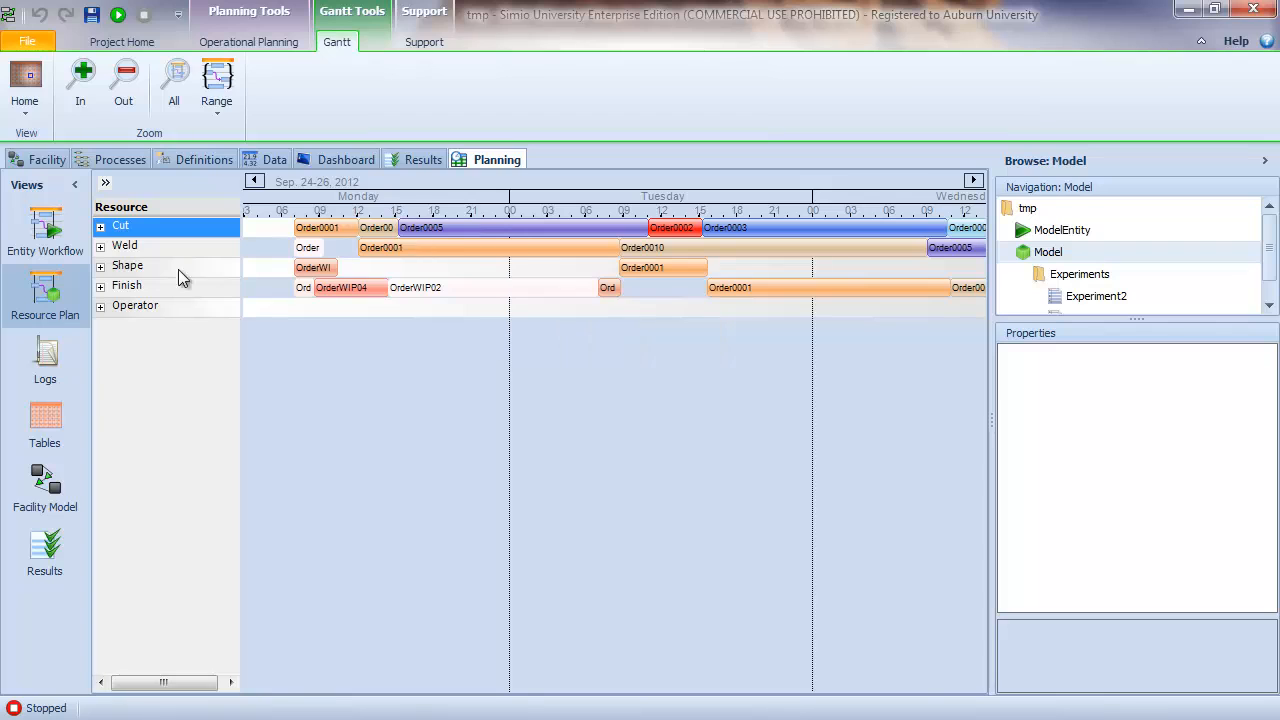
- Expand the Cut row into Resource State, Day Exceptions, Downtimes and Constrained Entities
{"action": "left_click", "coordinate": [120, 225]}
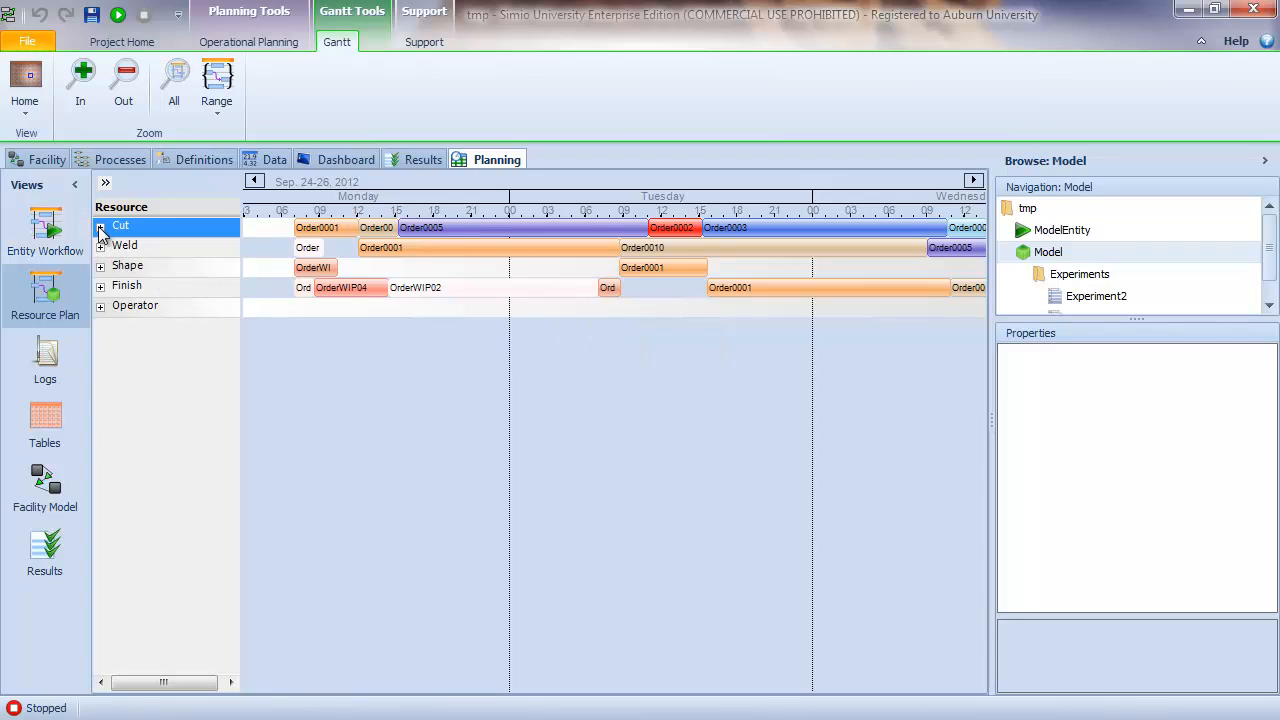
{"action": "left_click", "coordinate": [100, 226]}
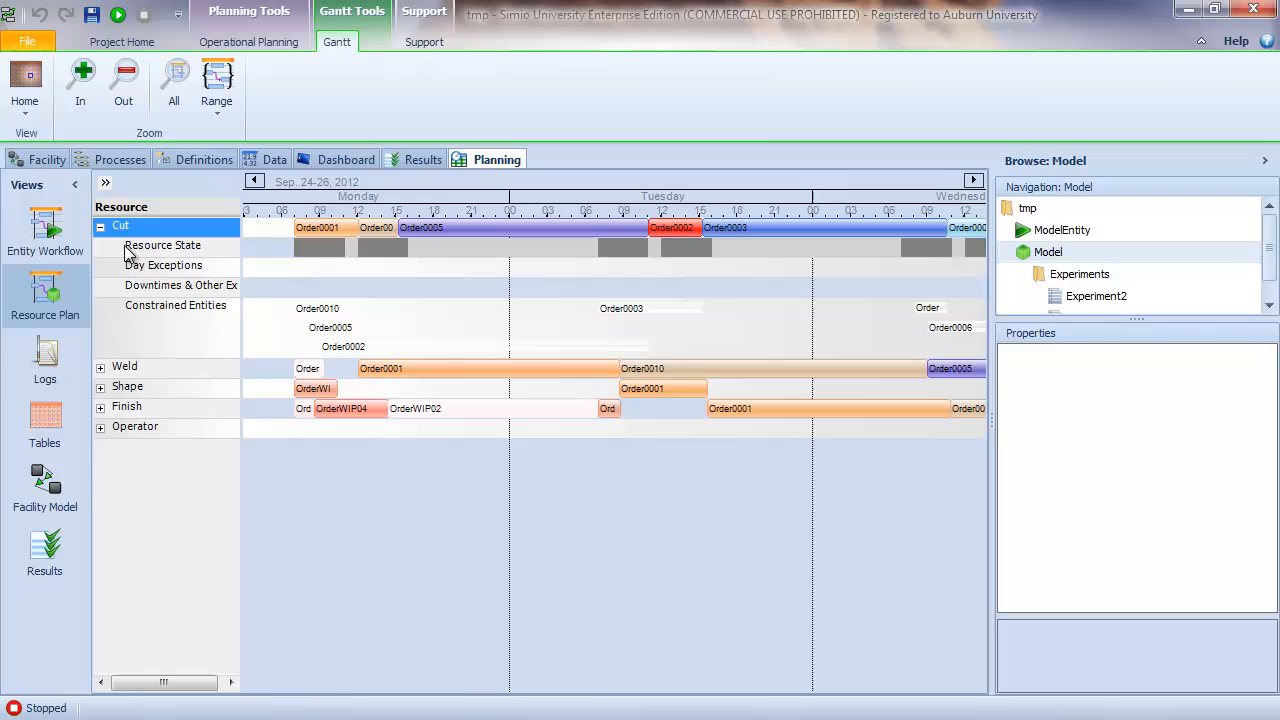
{"action": "mouse_move", "coordinate": [278, 255]}
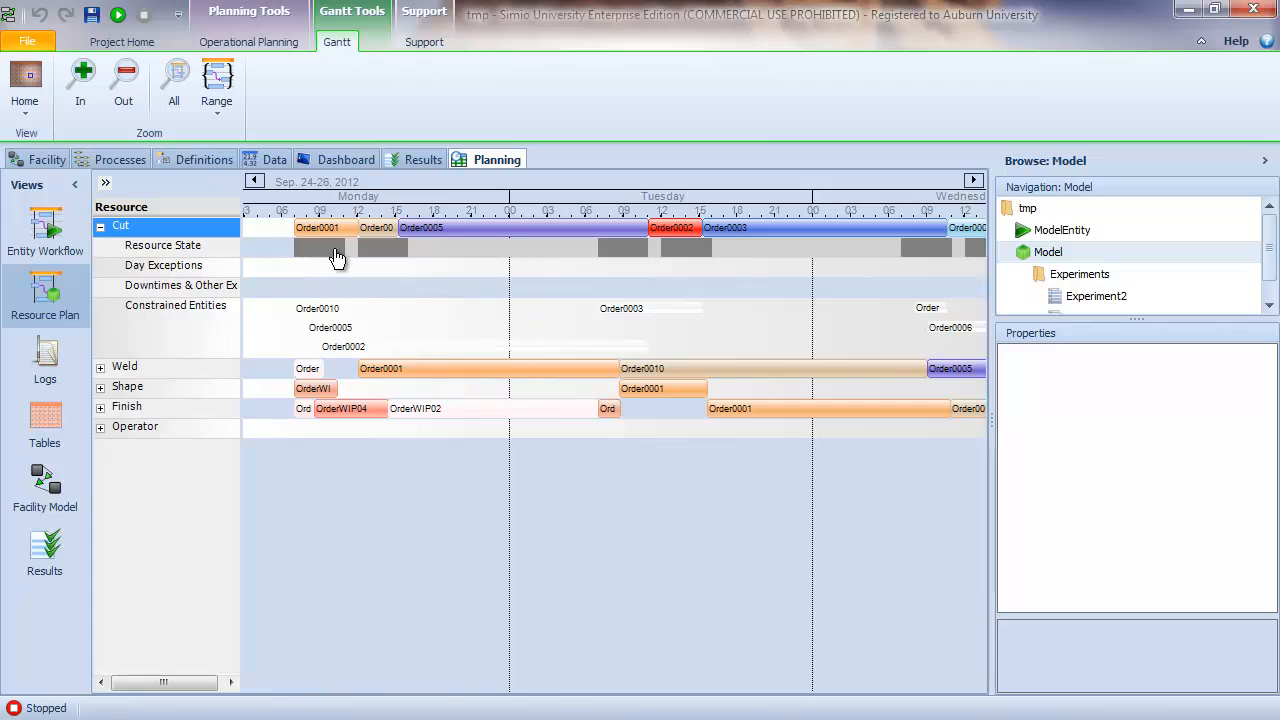
{"action": "mouse_move", "coordinate": [503, 256]}
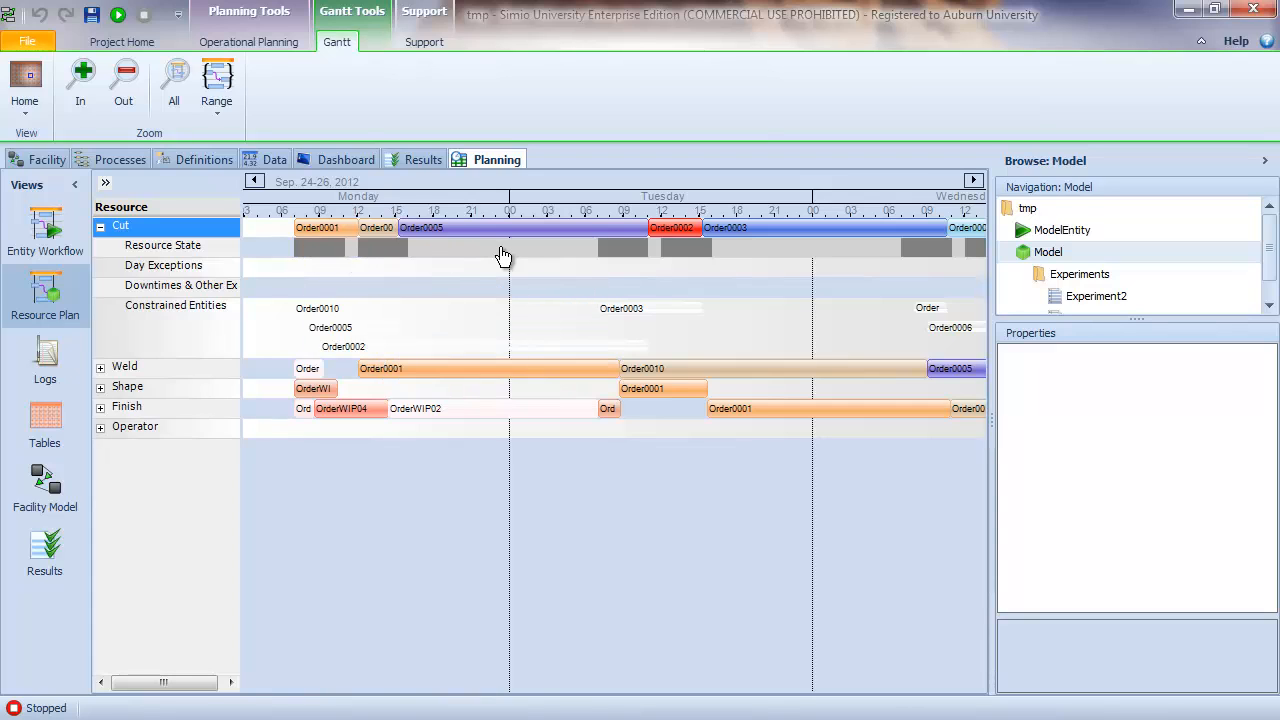
{"action": "mouse_move", "coordinate": [432, 257]}
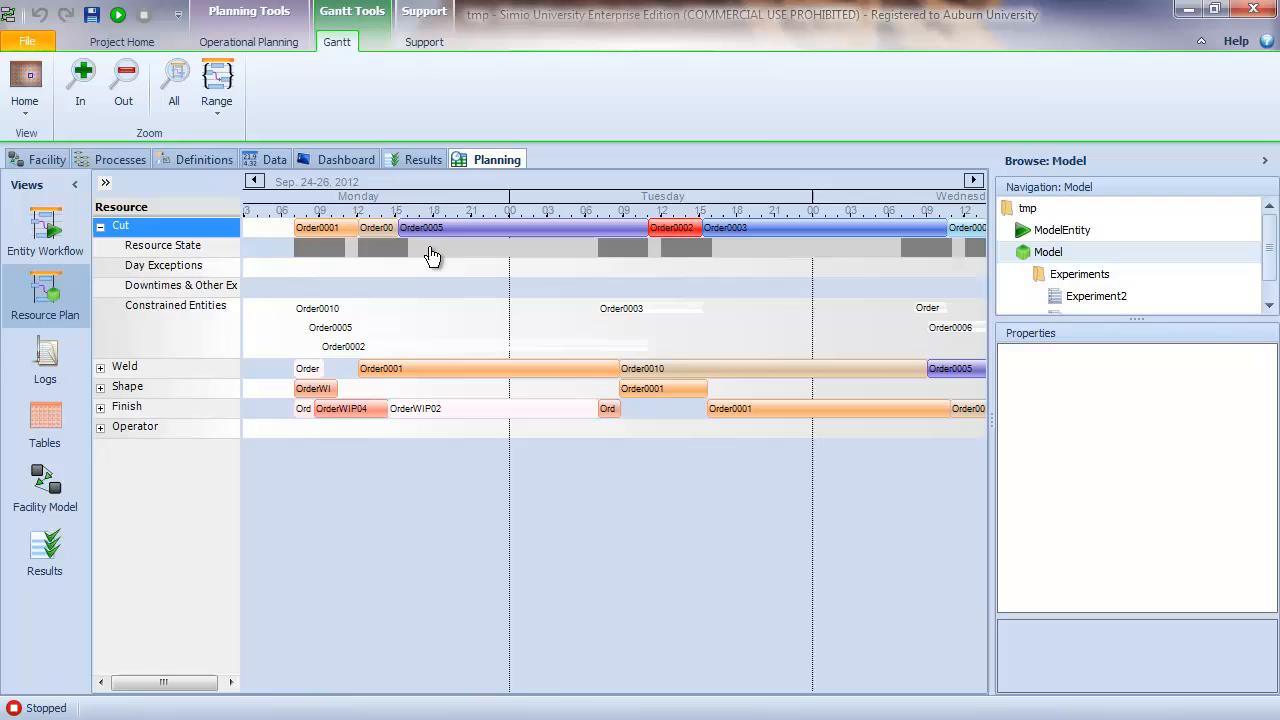
{"action": "mouse_move", "coordinate": [467, 258]}
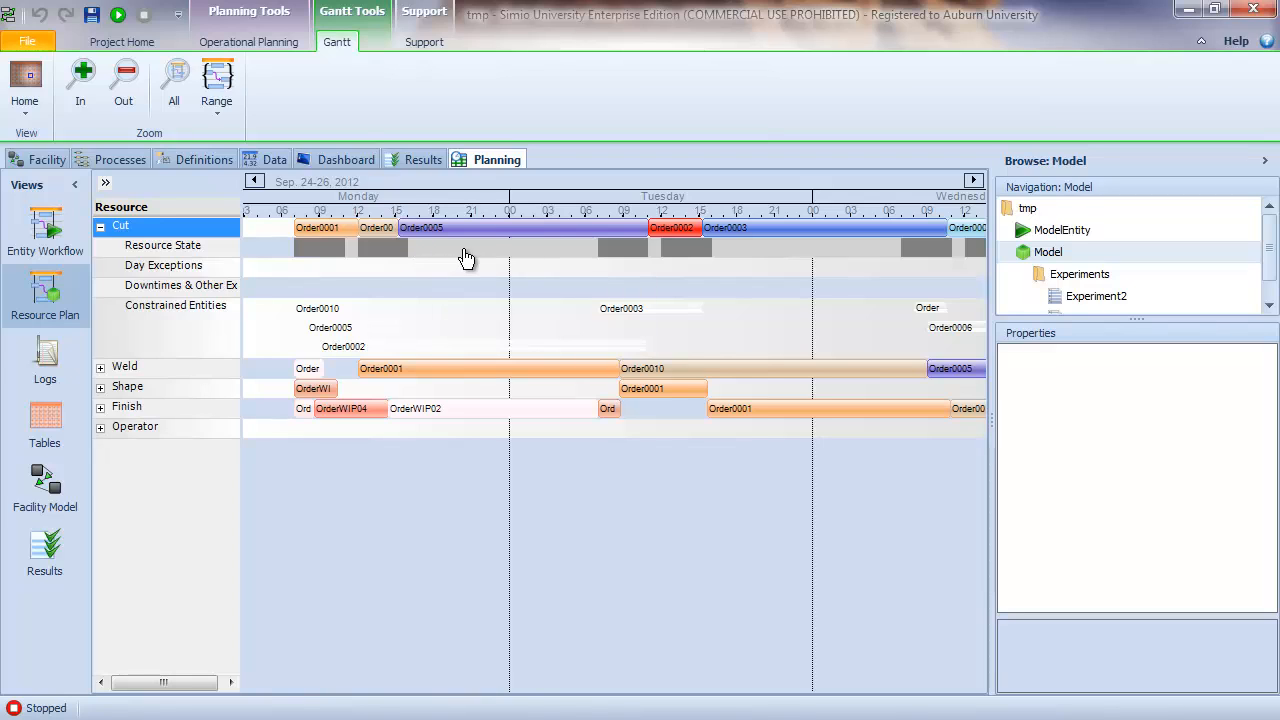
{"action": "mouse_move", "coordinate": [438, 255]}
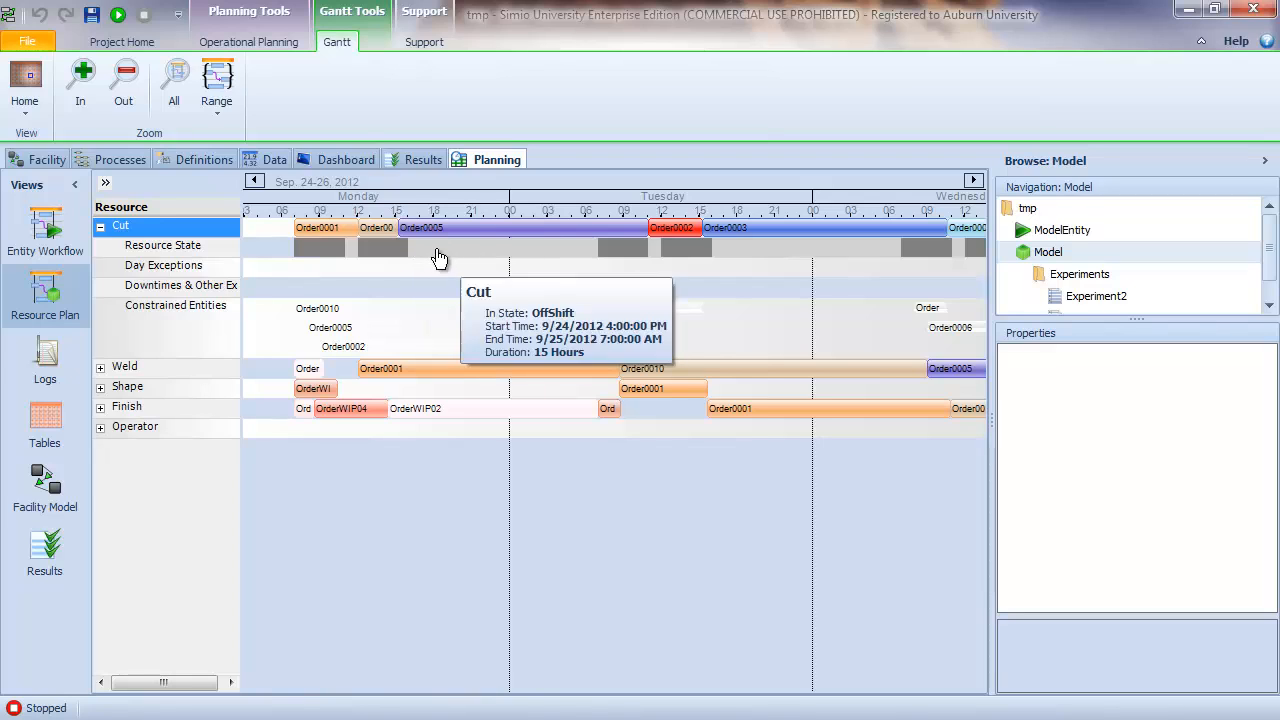
{"action": "mouse_move", "coordinate": [318, 322]}
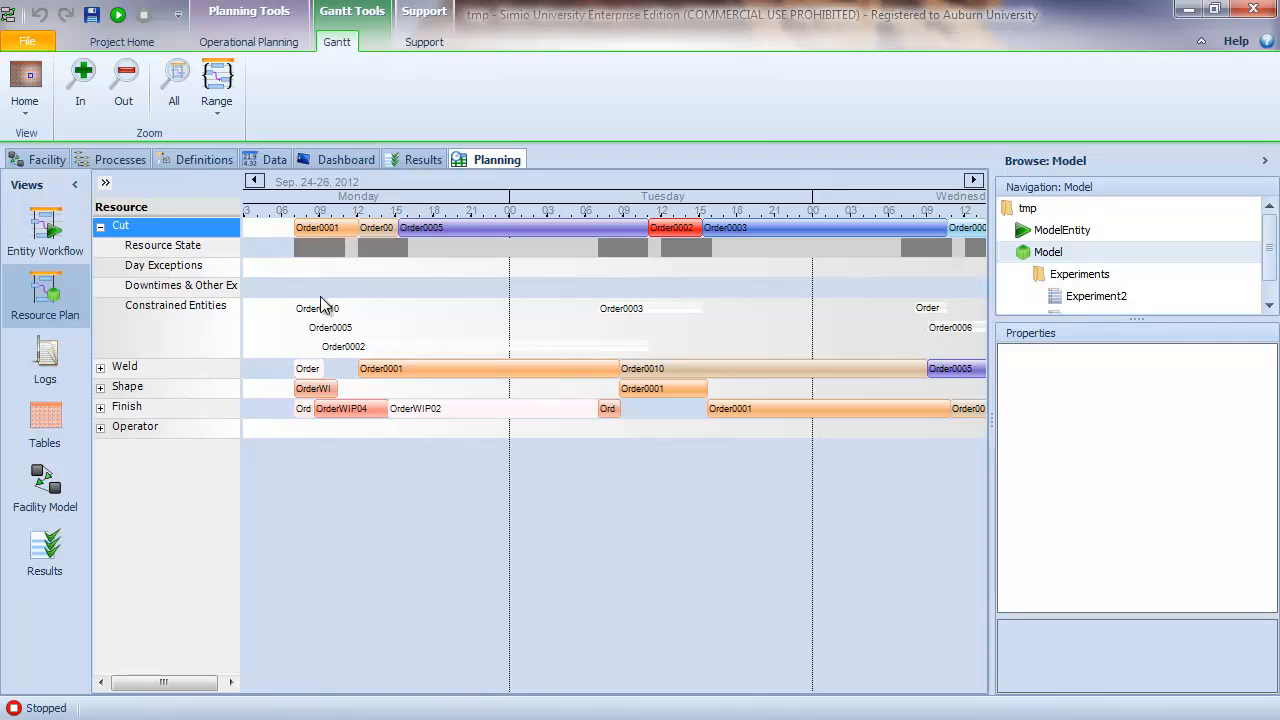
{"action": "mouse_move", "coordinate": [320, 227]}
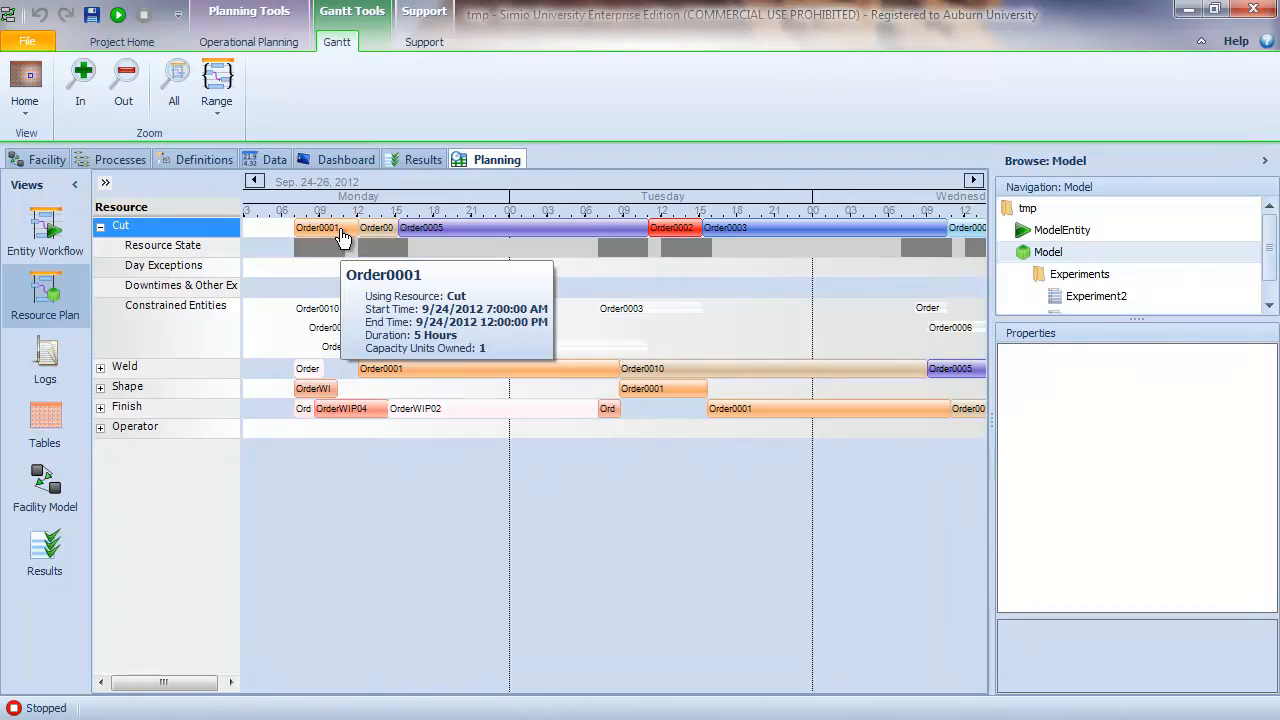
{"action": "mouse_move", "coordinate": [340, 315]}
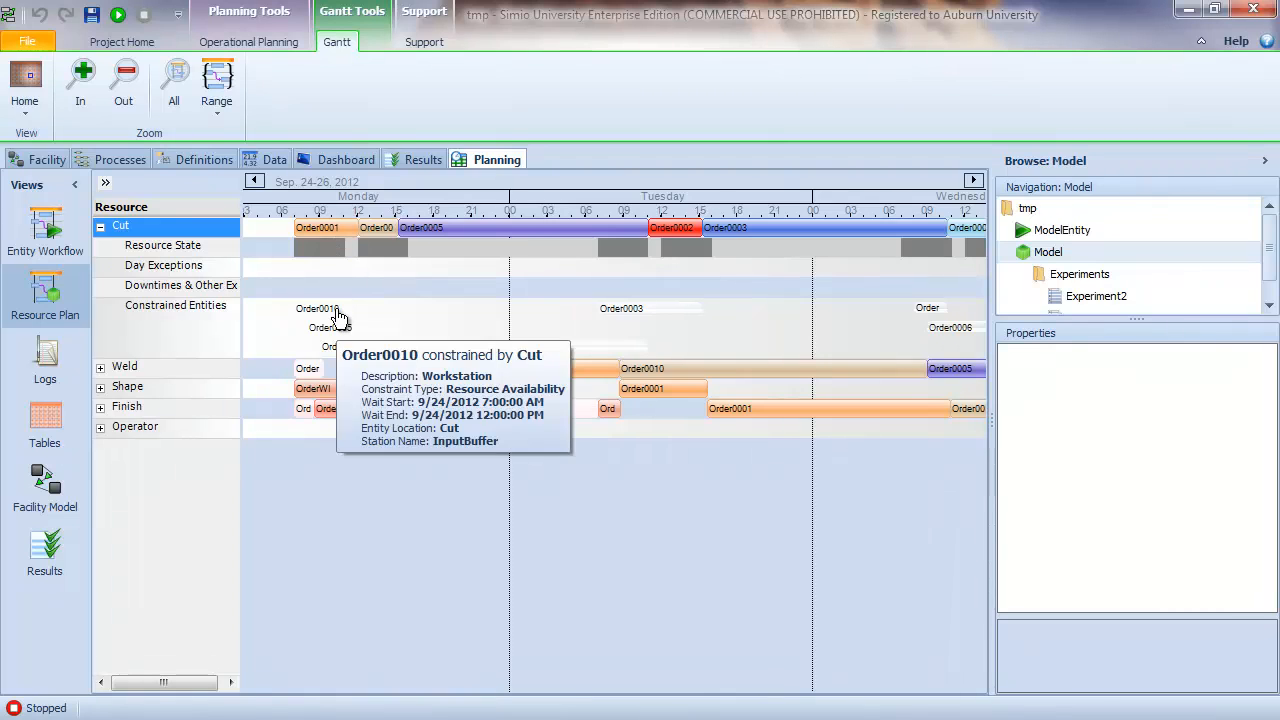
{"action": "mouse_move", "coordinate": [363, 333]}
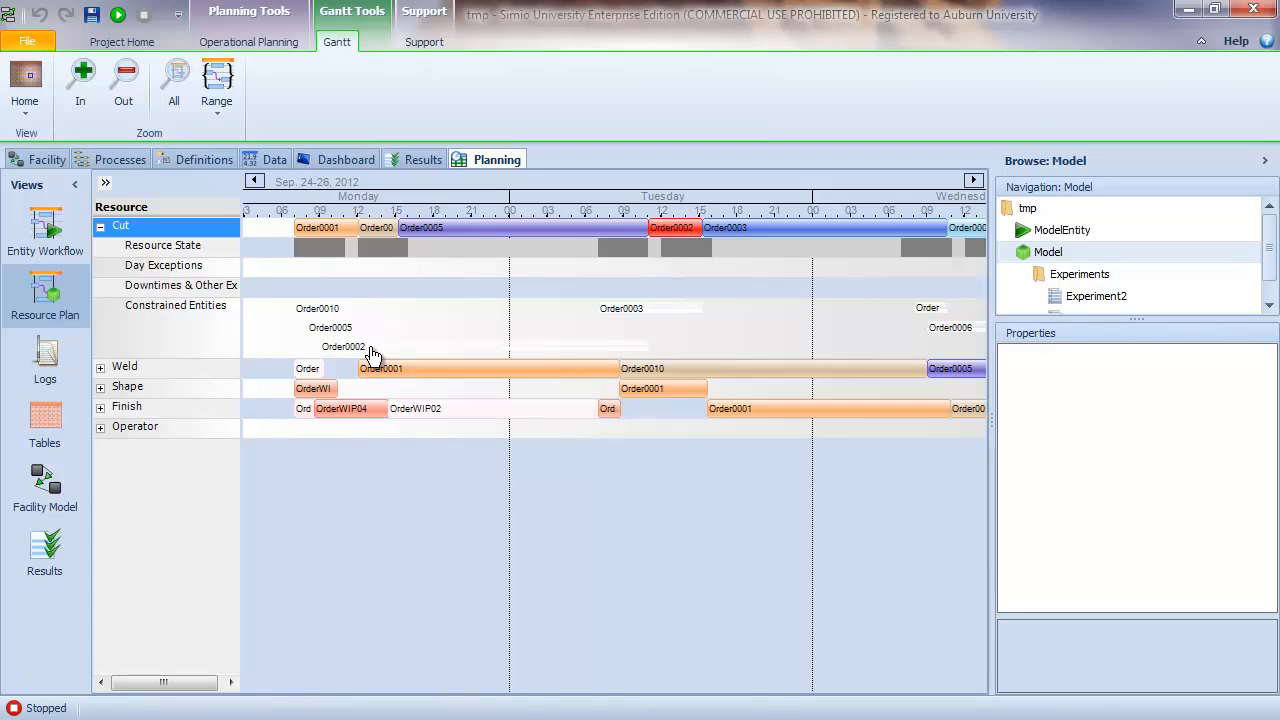
{"action": "mouse_move", "coordinate": [372, 353]}
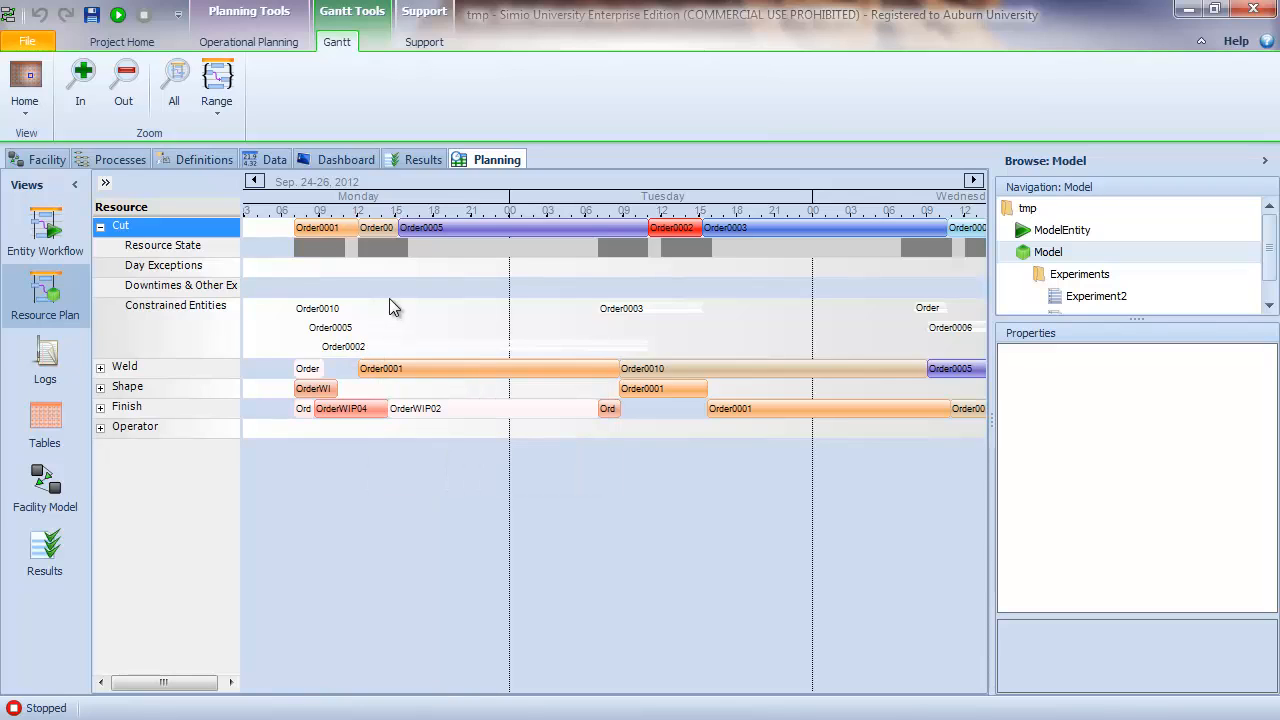
{"action": "mouse_move", "coordinate": [470, 543]}
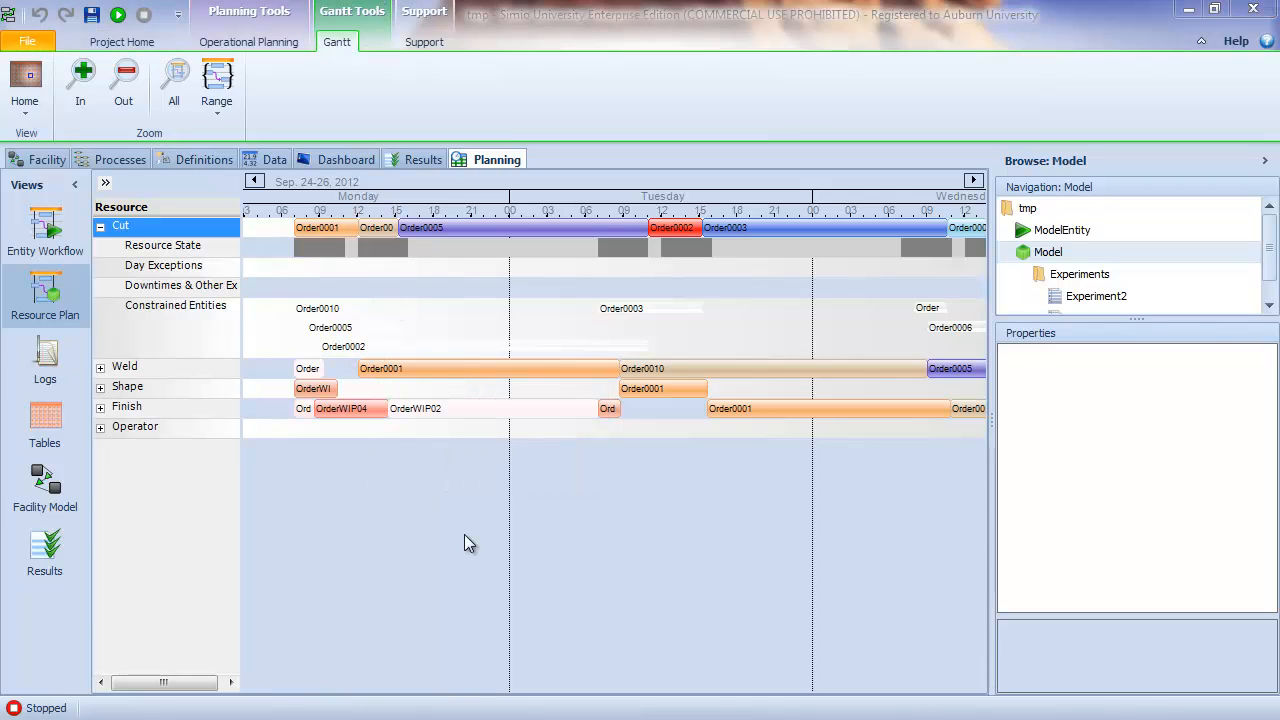
{"action": "mouse_move", "coordinate": [45, 295]}
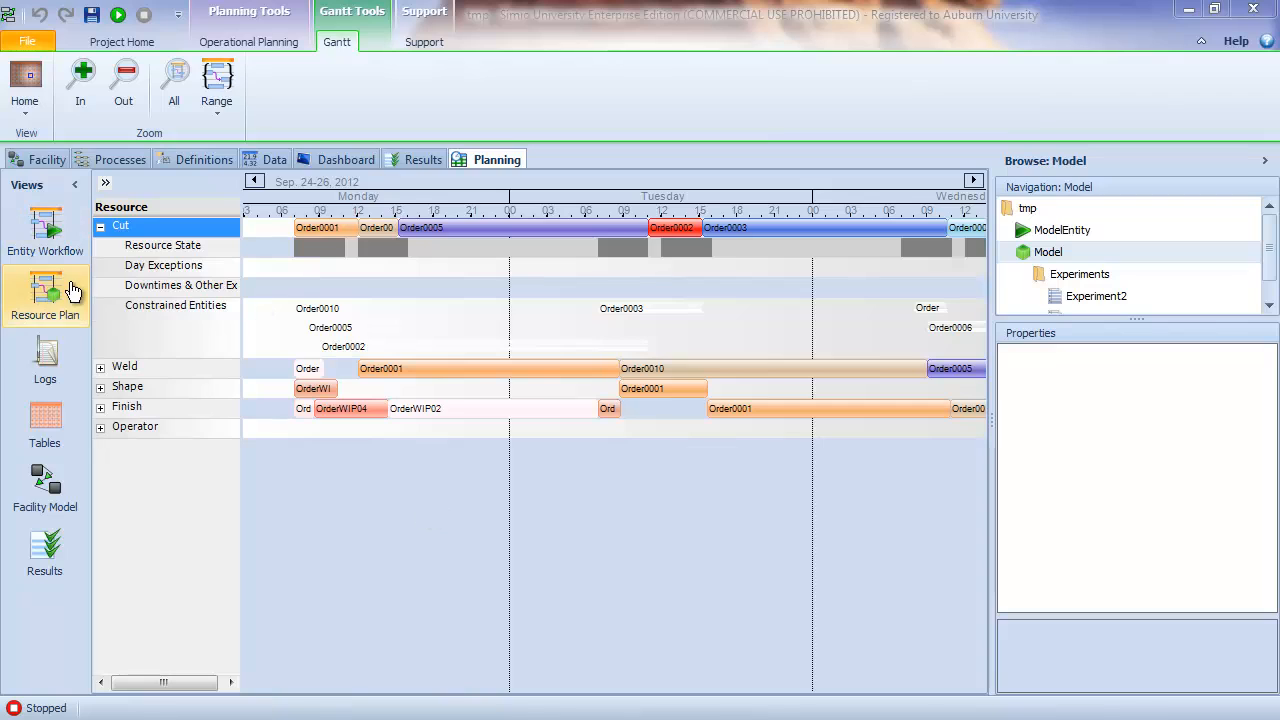
{"action": "mouse_move", "coordinate": [483, 446]}
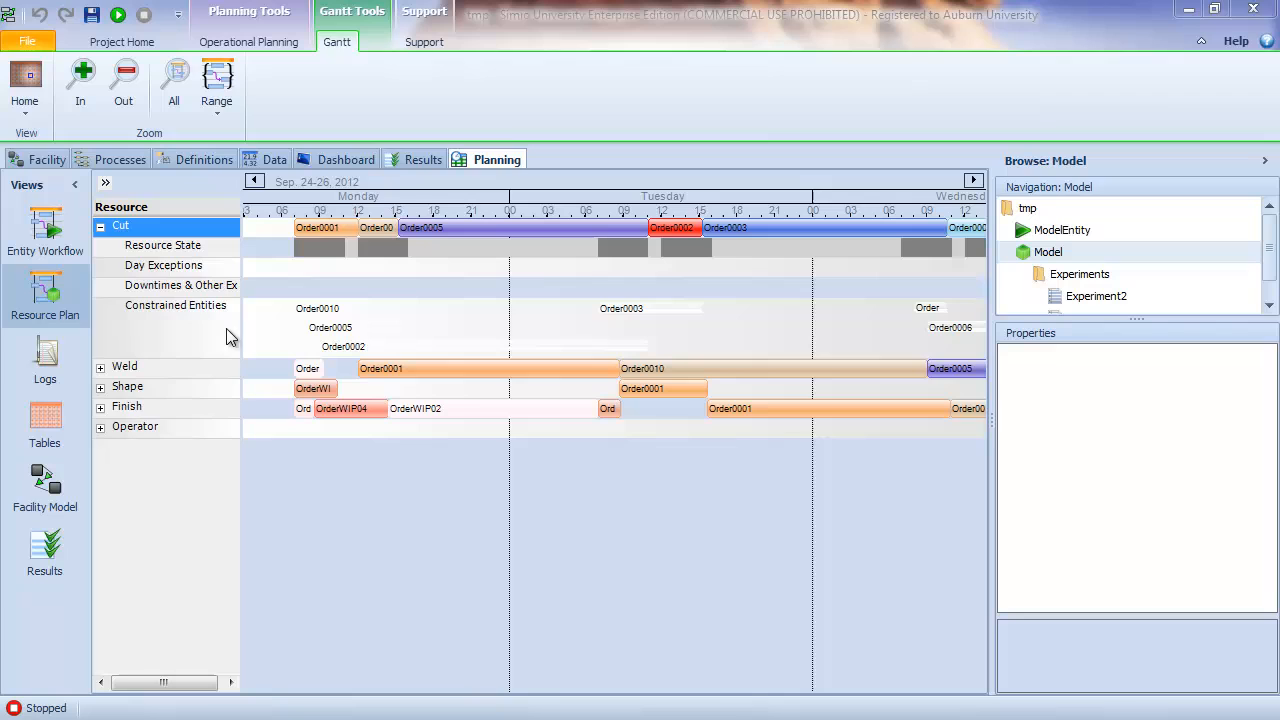
{"action": "mouse_move", "coordinate": [328, 338]}
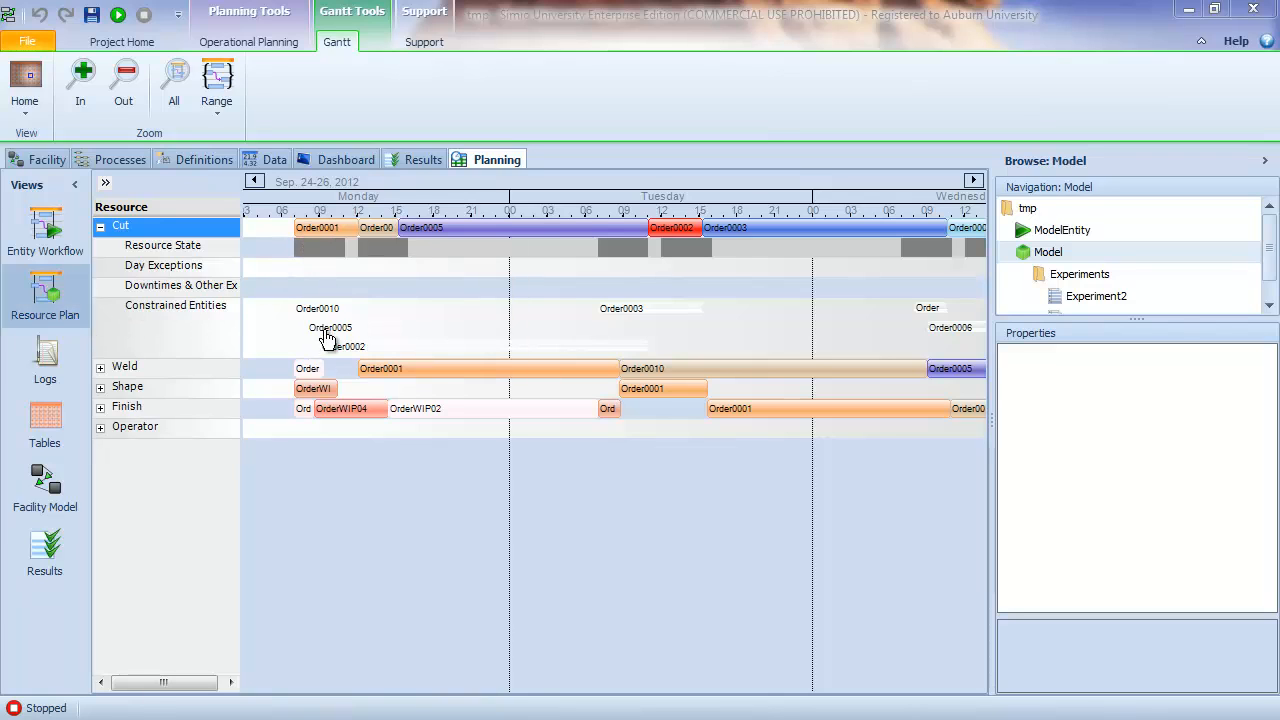
{"action": "mouse_move", "coordinate": [172, 419]}
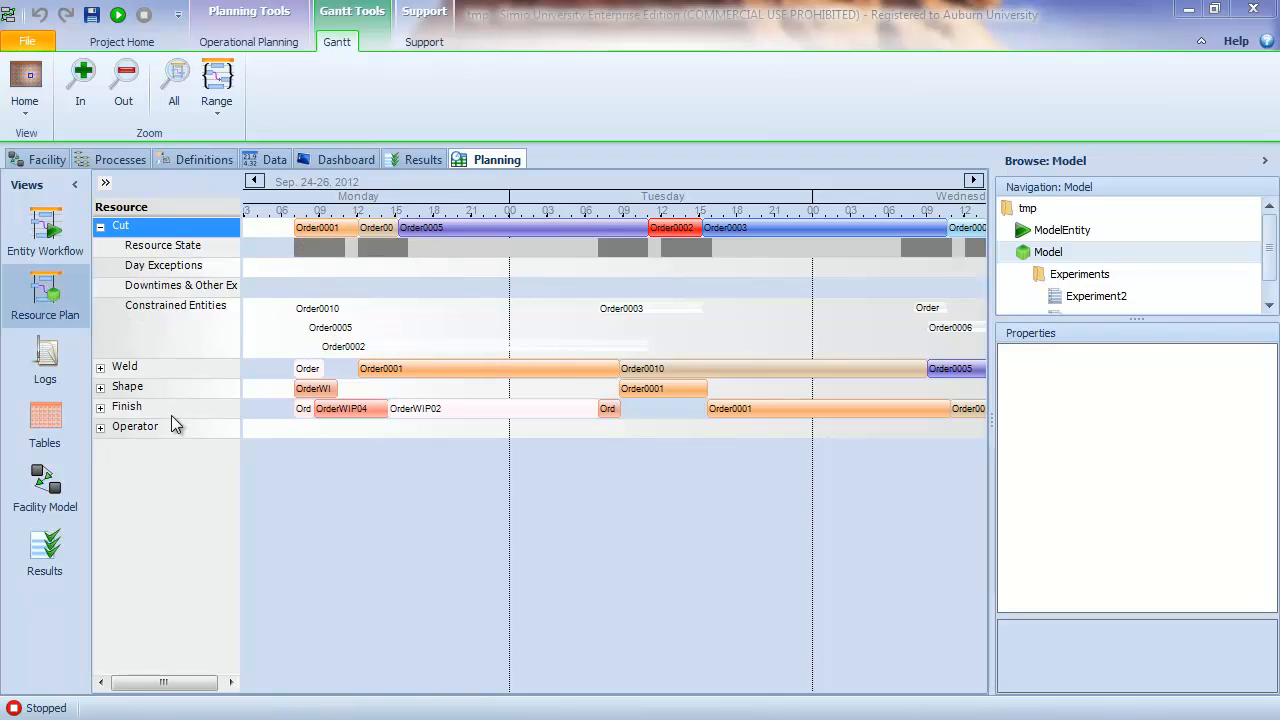
- Show the Entity Workflow Gantt for September 23–30, 2012
{"action": "left_click", "coordinate": [45, 230]}
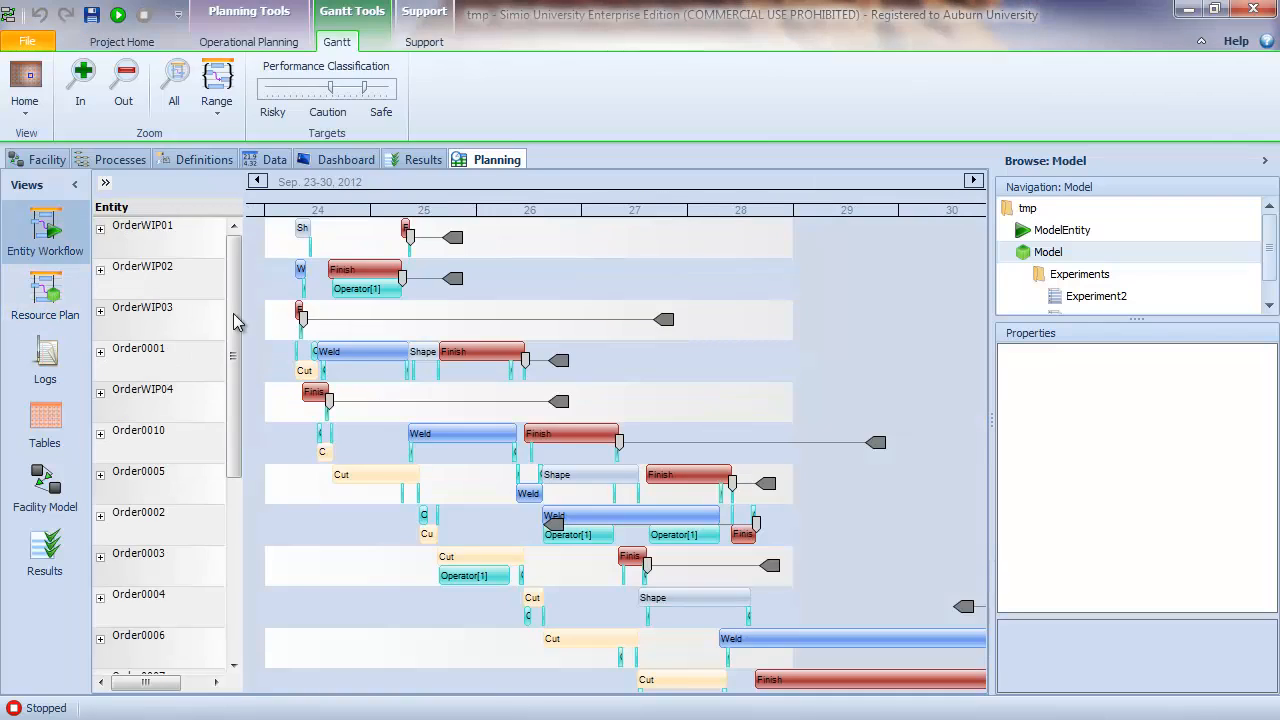
{"action": "mouse_move", "coordinate": [358, 278]}
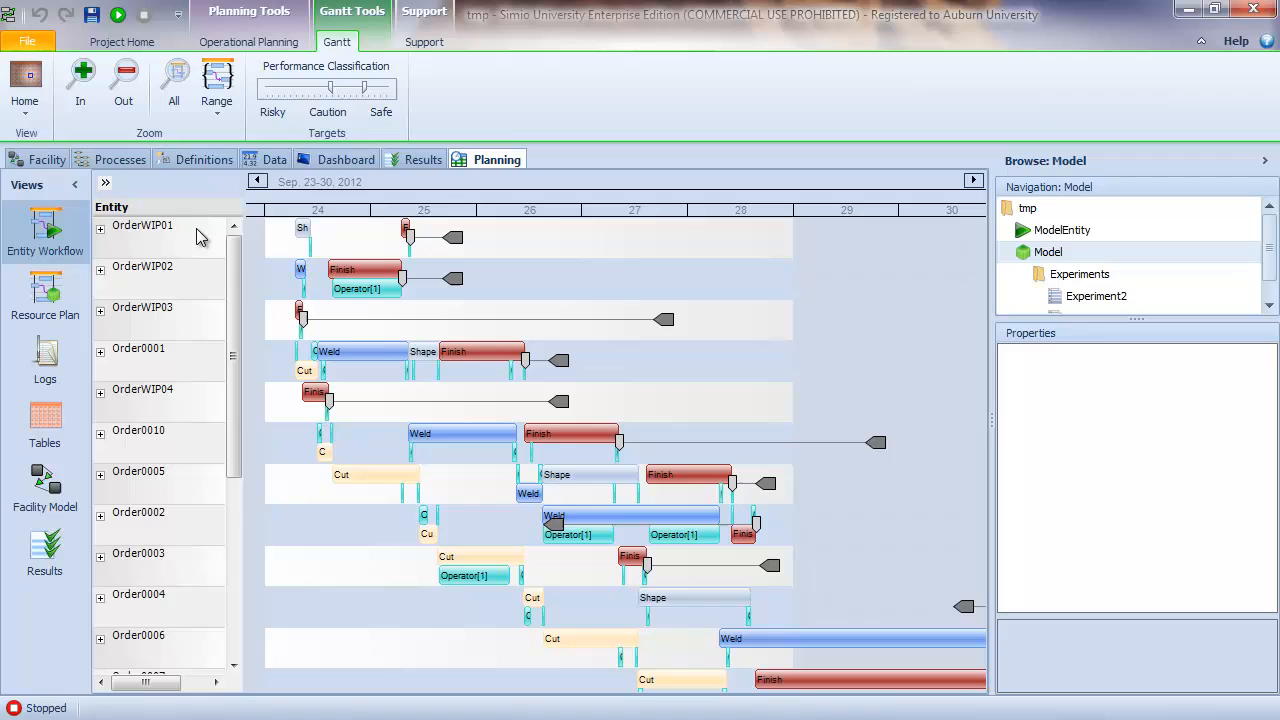
{"action": "mouse_move", "coordinate": [163, 350]}
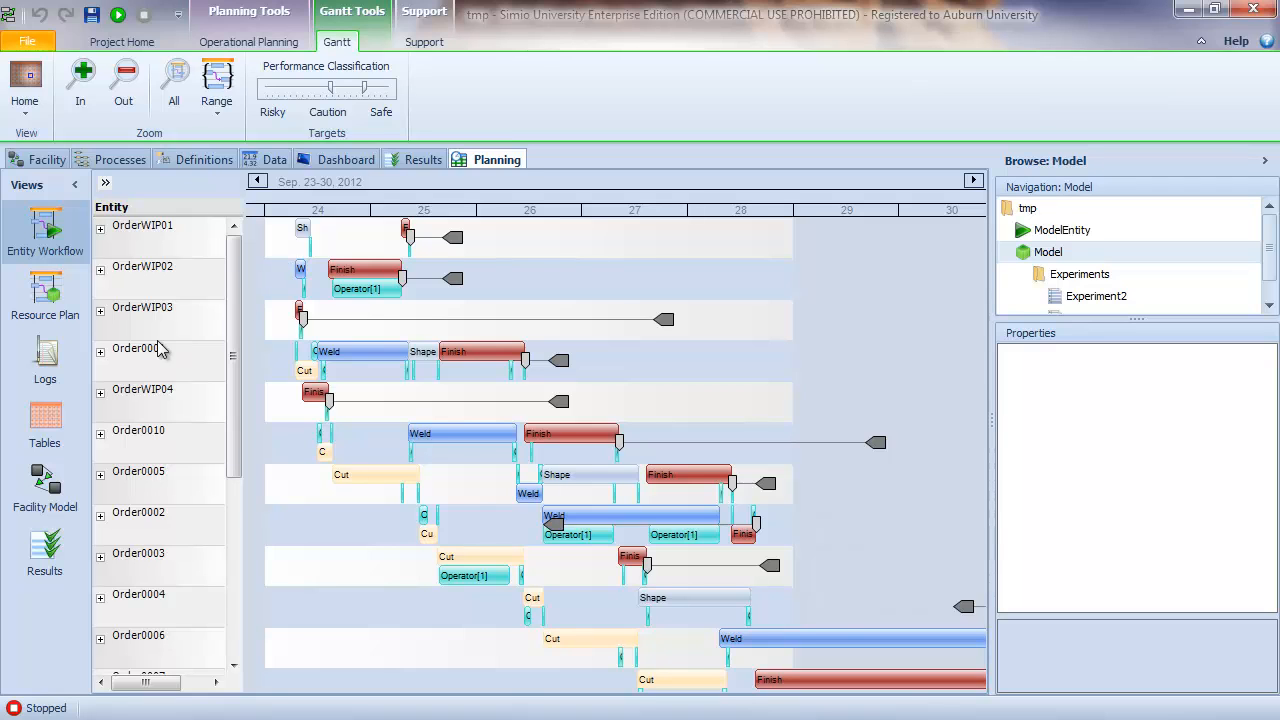
{"action": "mouse_move", "coordinate": [45, 355]}
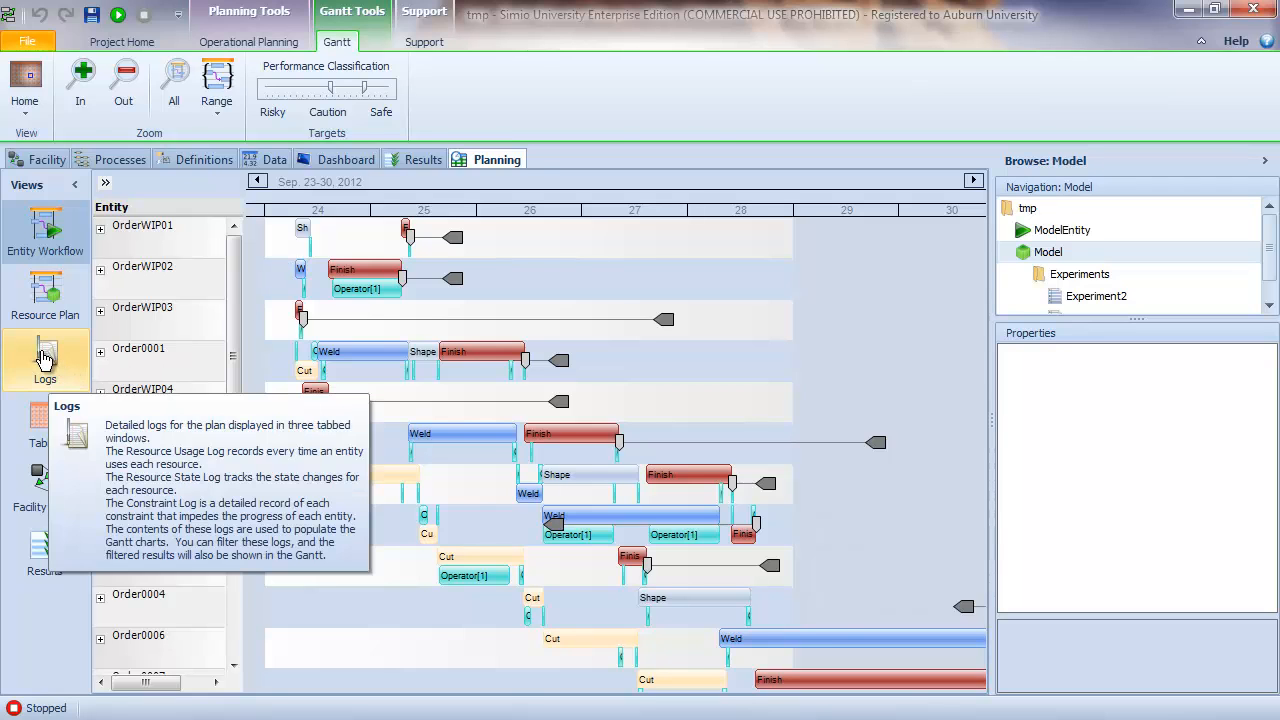
- Open Logs, expand the Shape usage record's state details, then view the Resource State Log
{"action": "left_click", "coordinate": [45, 360]}
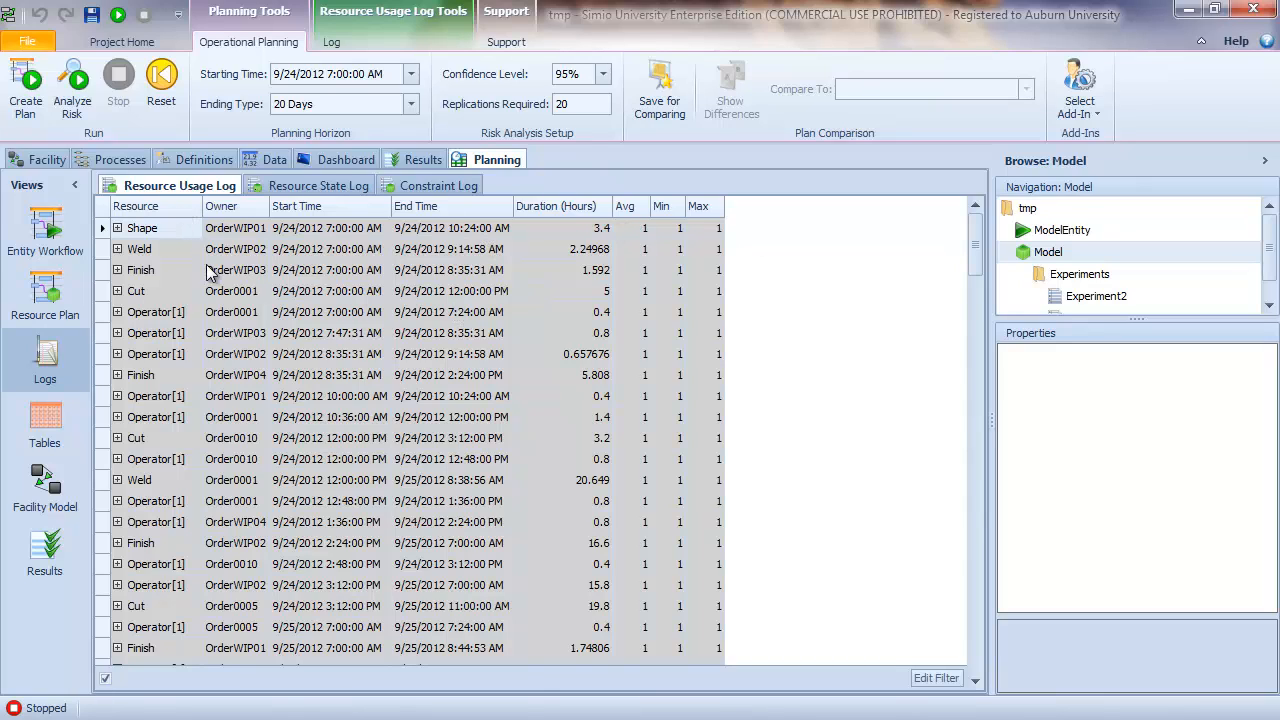
{"action": "mouse_move", "coordinate": [170, 260]}
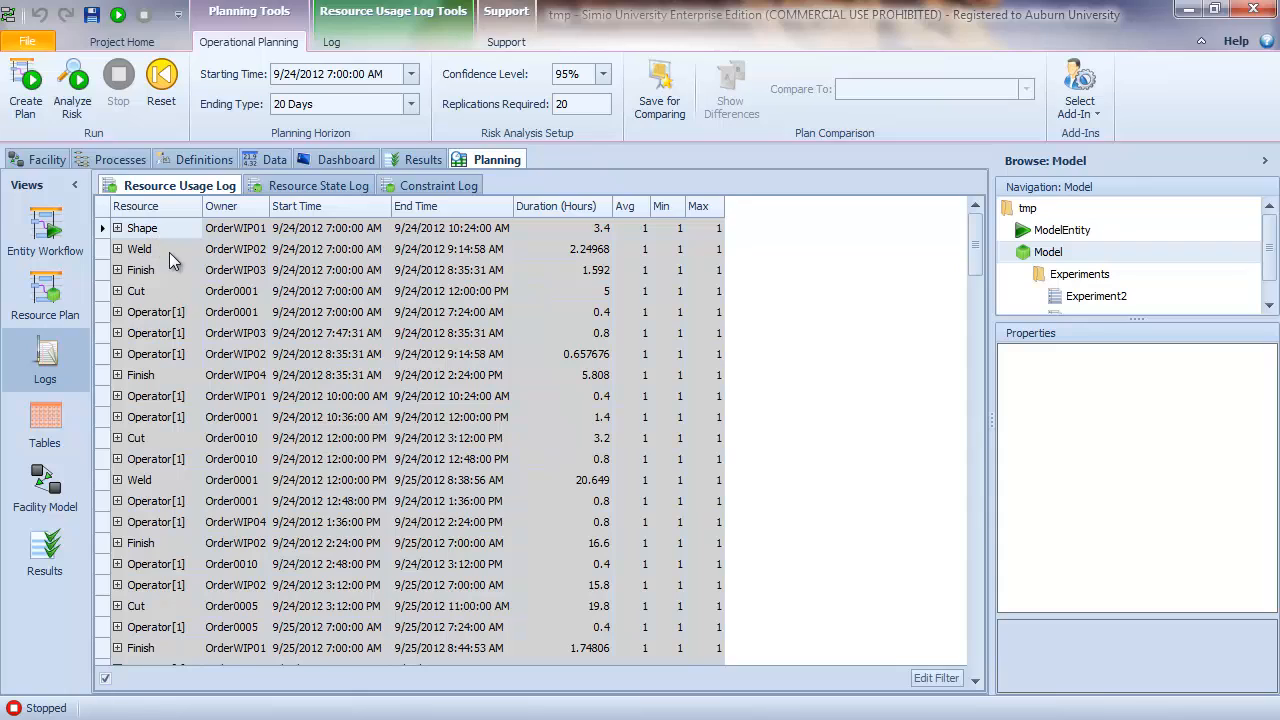
{"action": "mouse_move", "coordinate": [168, 248]}
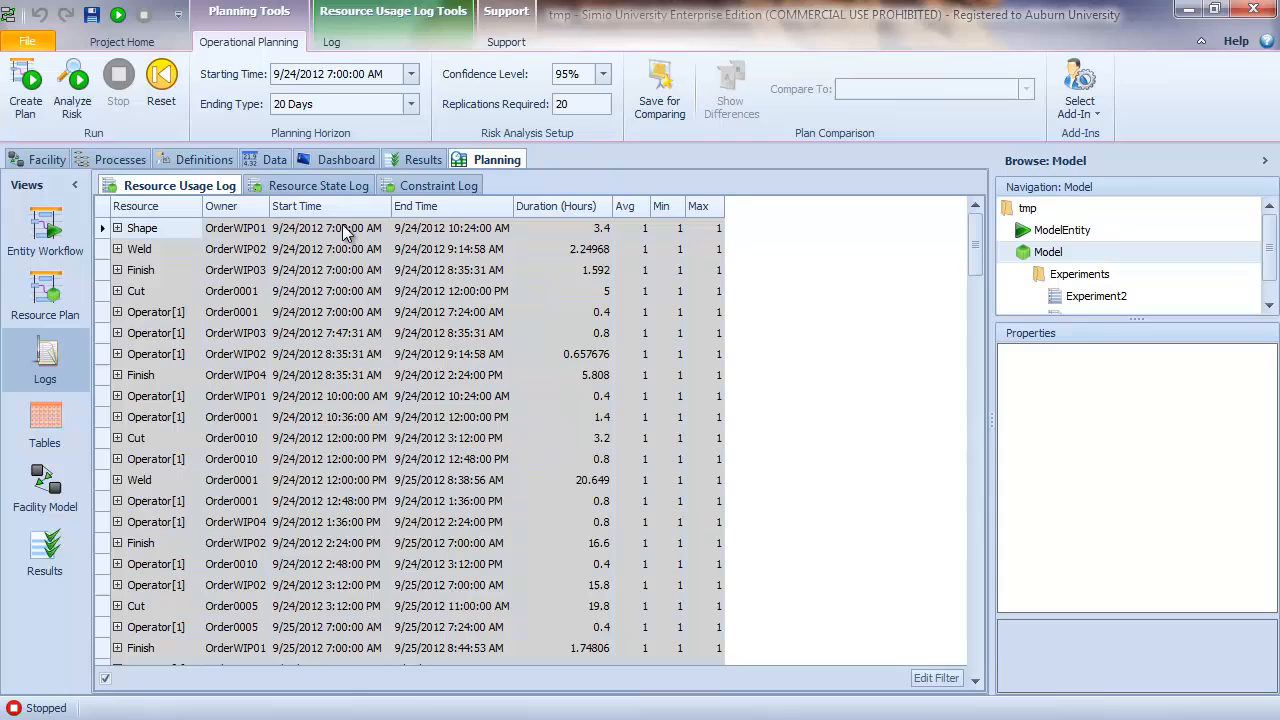
{"action": "mouse_move", "coordinate": [432, 235]}
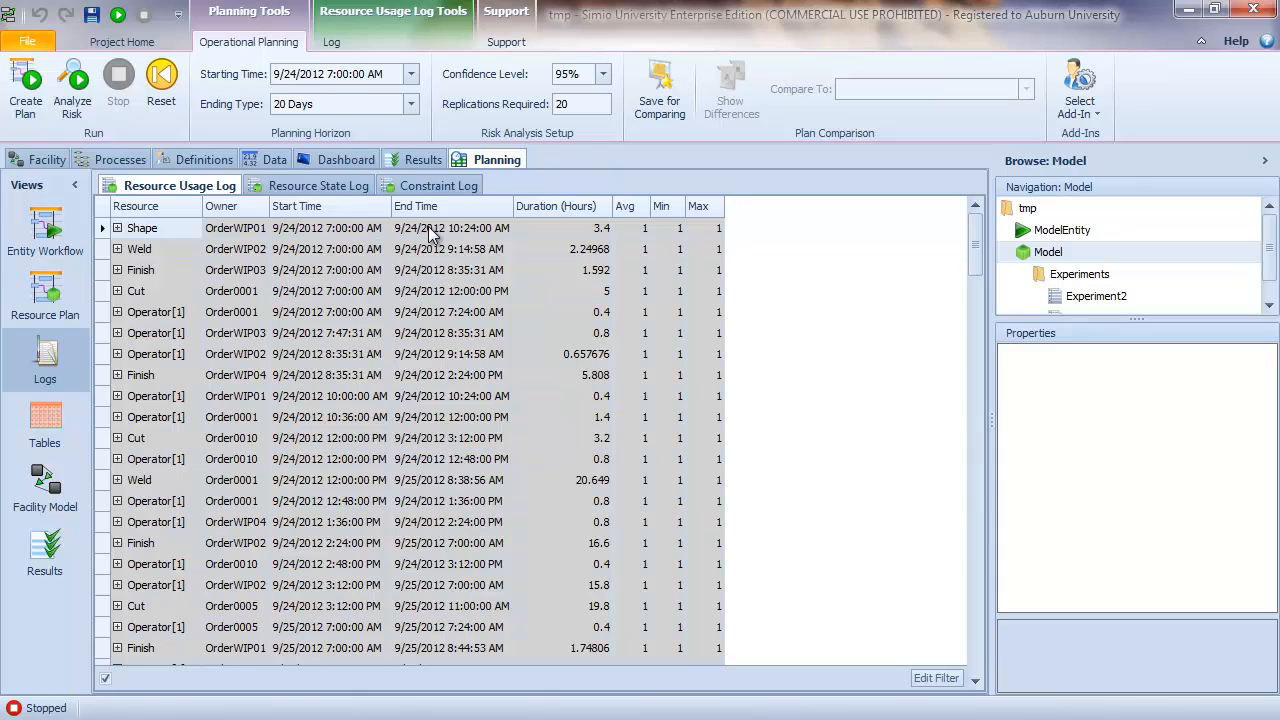
{"action": "mouse_move", "coordinate": [278, 267]}
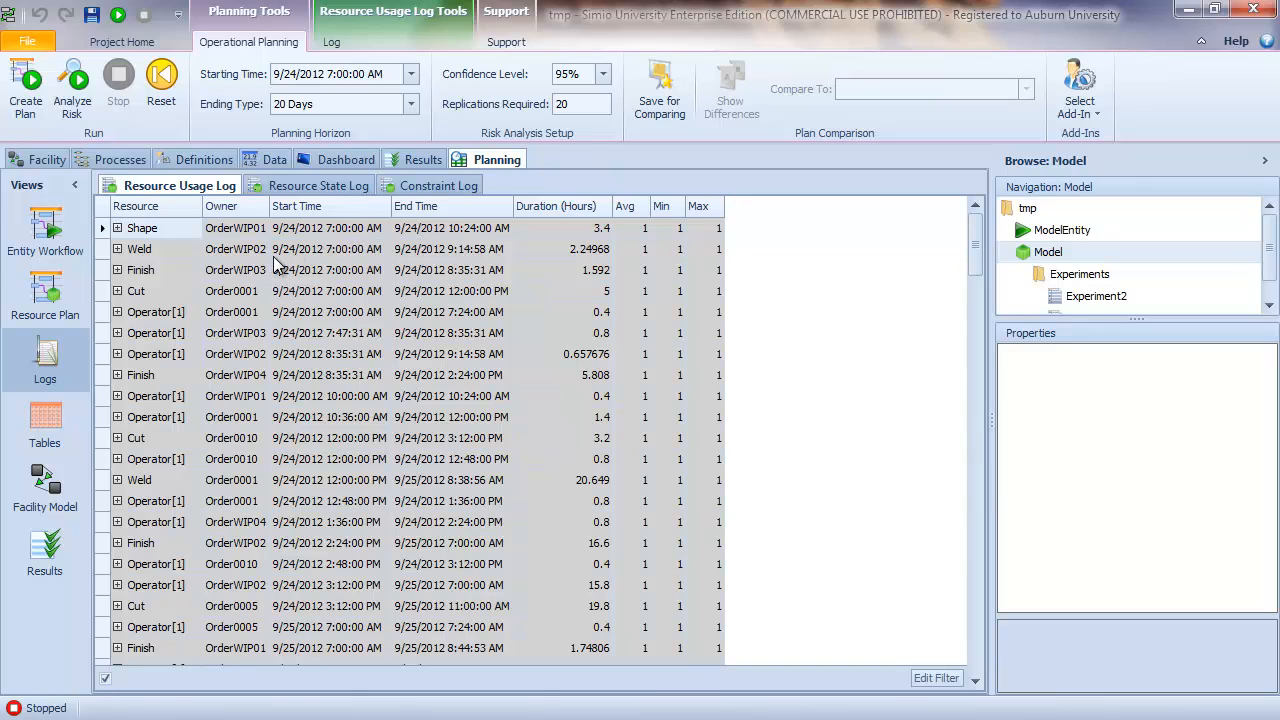
{"action": "mouse_move", "coordinate": [310, 262]}
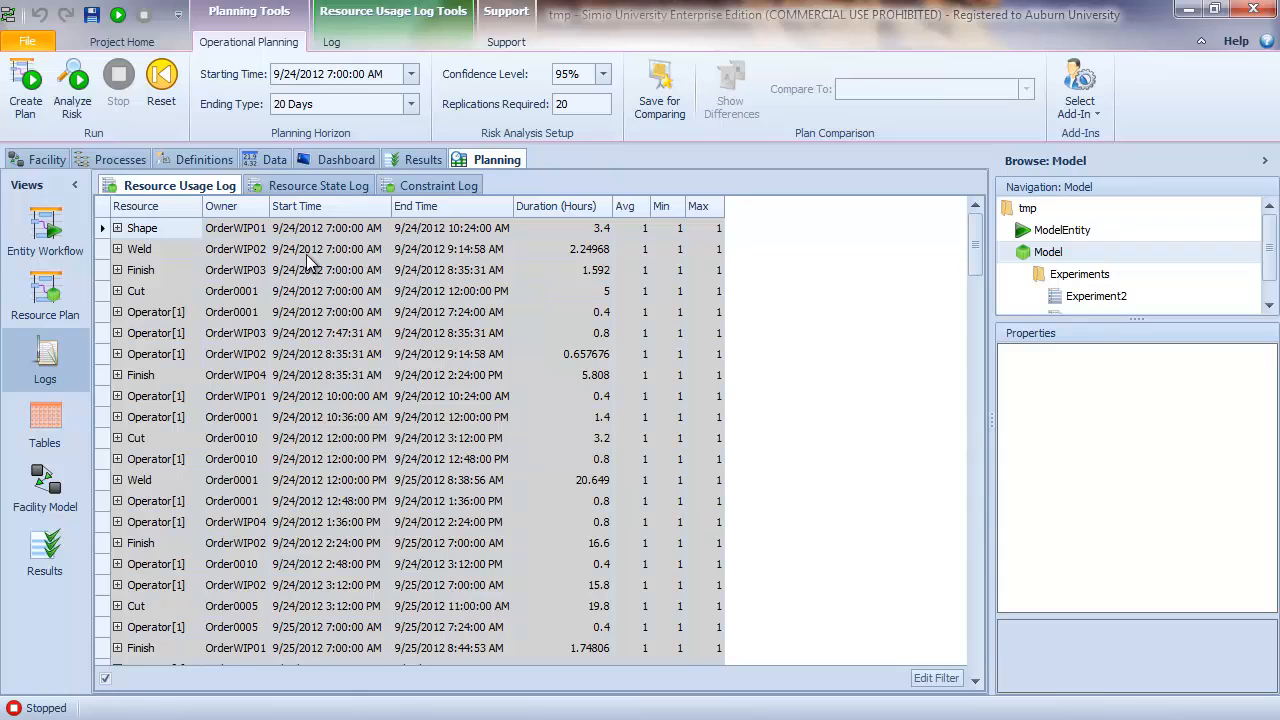
{"action": "mouse_move", "coordinate": [460, 264]}
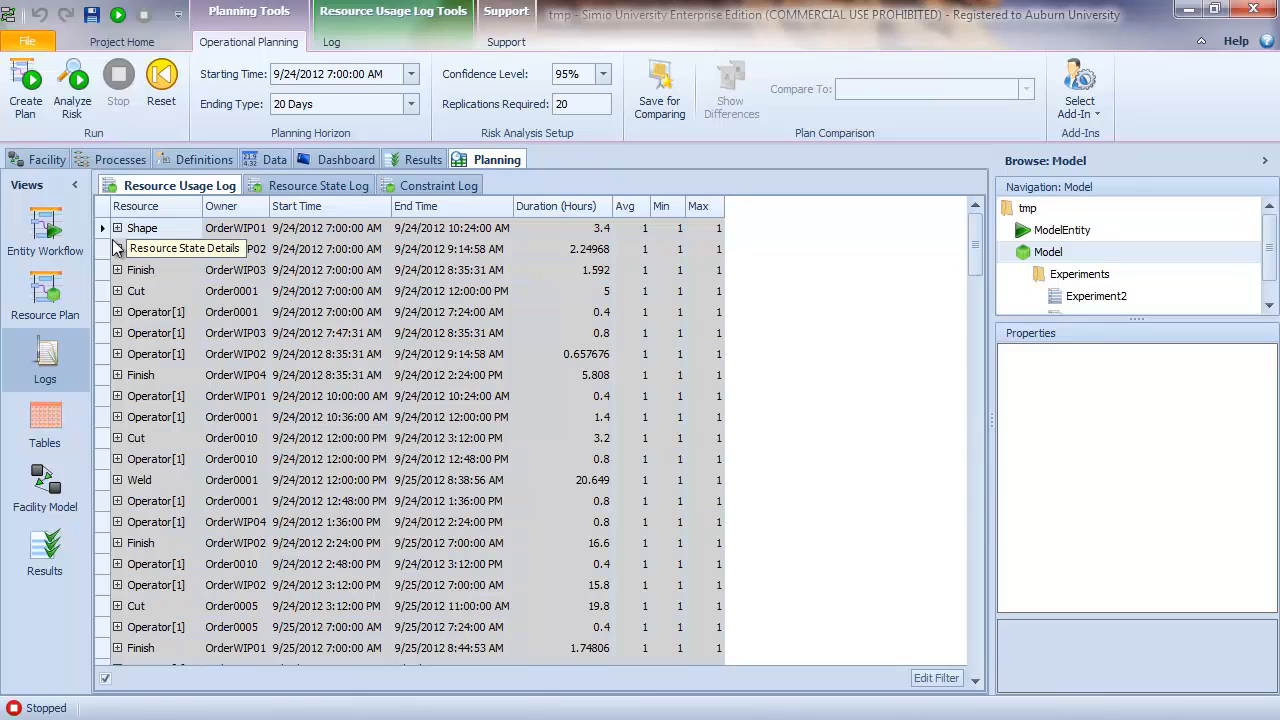
{"action": "left_click", "coordinate": [102, 228]}
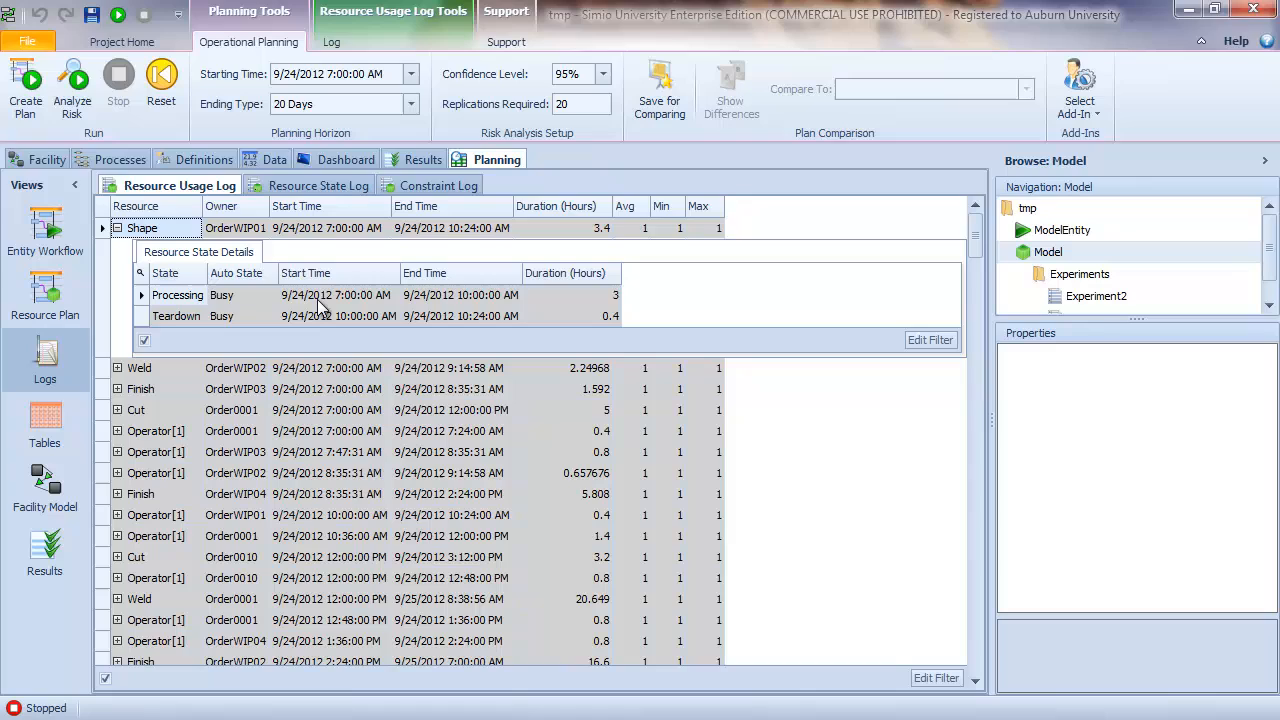
{"action": "mouse_move", "coordinate": [350, 307]}
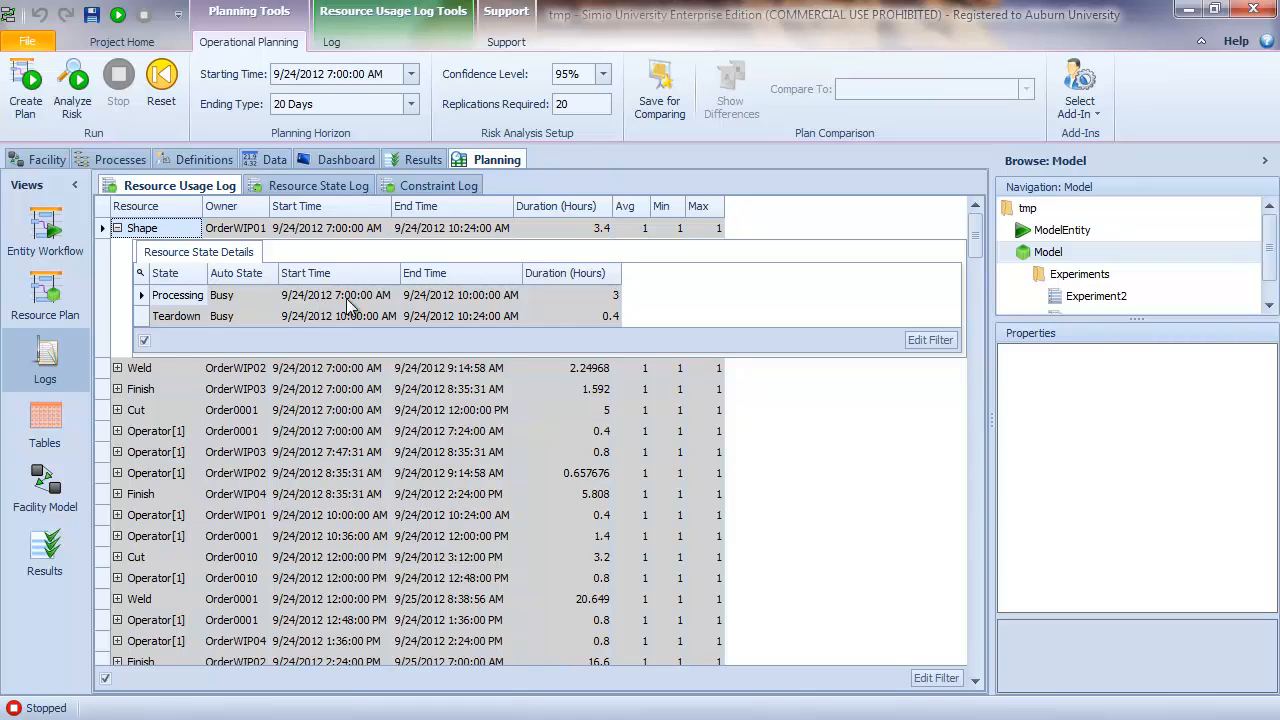
{"action": "mouse_move", "coordinate": [372, 310]}
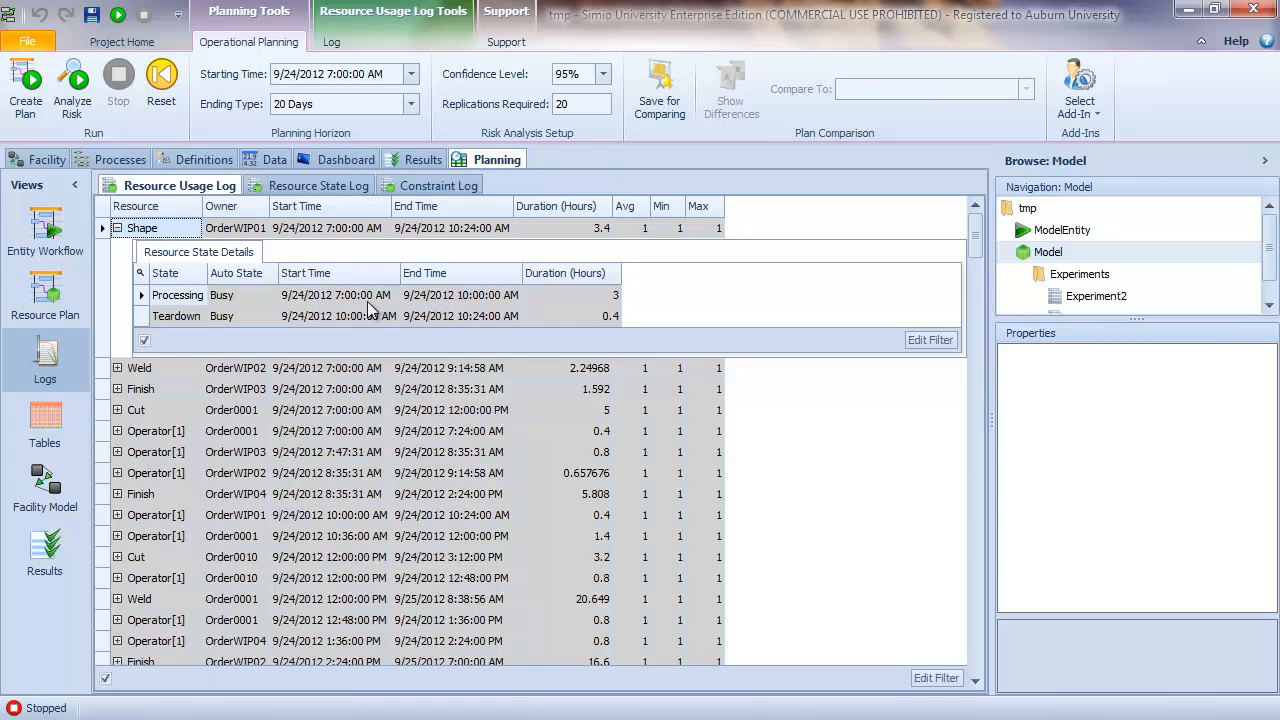
{"action": "mouse_move", "coordinate": [390, 308]}
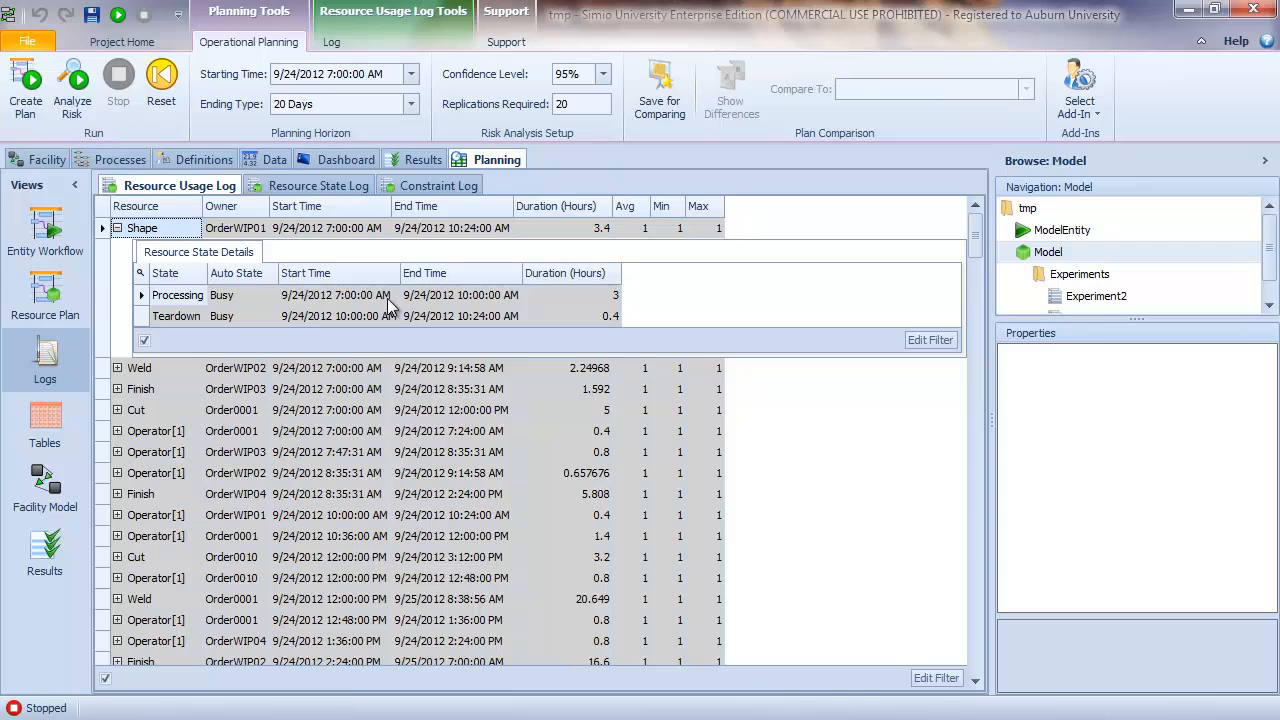
{"action": "mouse_move", "coordinate": [370, 318]}
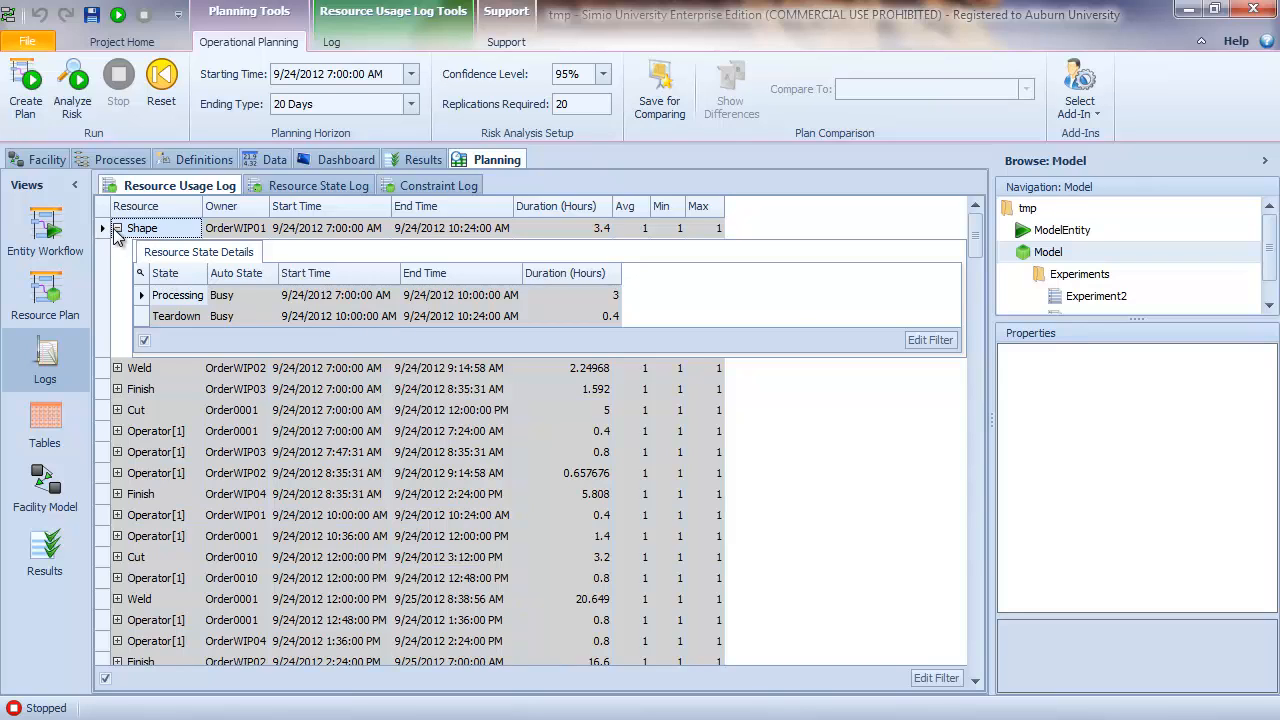
{"action": "left_click", "coordinate": [317, 185]}
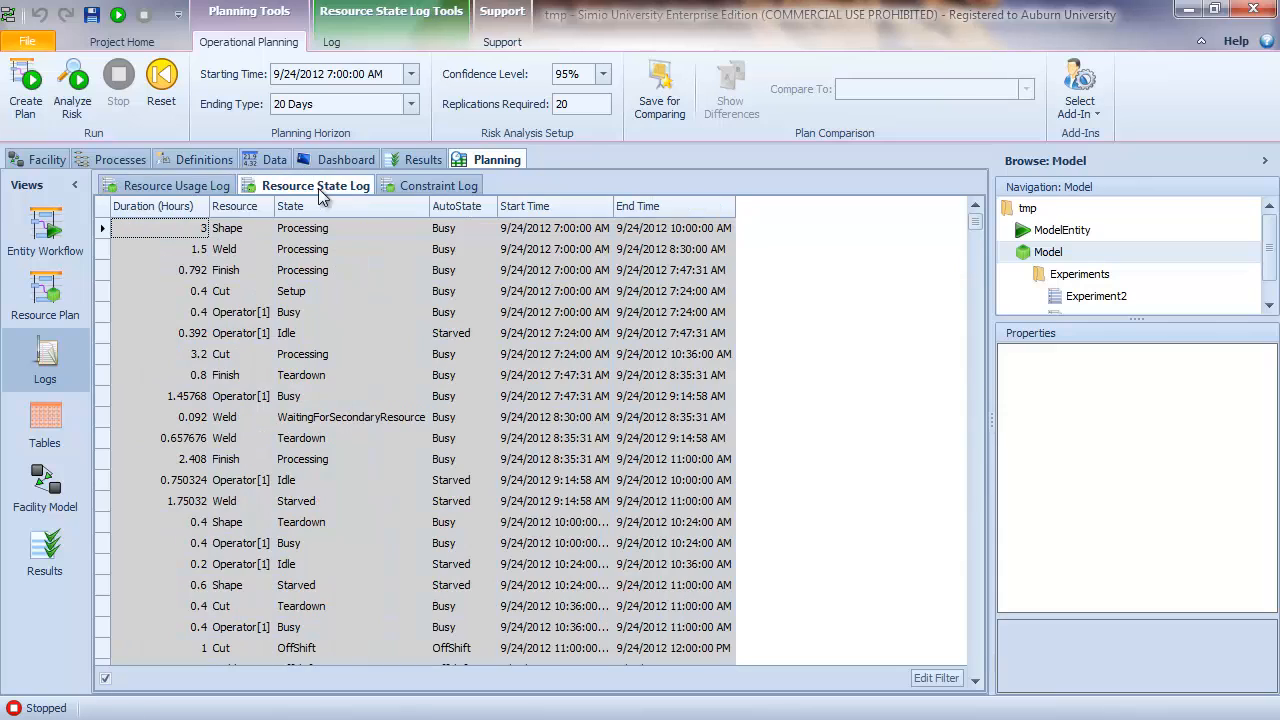
{"action": "mouse_move", "coordinate": [556, 322]}
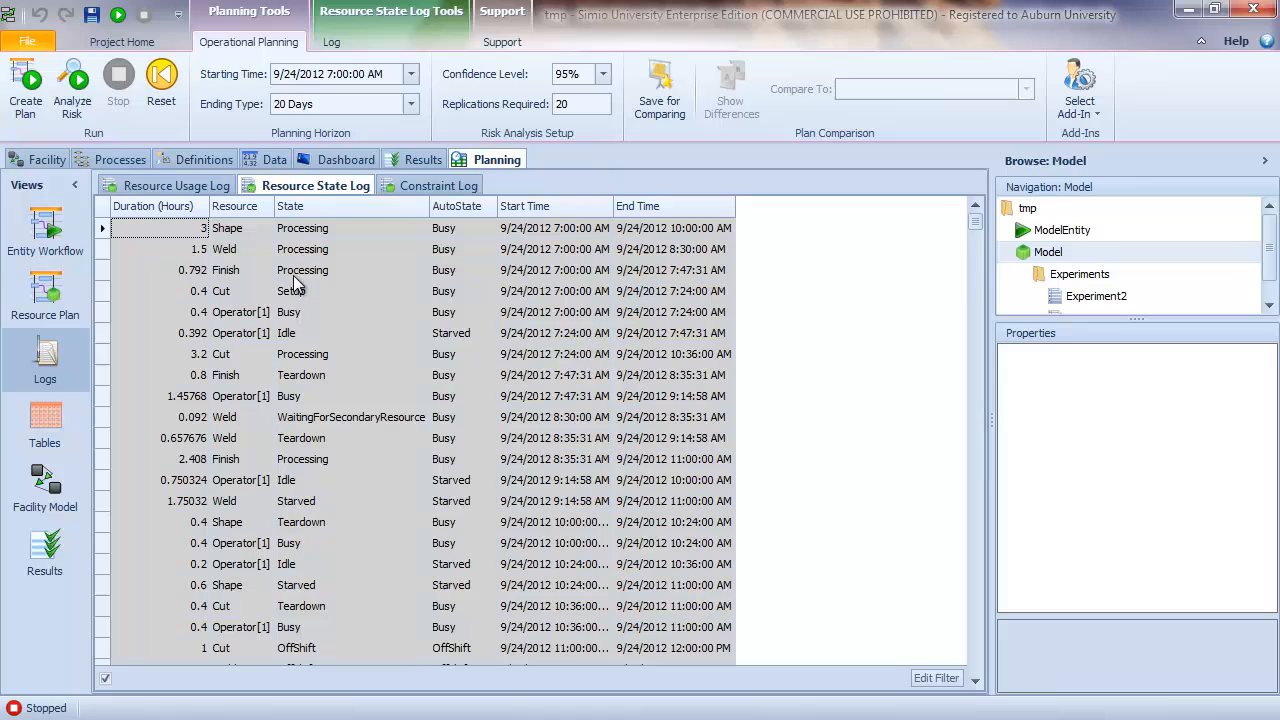
{"action": "mouse_move", "coordinate": [242, 240]}
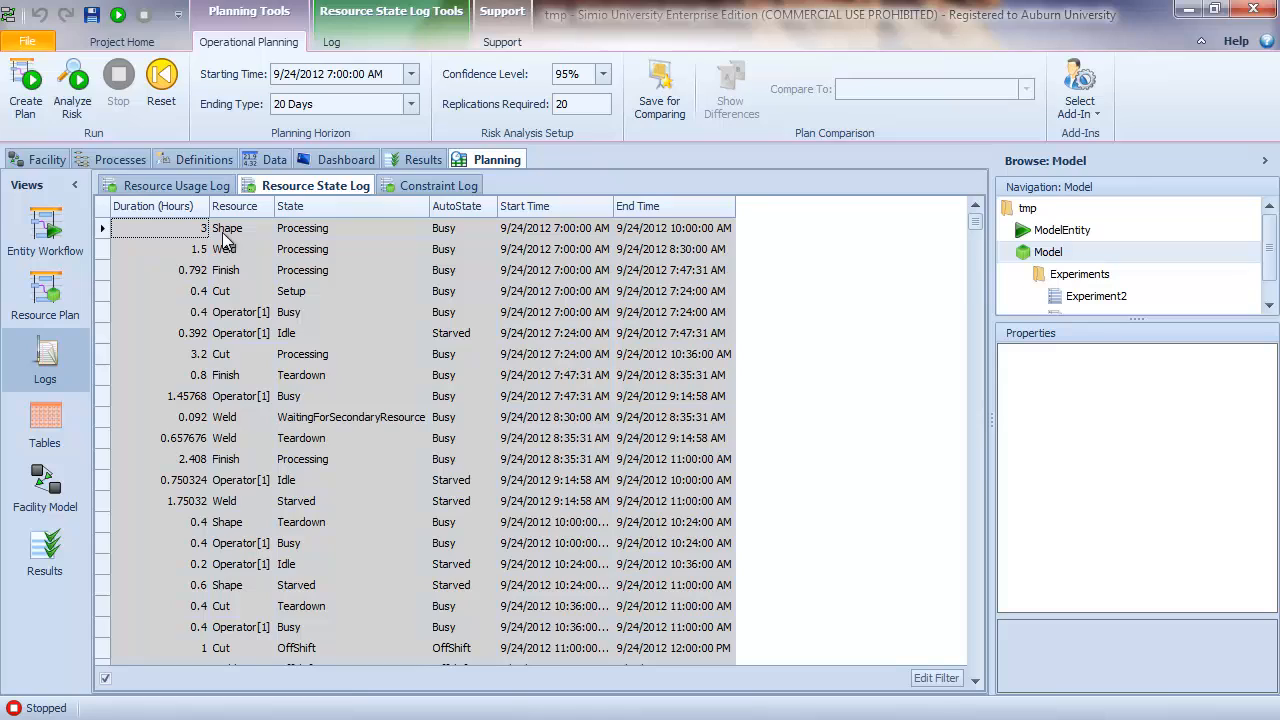
{"action": "mouse_move", "coordinate": [335, 247]}
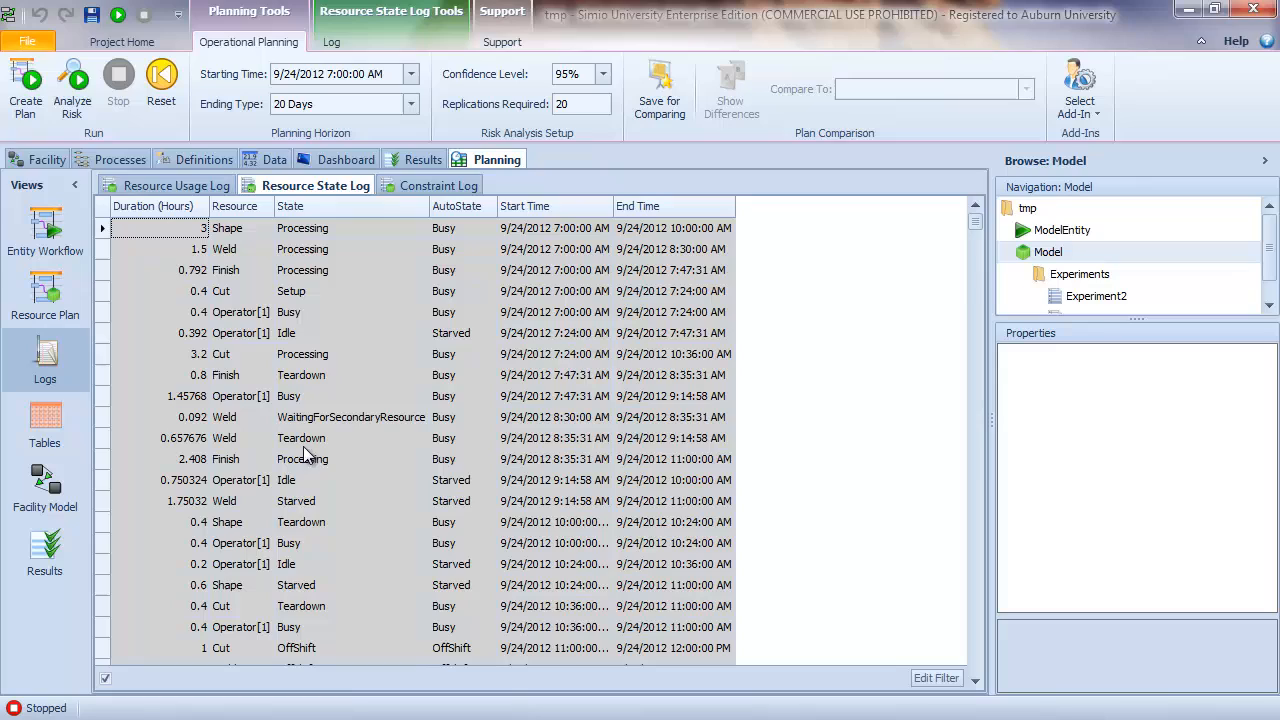
{"action": "mouse_move", "coordinate": [205, 535]}
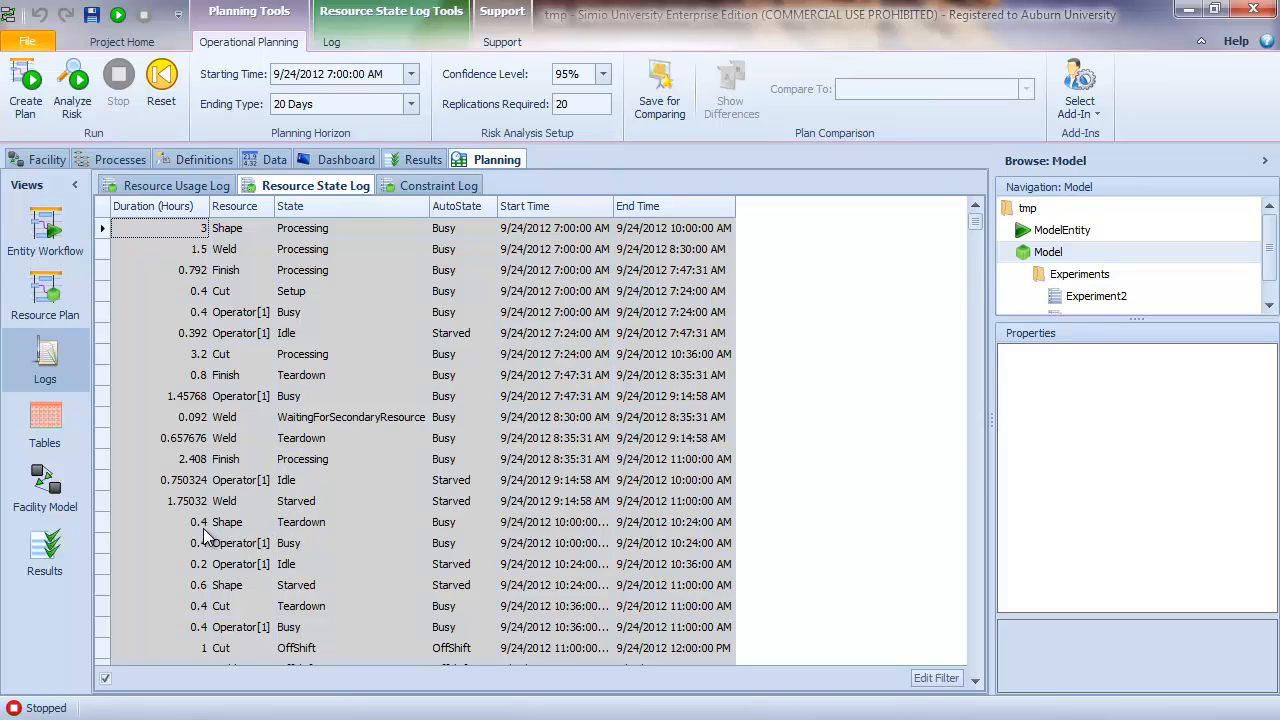
{"action": "mouse_move", "coordinate": [345, 531]}
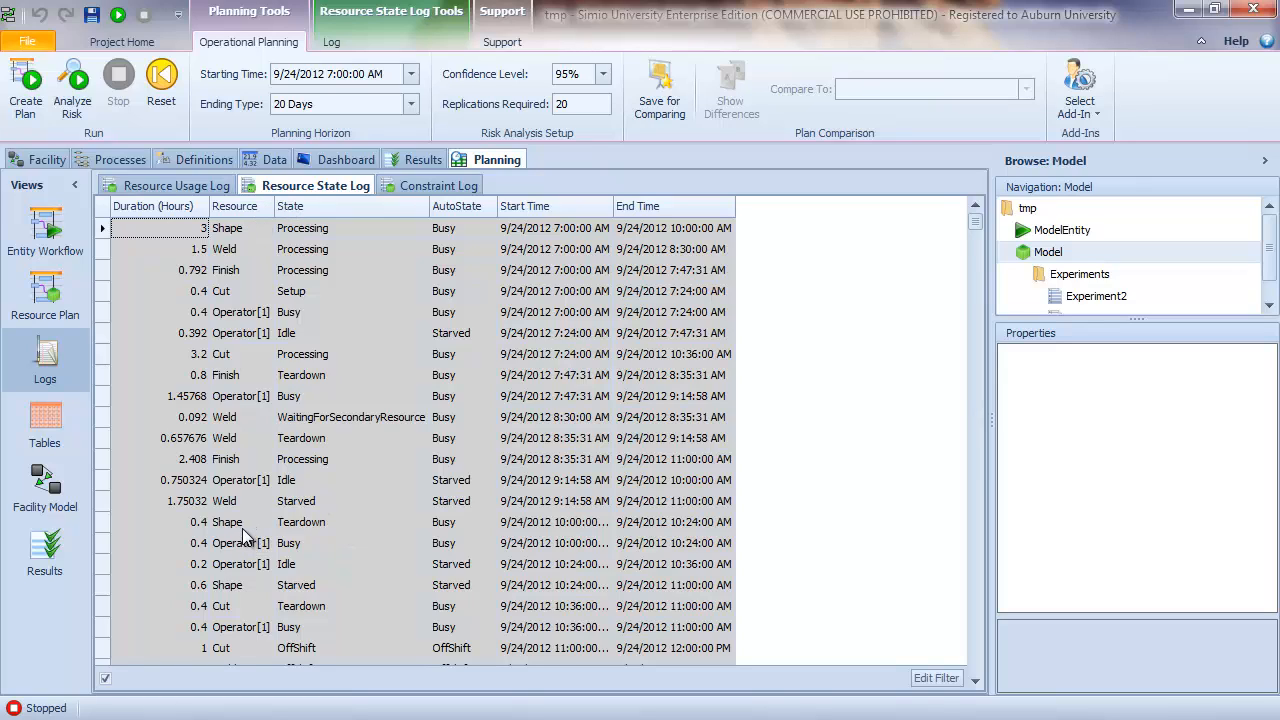
{"action": "mouse_move", "coordinate": [258, 328]}
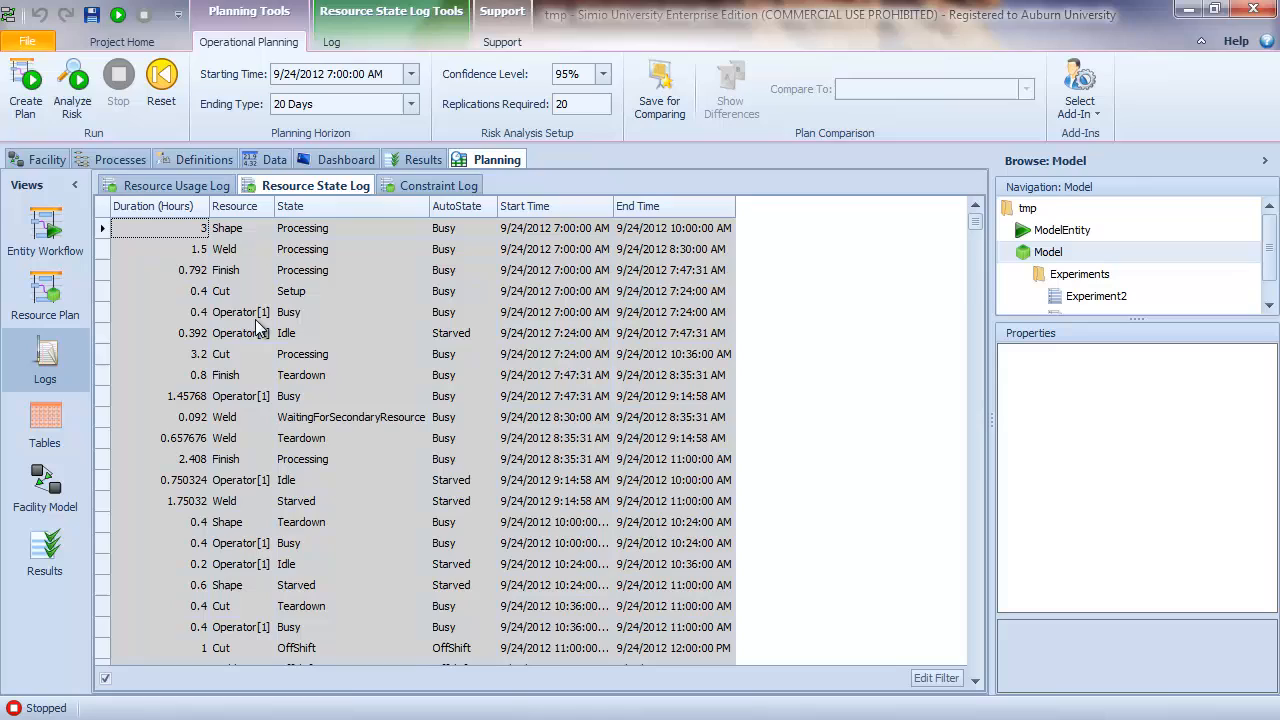
{"action": "mouse_move", "coordinate": [238, 252]}
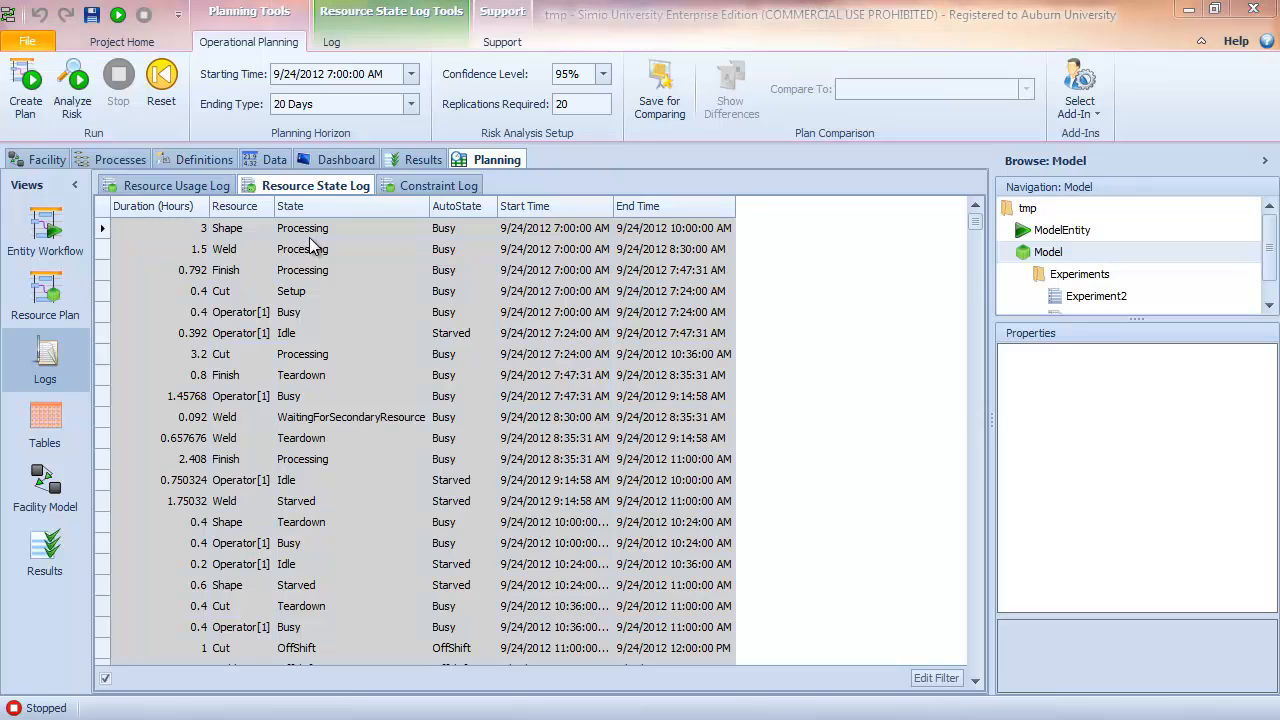
- Show the Constraint Log with each order's waiting location, constraint and wait times
{"action": "left_click", "coordinate": [437, 185]}
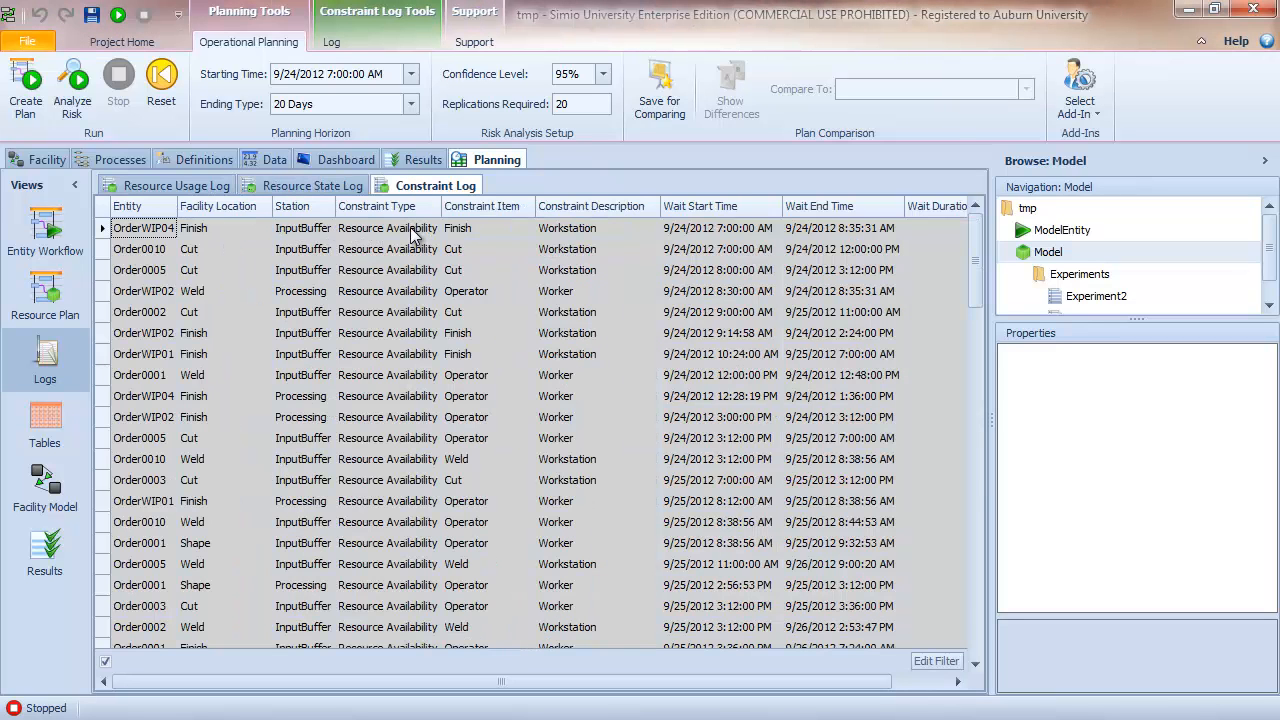
{"action": "mouse_move", "coordinate": [557, 285]}
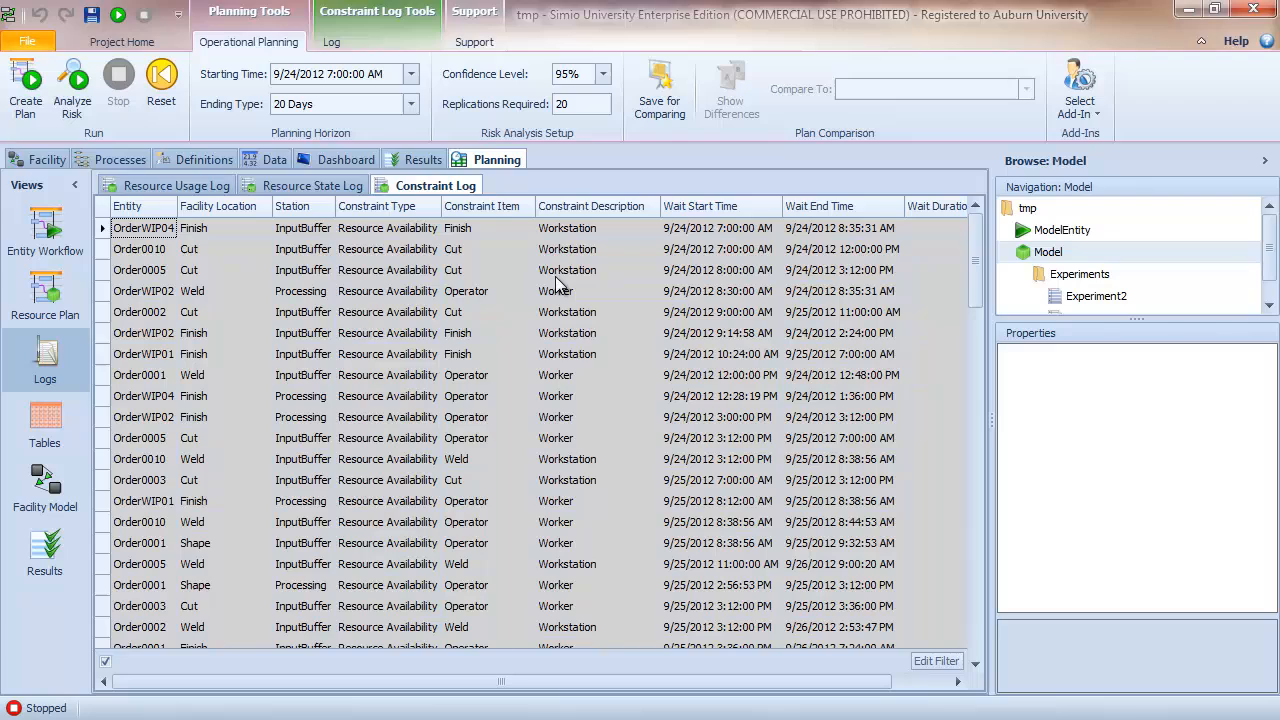
{"action": "mouse_move", "coordinate": [398, 270]}
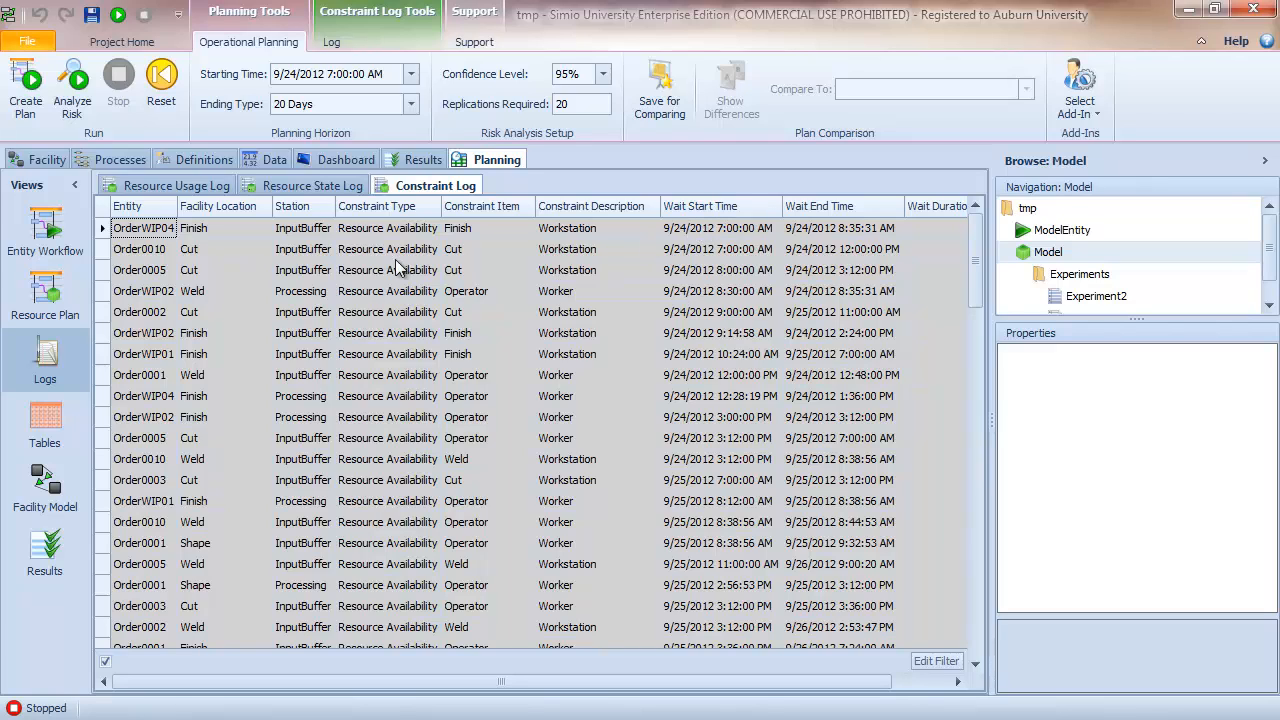
{"action": "mouse_move", "coordinate": [350, 258]}
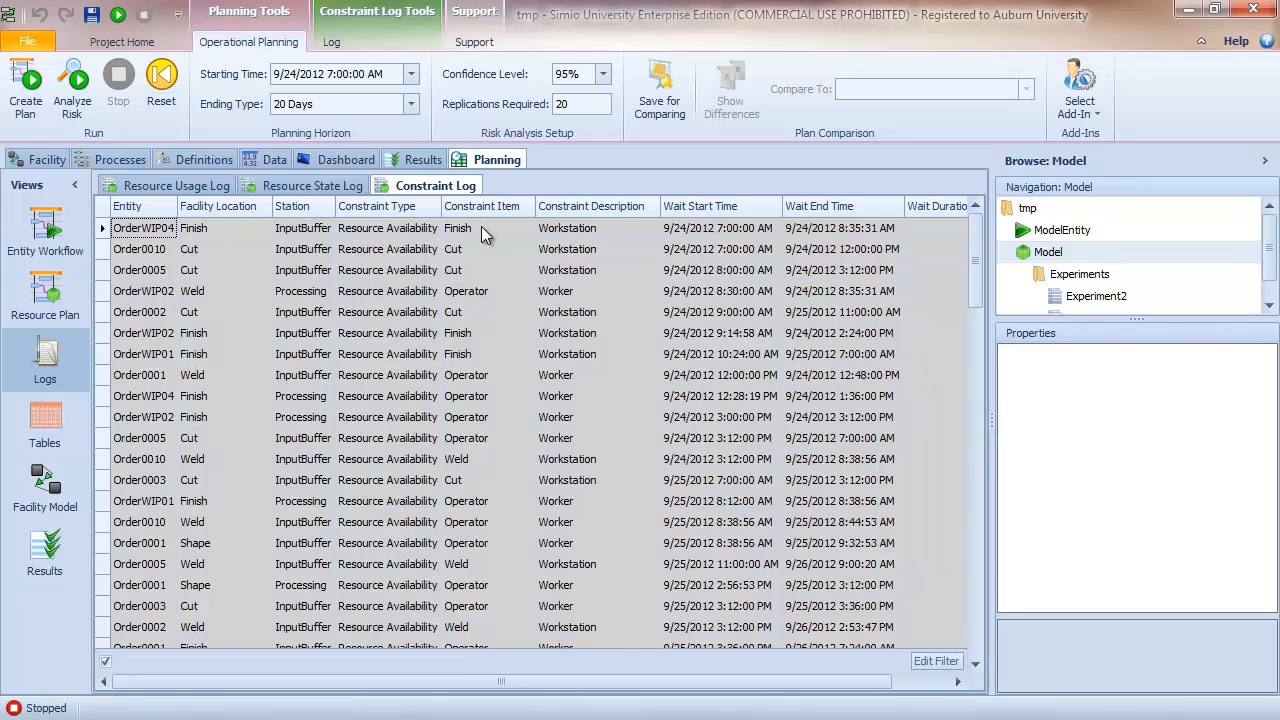
{"action": "mouse_move", "coordinate": [725, 232]}
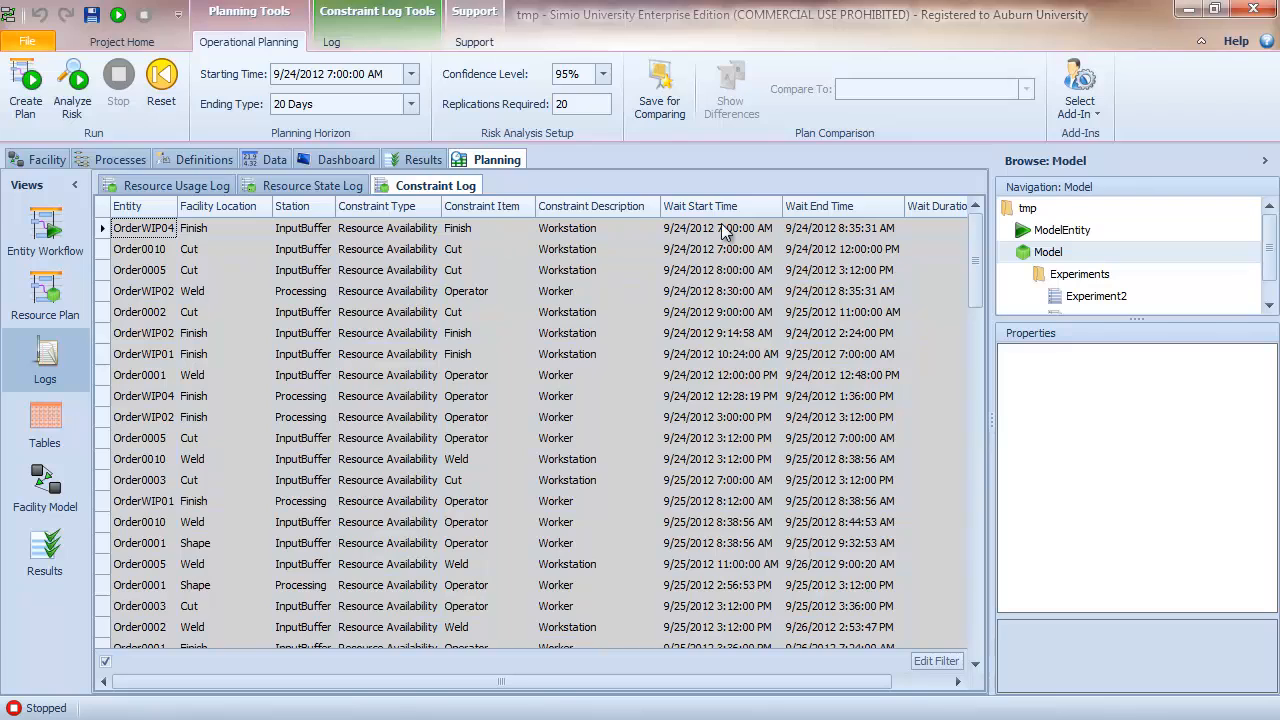
{"action": "mouse_move", "coordinate": [735, 240]}
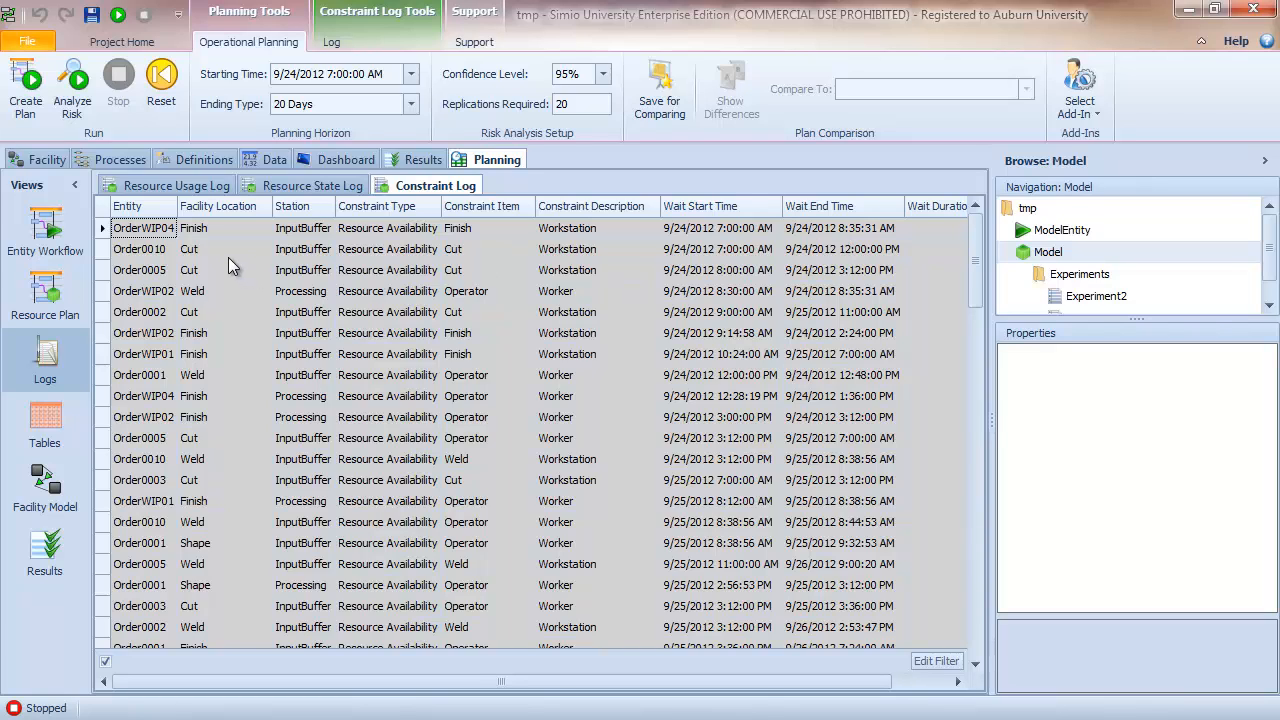
{"action": "mouse_move", "coordinate": [220, 259]}
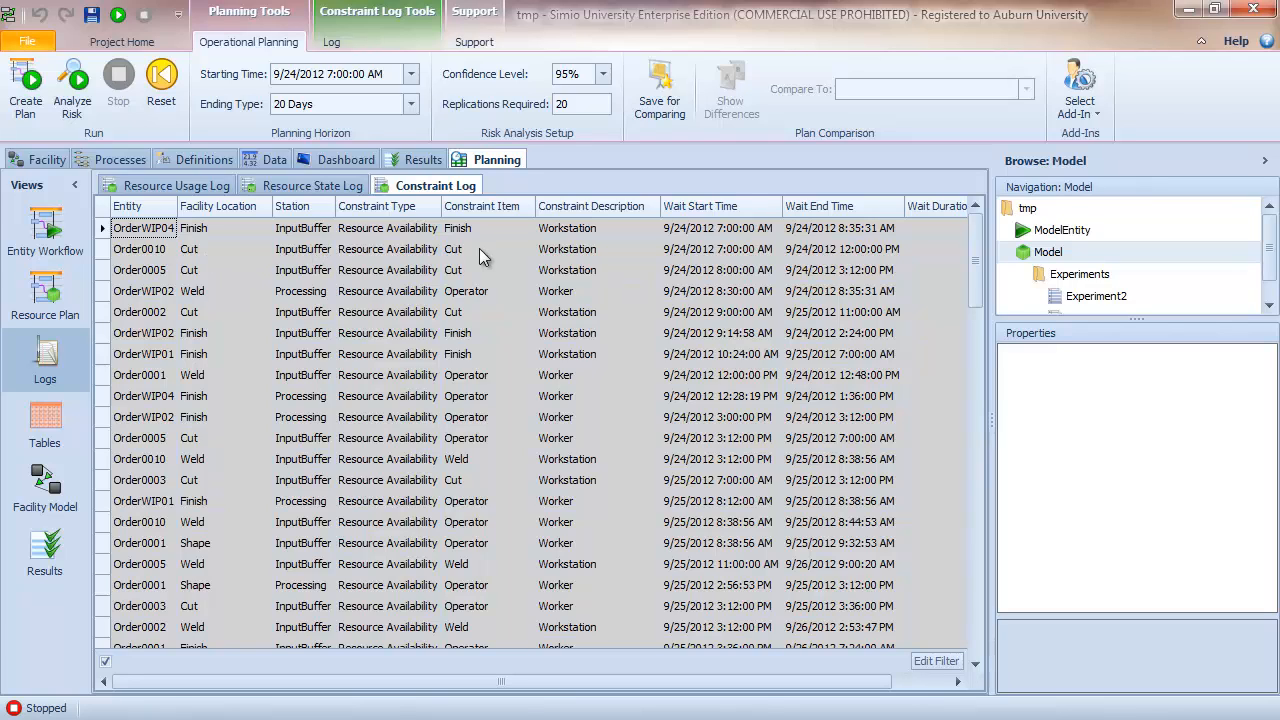
{"action": "mouse_move", "coordinate": [404, 264]}
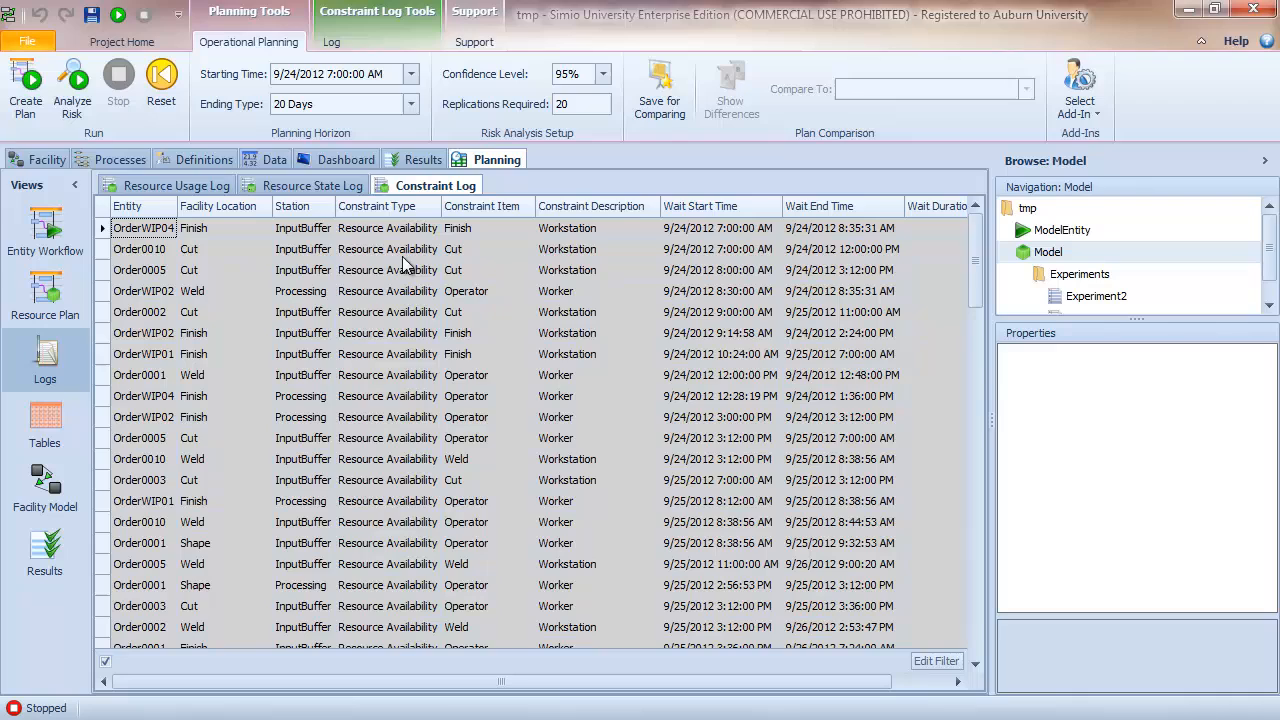
{"action": "mouse_move", "coordinate": [205, 305]}
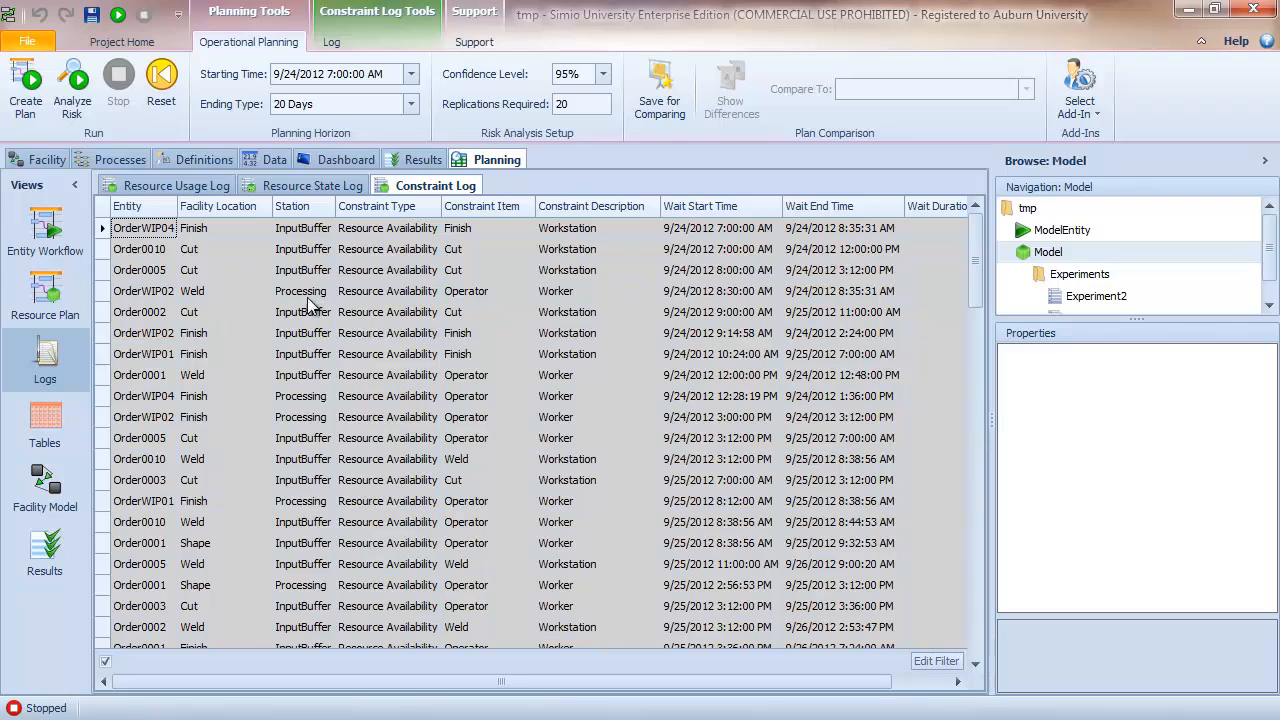
{"action": "mouse_move", "coordinate": [430, 307]}
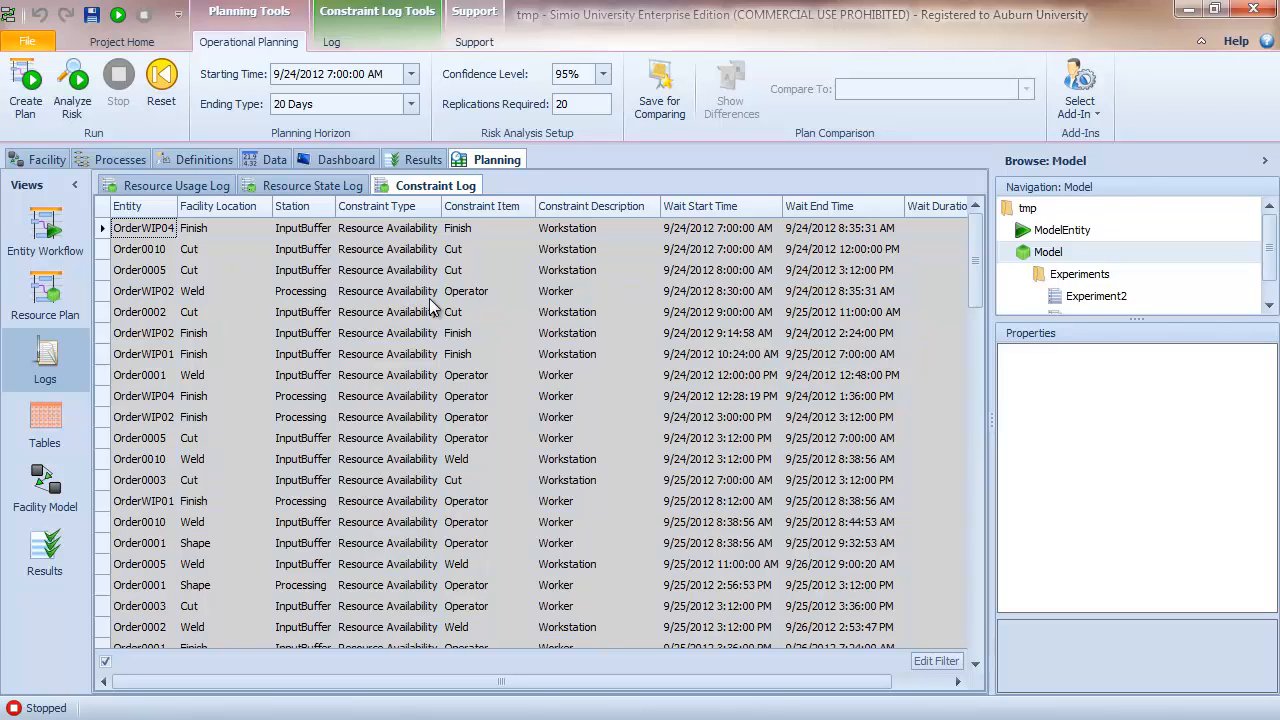
{"action": "mouse_move", "coordinate": [225, 300]}
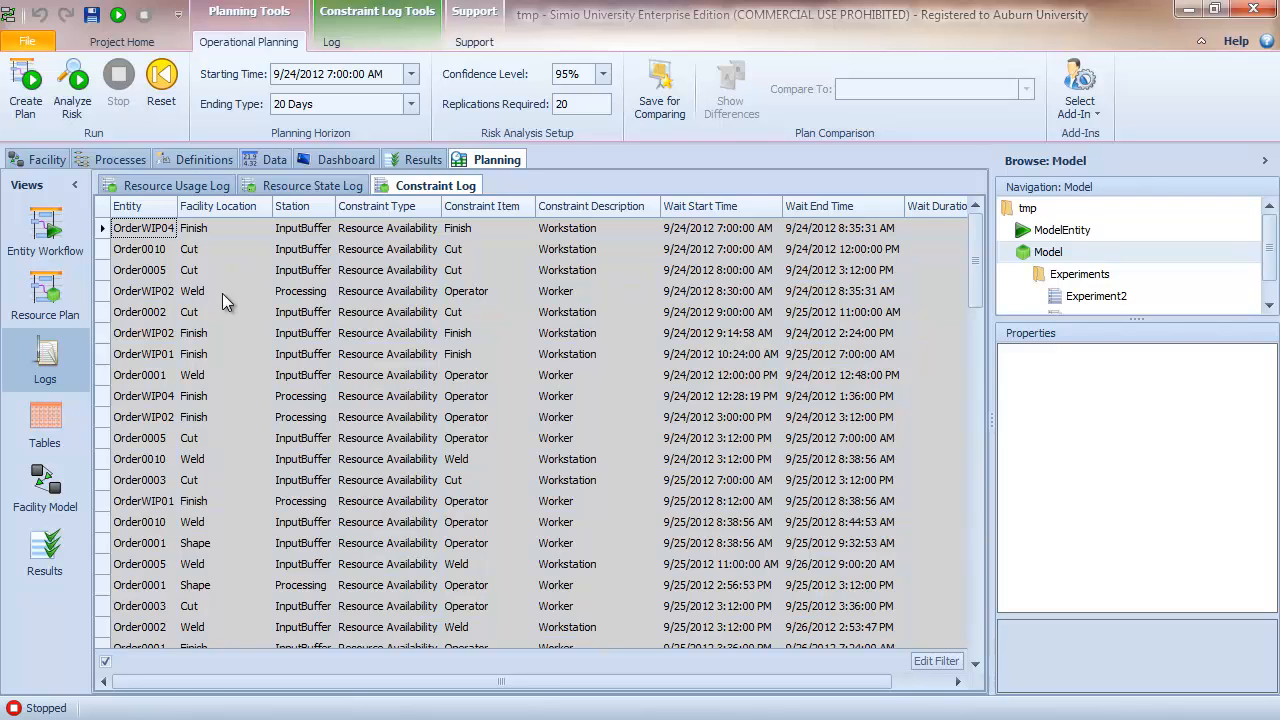
{"action": "mouse_move", "coordinate": [420, 316]}
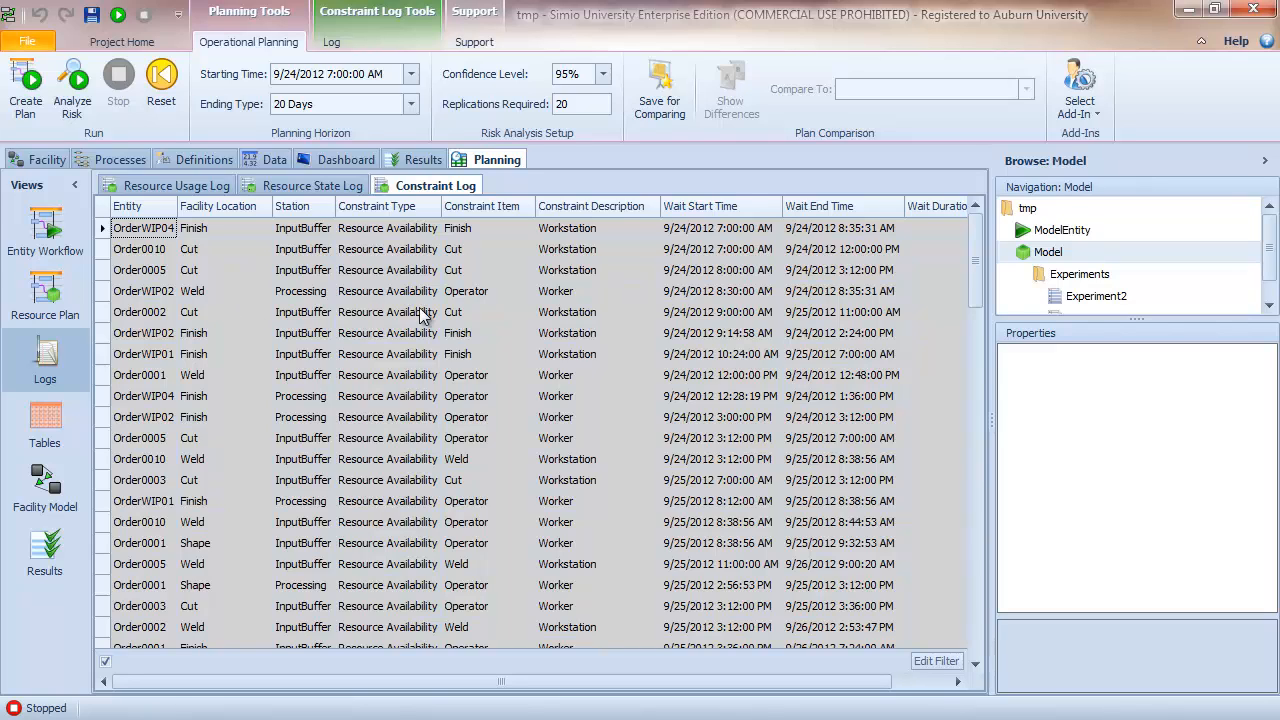
{"action": "mouse_move", "coordinate": [500, 303]}
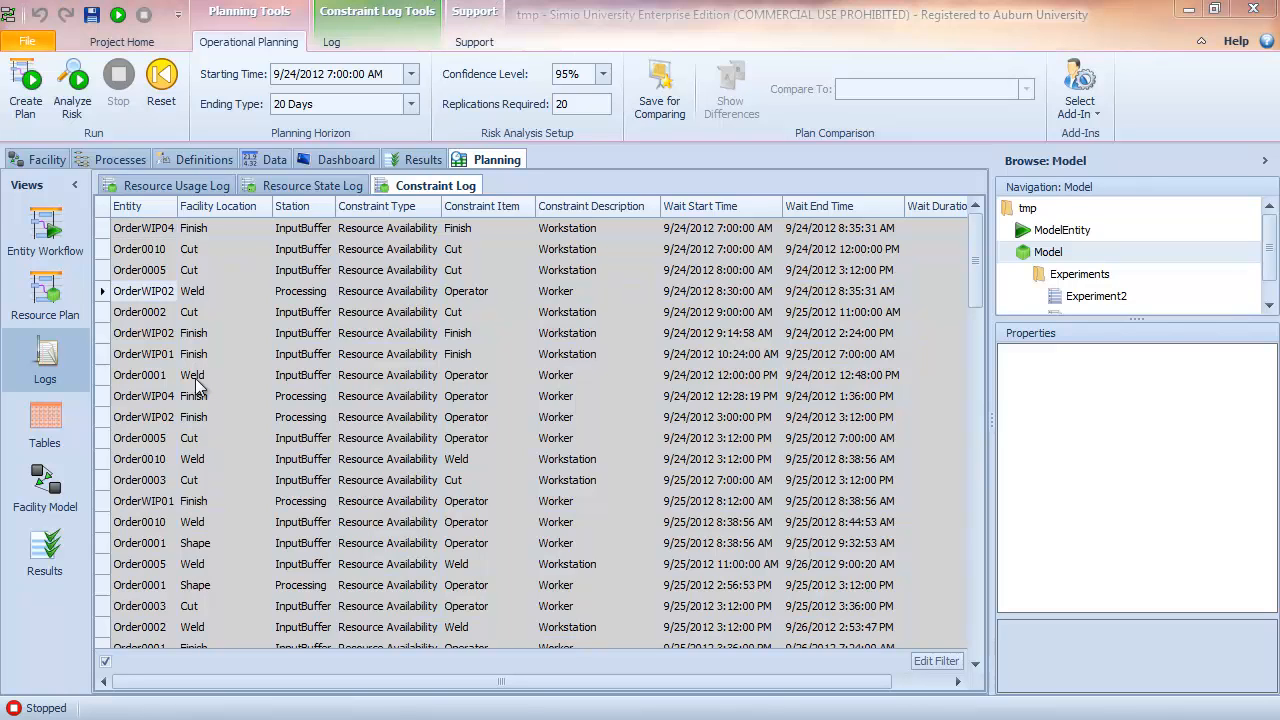
{"action": "mouse_move", "coordinate": [225, 328]}
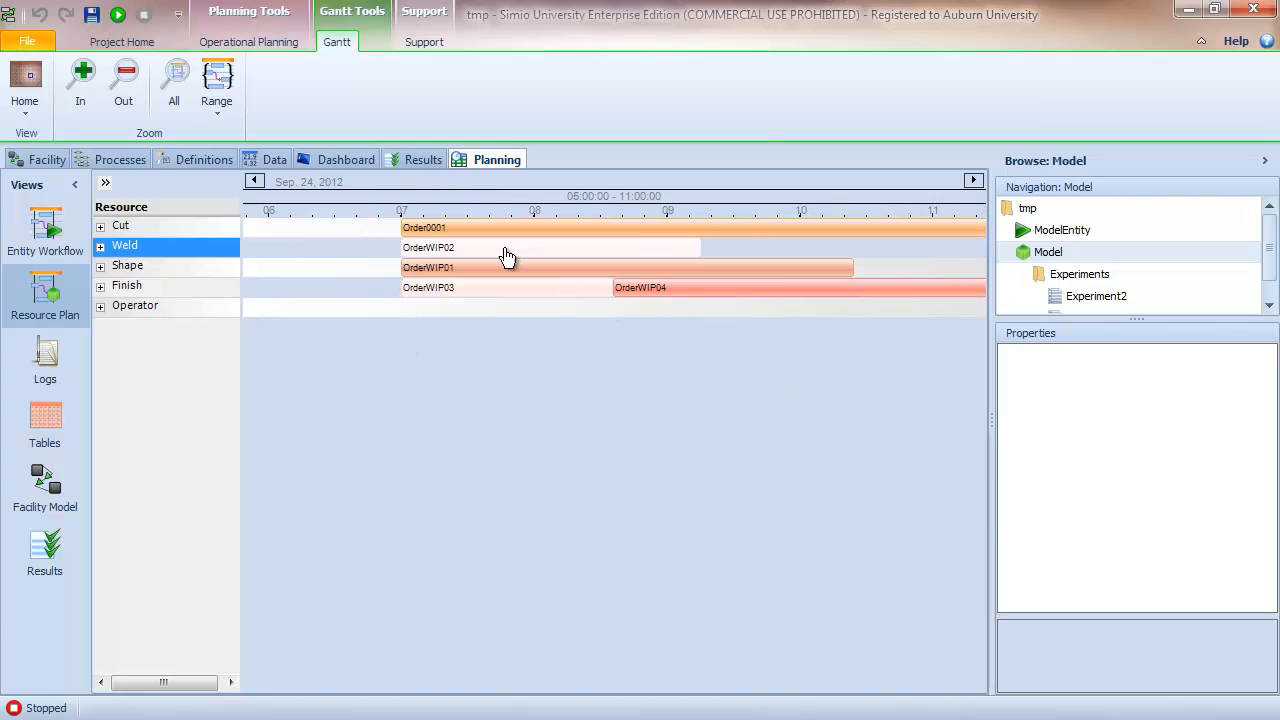
- Expand the Weld and Operator resource rows, then return to Entity Workflow
{"action": "left_click", "coordinate": [100, 245]}
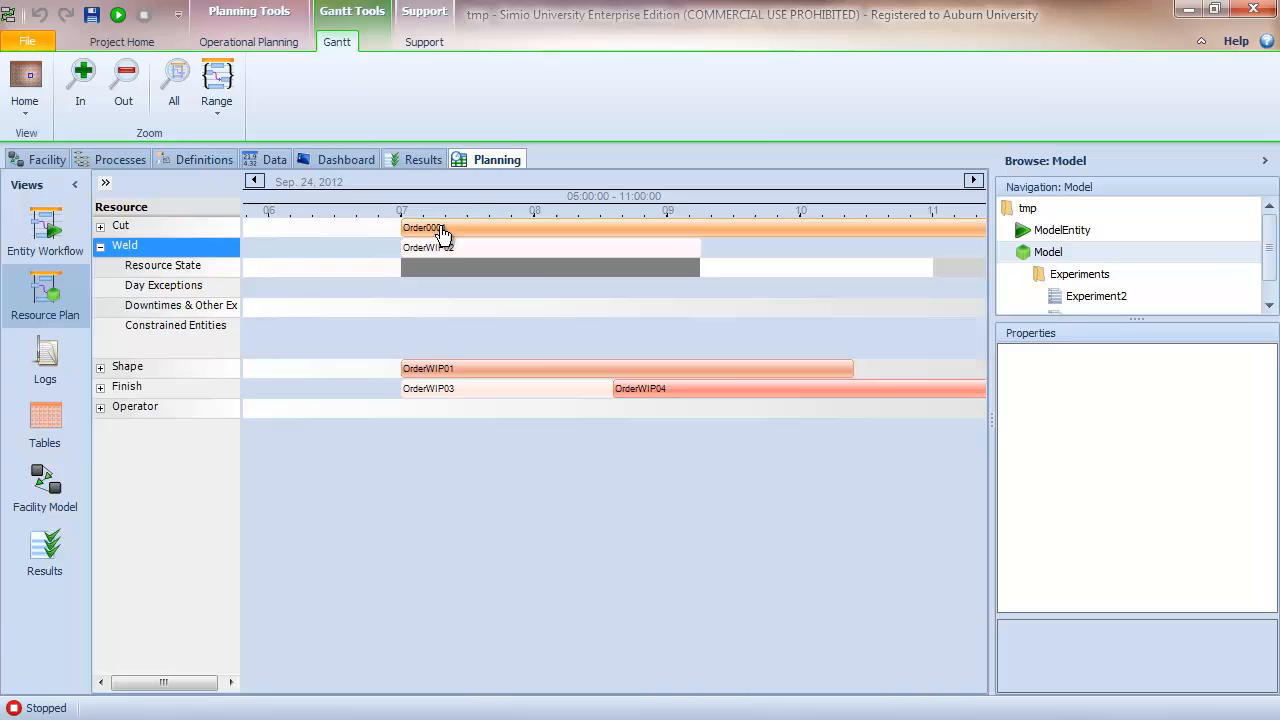
{"action": "mouse_move", "coordinate": [470, 247]}
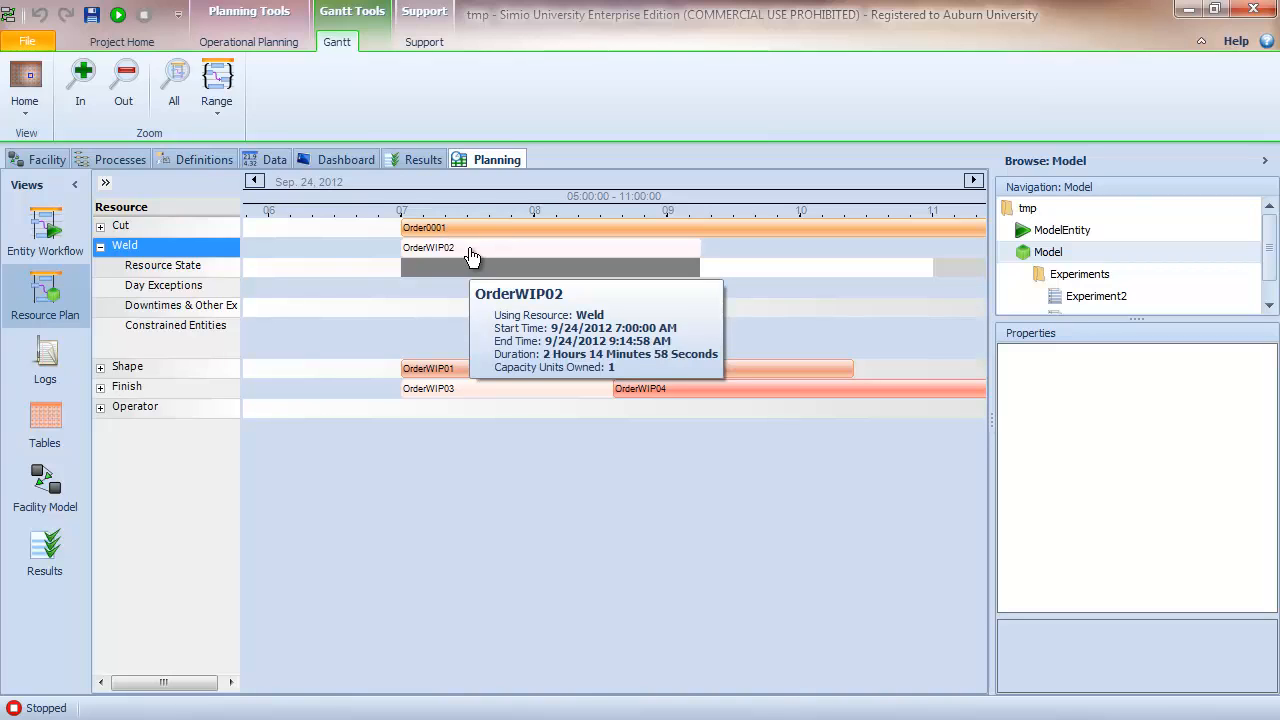
{"action": "mouse_move", "coordinate": [107, 415]}
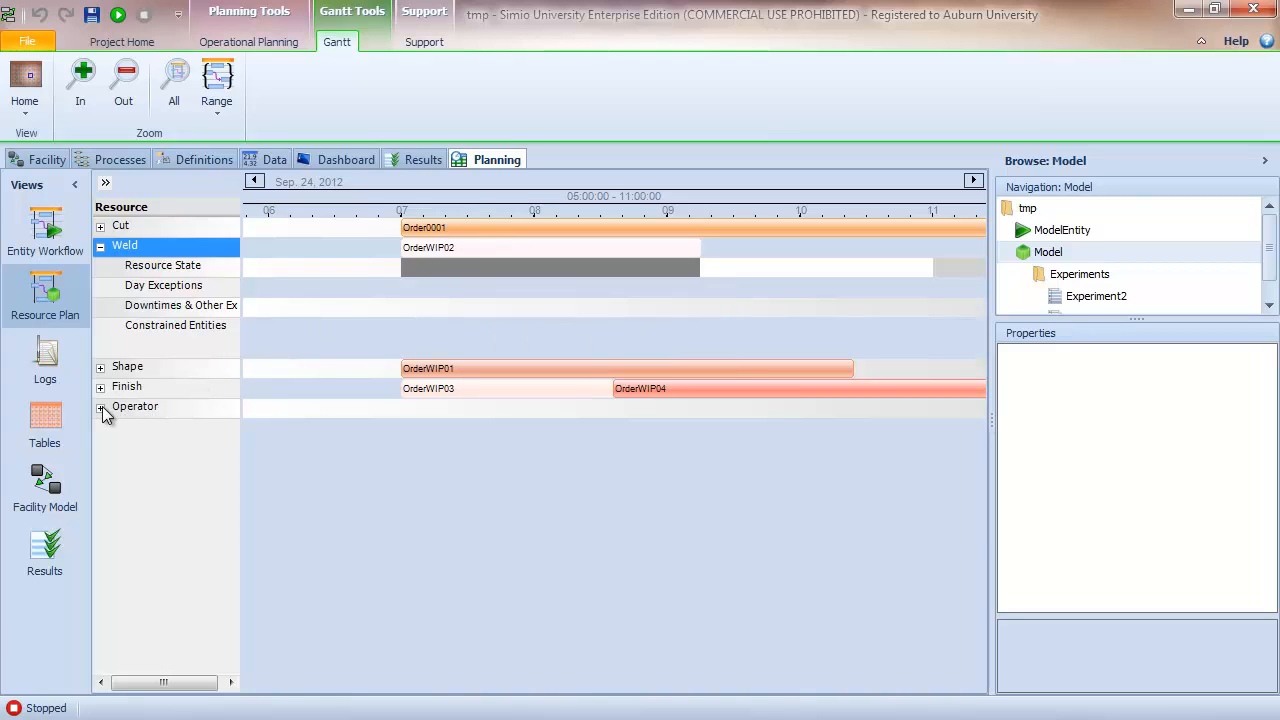
{"action": "left_click", "coordinate": [100, 406]}
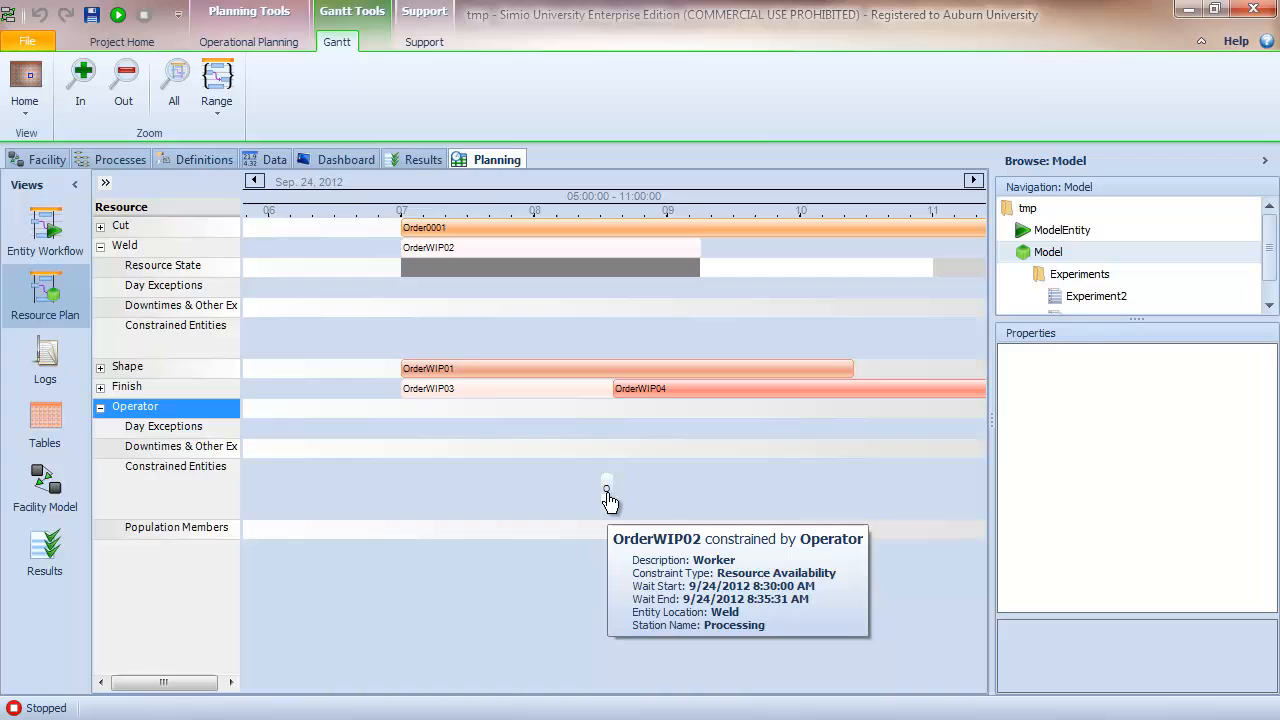
{"action": "mouse_move", "coordinate": [210, 440]}
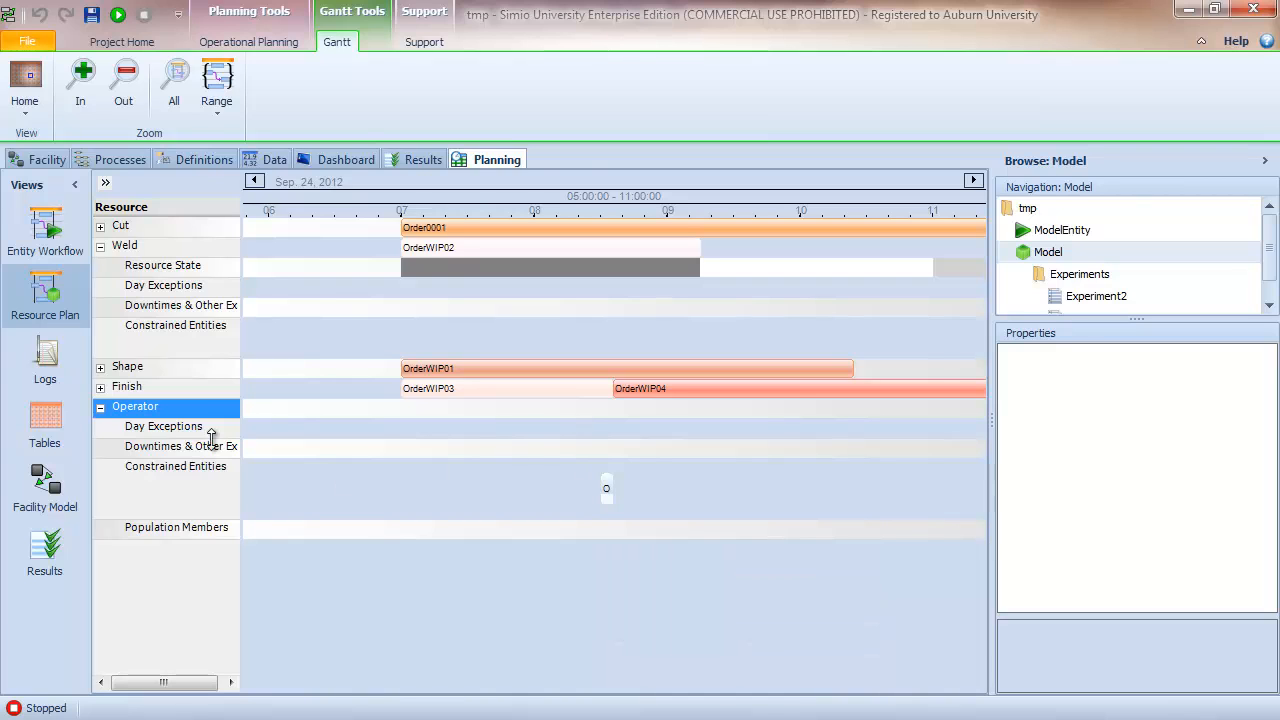
{"action": "left_click", "coordinate": [45, 232]}
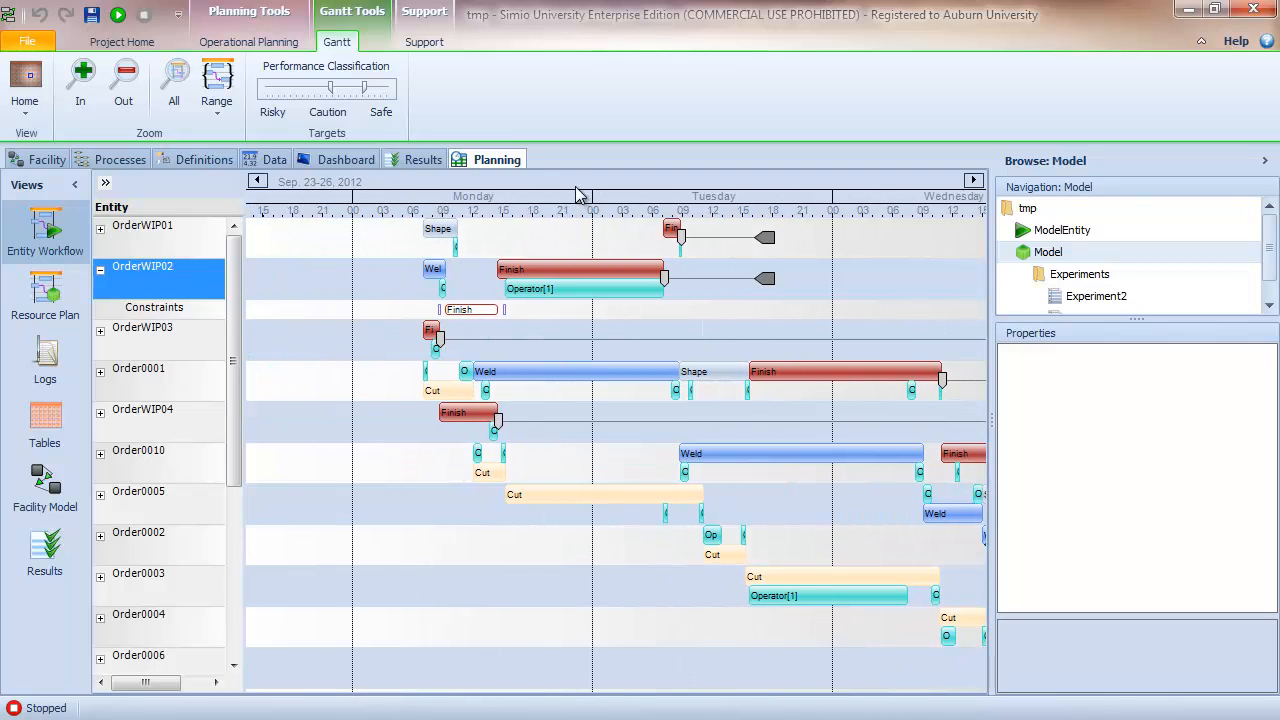
- Zoom the entity timeline to Monday, view the Orders table, then show the Facility Model
{"action": "left_click", "coordinate": [80, 80]}
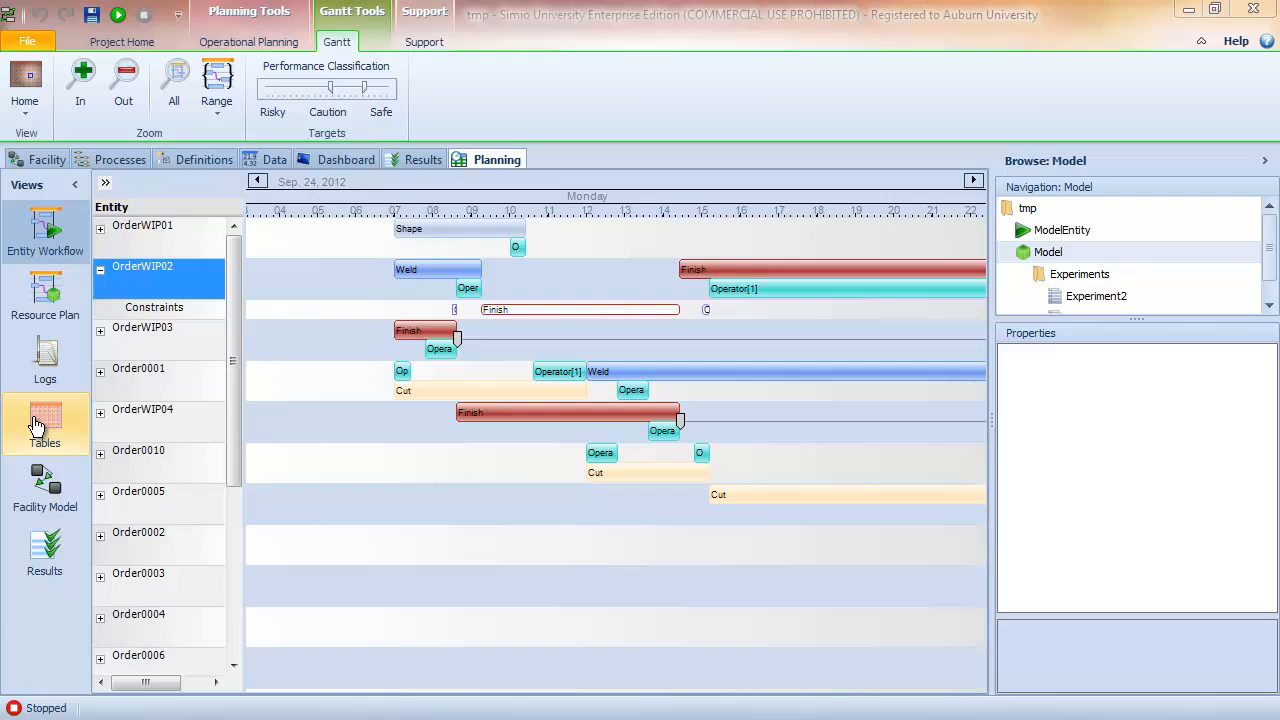
{"action": "left_click", "coordinate": [45, 425]}
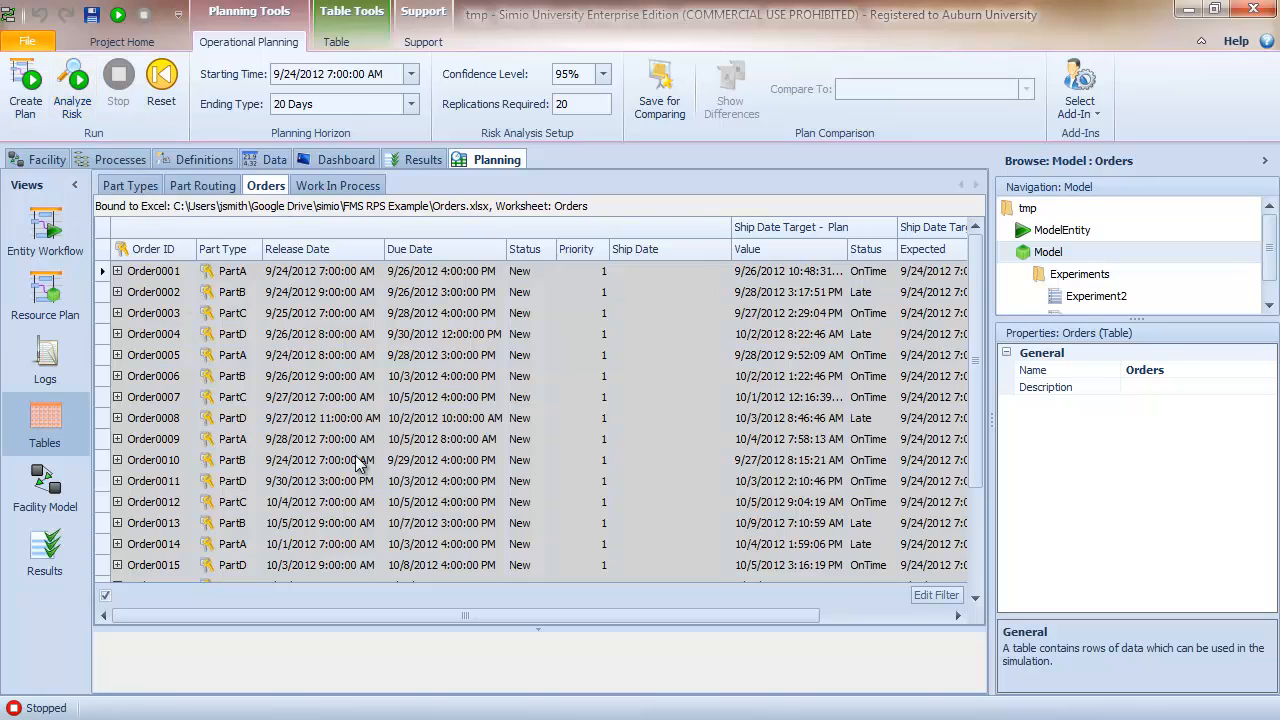
{"action": "left_click", "coordinate": [45, 490]}
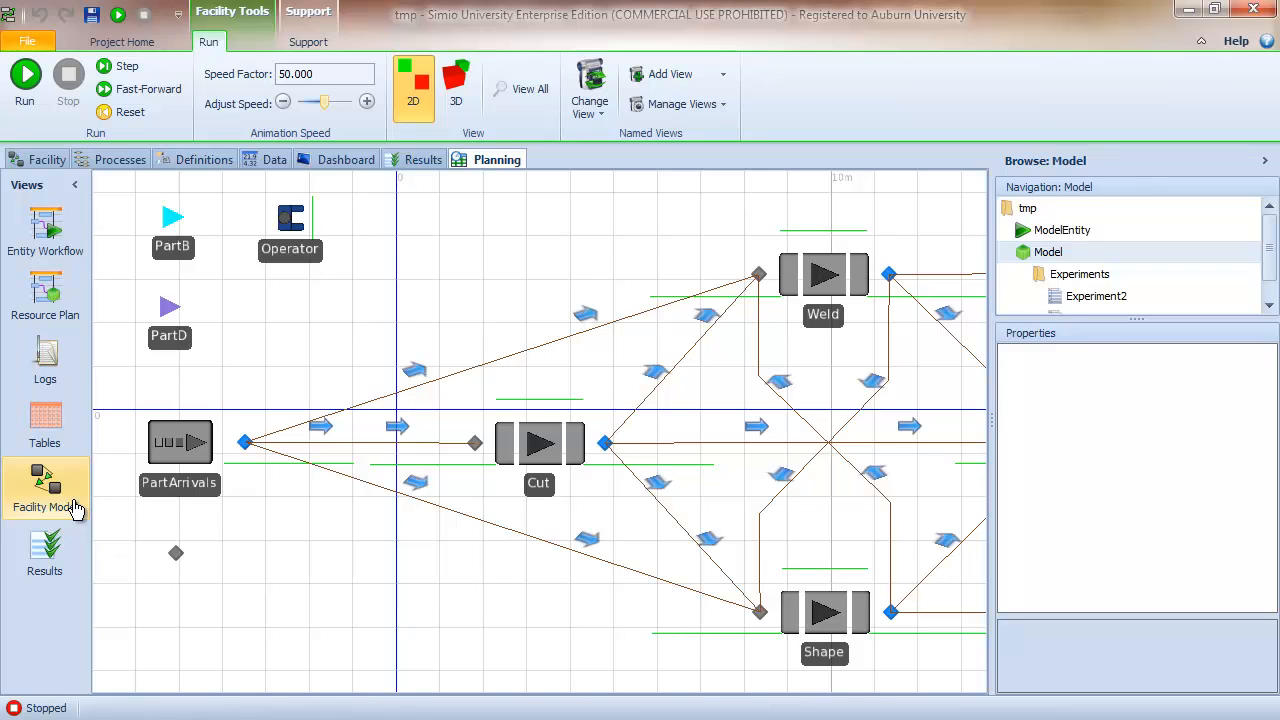
{"action": "mouse_move", "coordinate": [45, 420]}
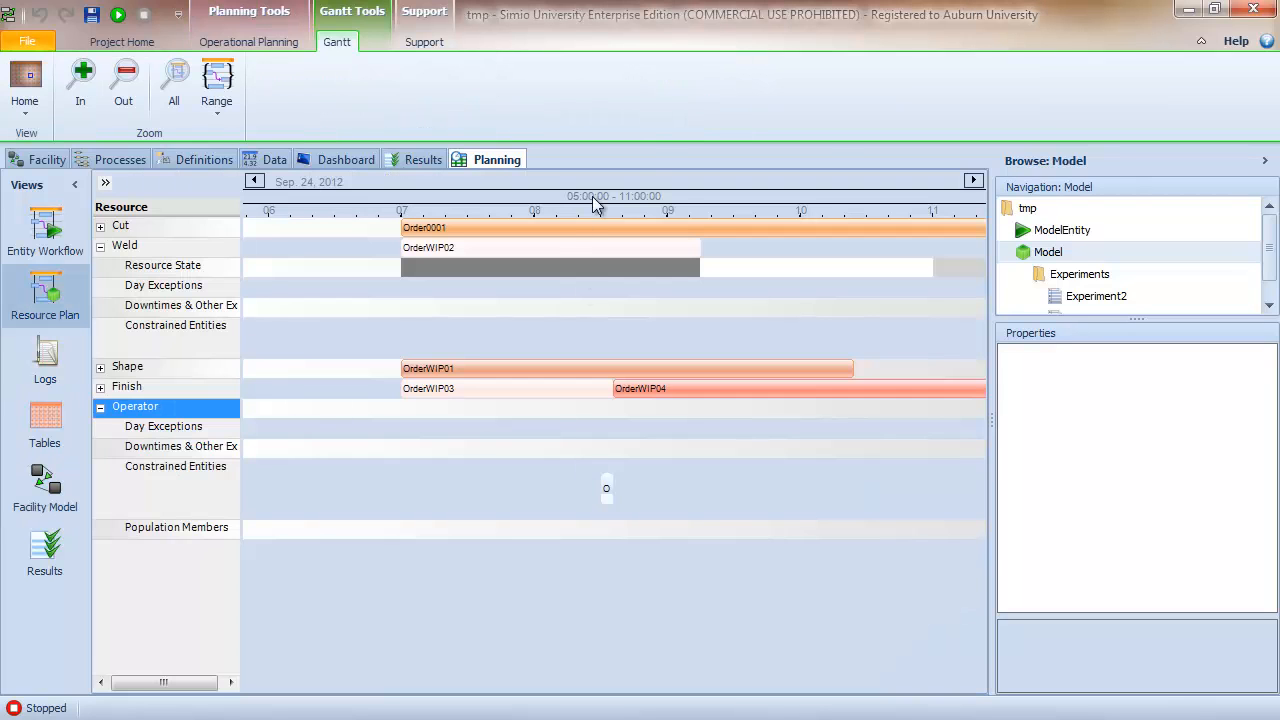
- Zoom the resource plan out to span Monday and Tuesday, then open Order0002's Cut job actions
{"action": "left_click", "coordinate": [123, 85]}
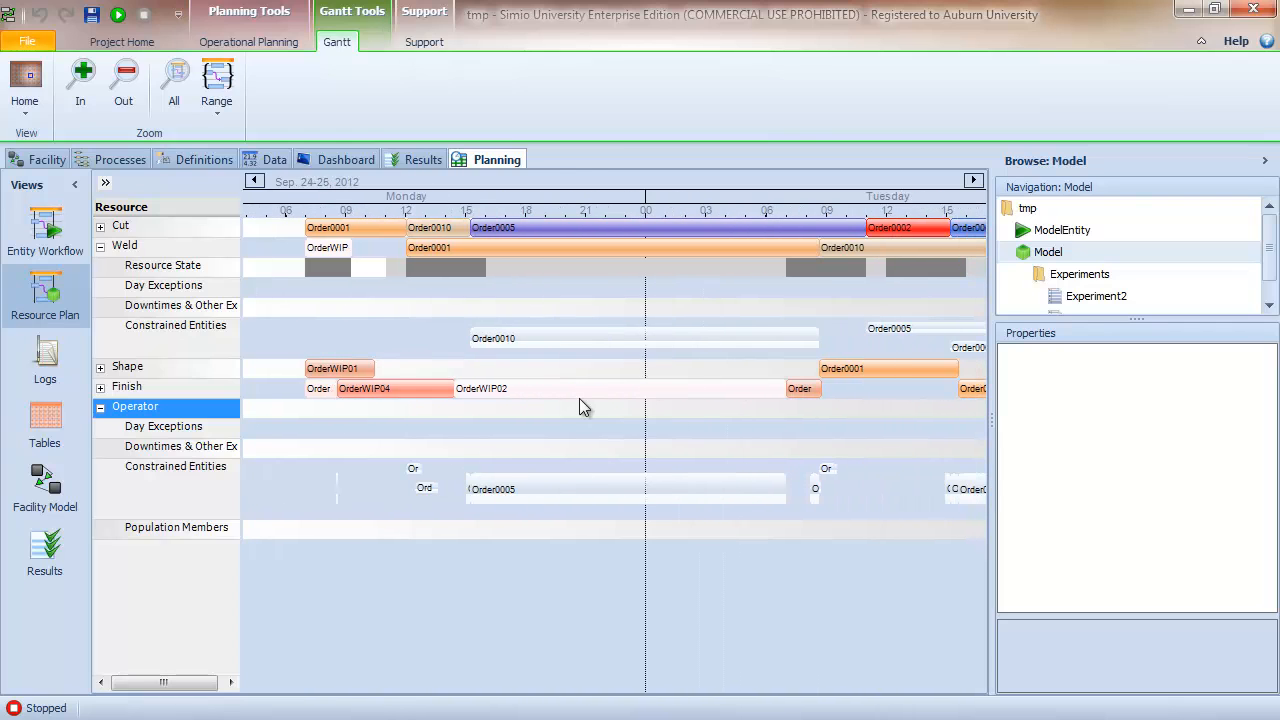
{"action": "mouse_move", "coordinate": [897, 232]}
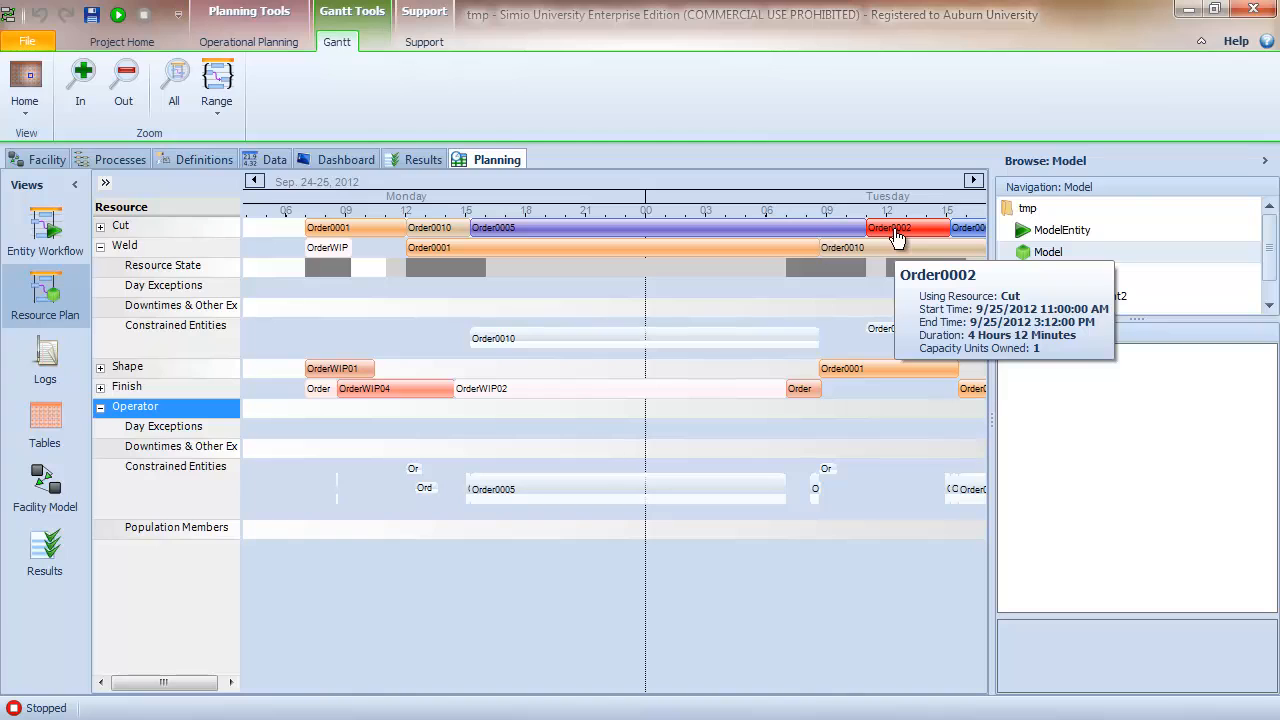
{"action": "right_click", "coordinate": [905, 228]}
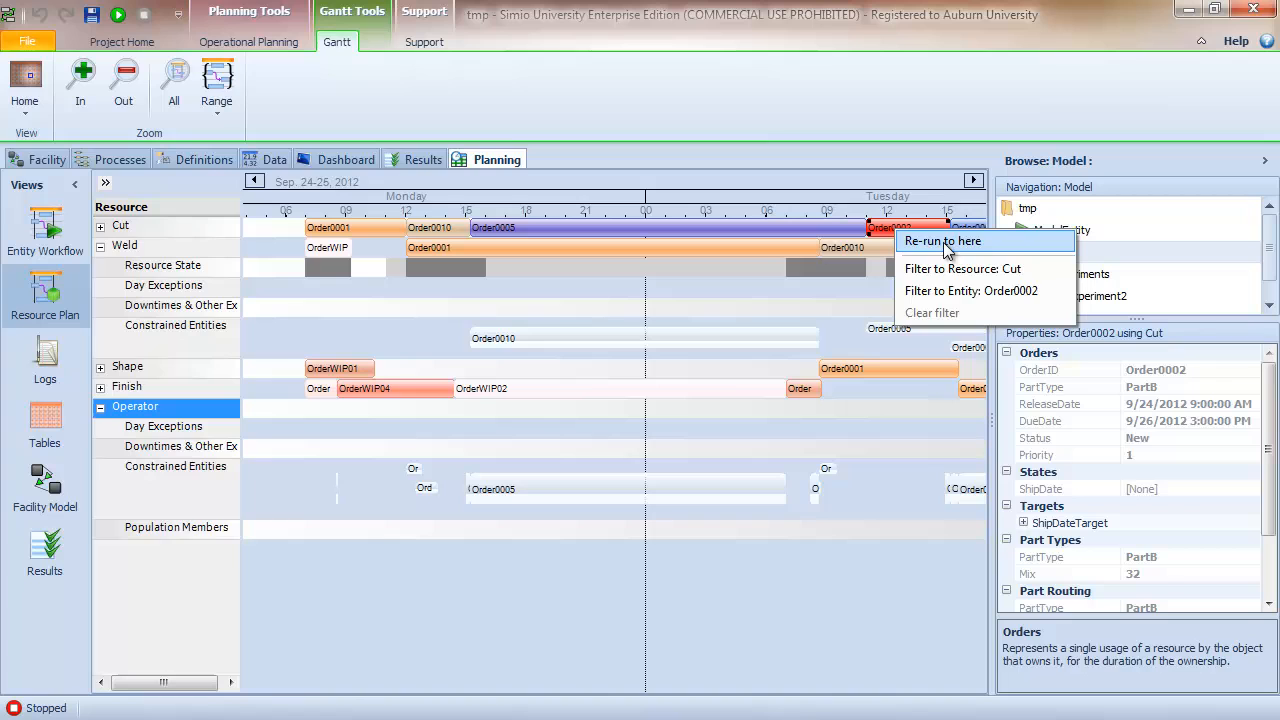
- Re-run the model up to Order0002's Cut job, pausing at 12:23 PM on September 25
{"action": "left_click", "coordinate": [941, 241]}
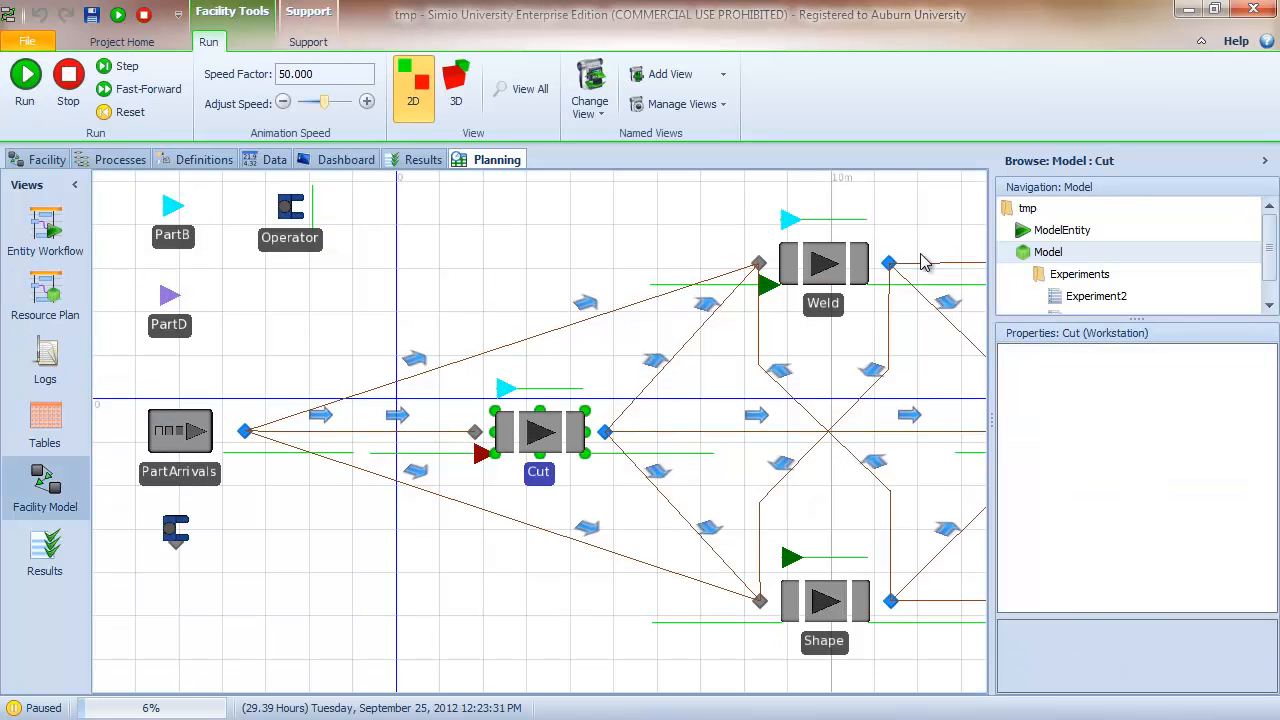
{"action": "mouse_move", "coordinate": [678, 430]}
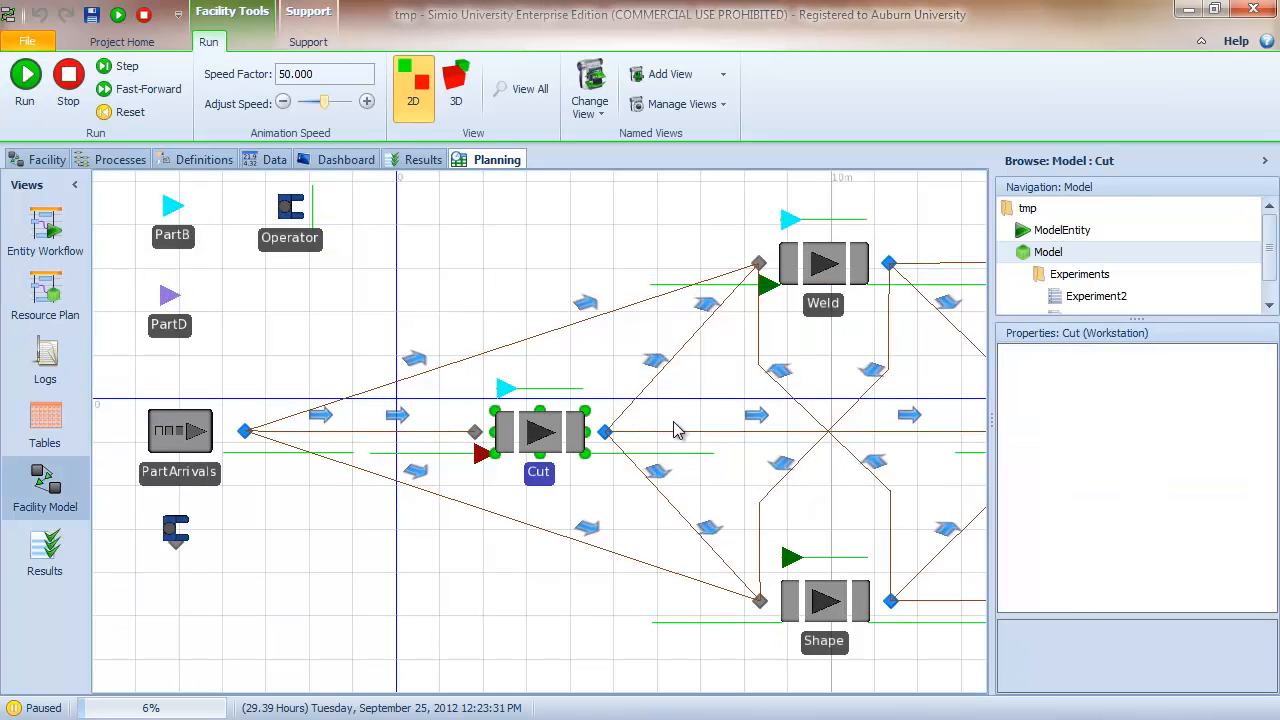
{"action": "mouse_move", "coordinate": [490, 500]}
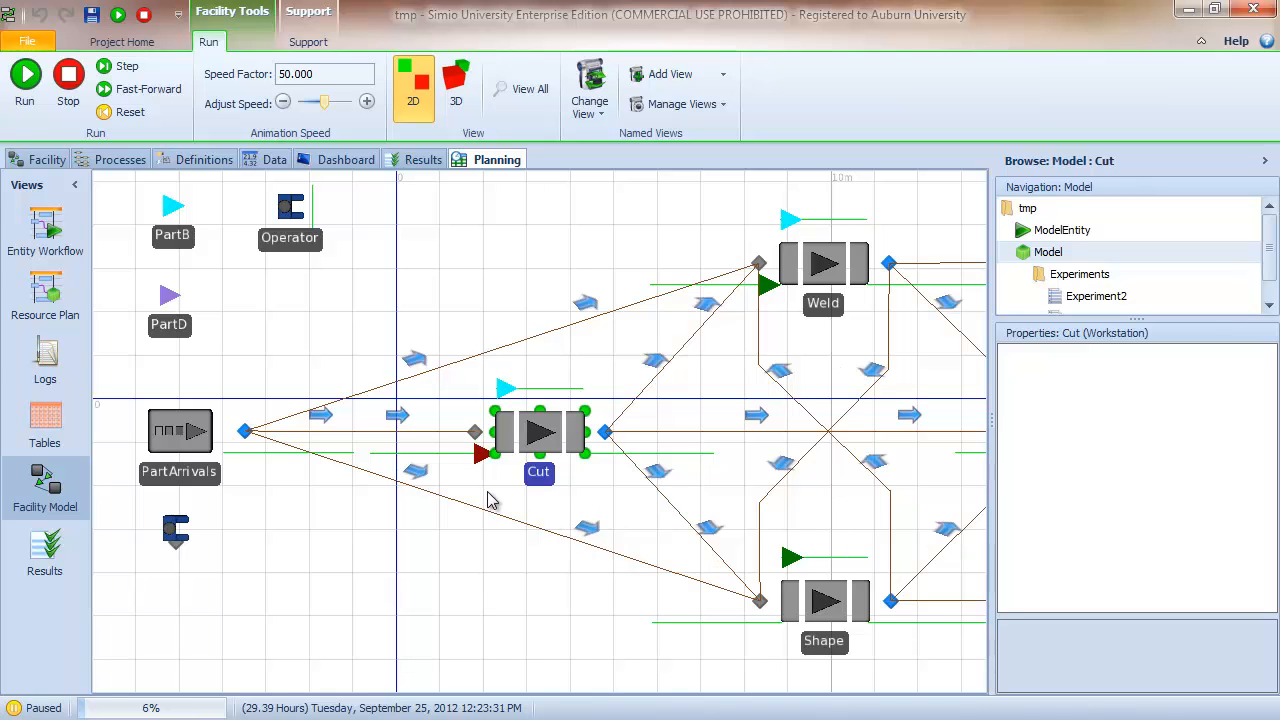
{"action": "left_click", "coordinate": [45, 555]}
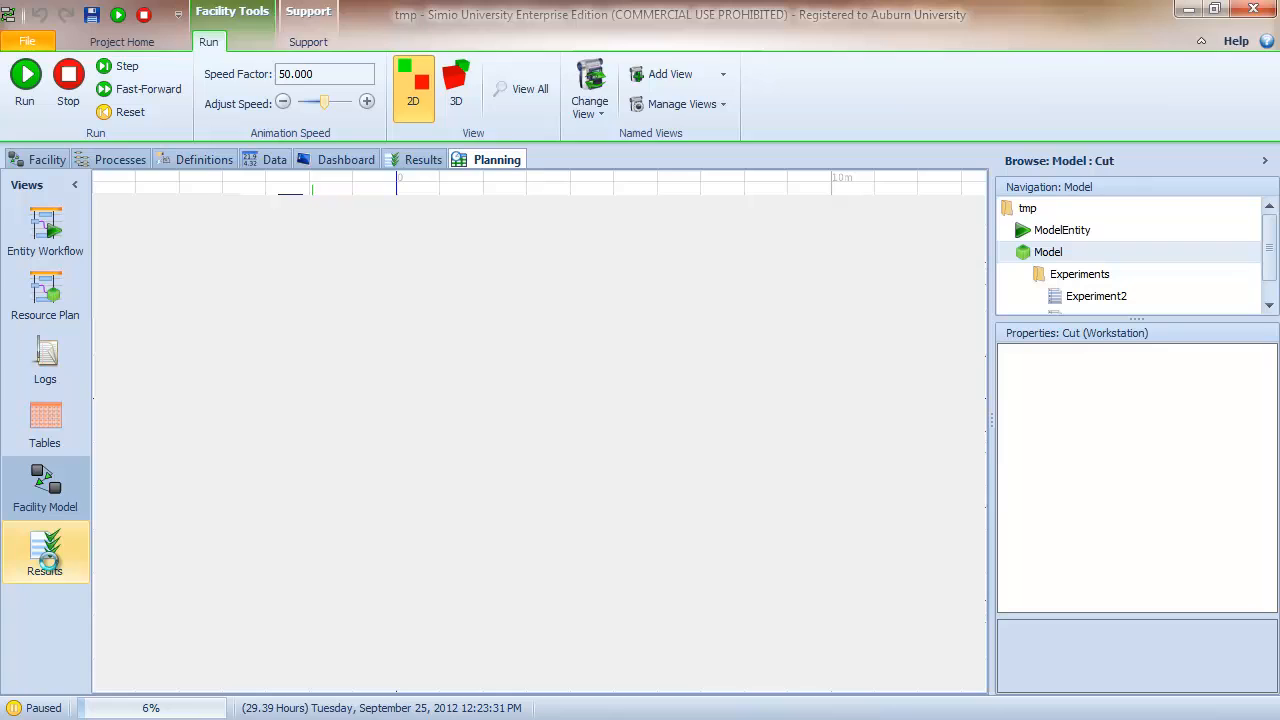
- Open Results showing 5 late and 14 on-time orders, and start loading the Reports page
{"action": "left_click", "coordinate": [45, 555]}
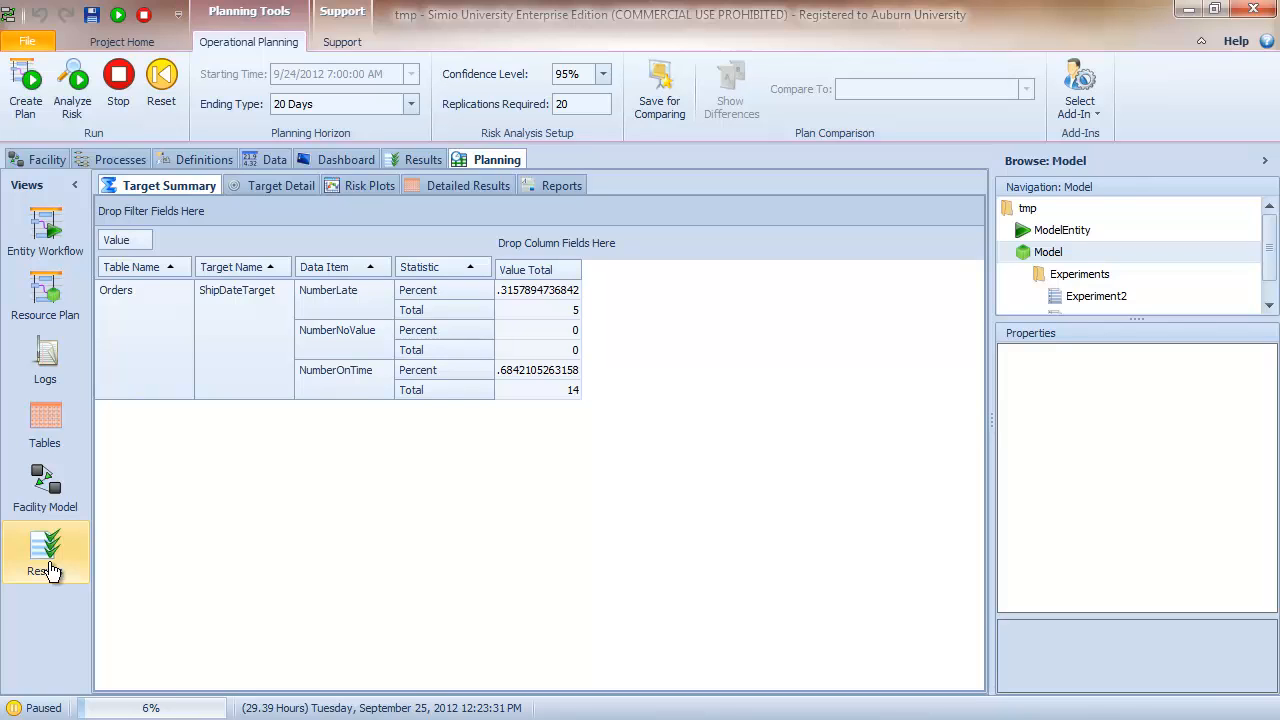
{"action": "left_click", "coordinate": [555, 185]}
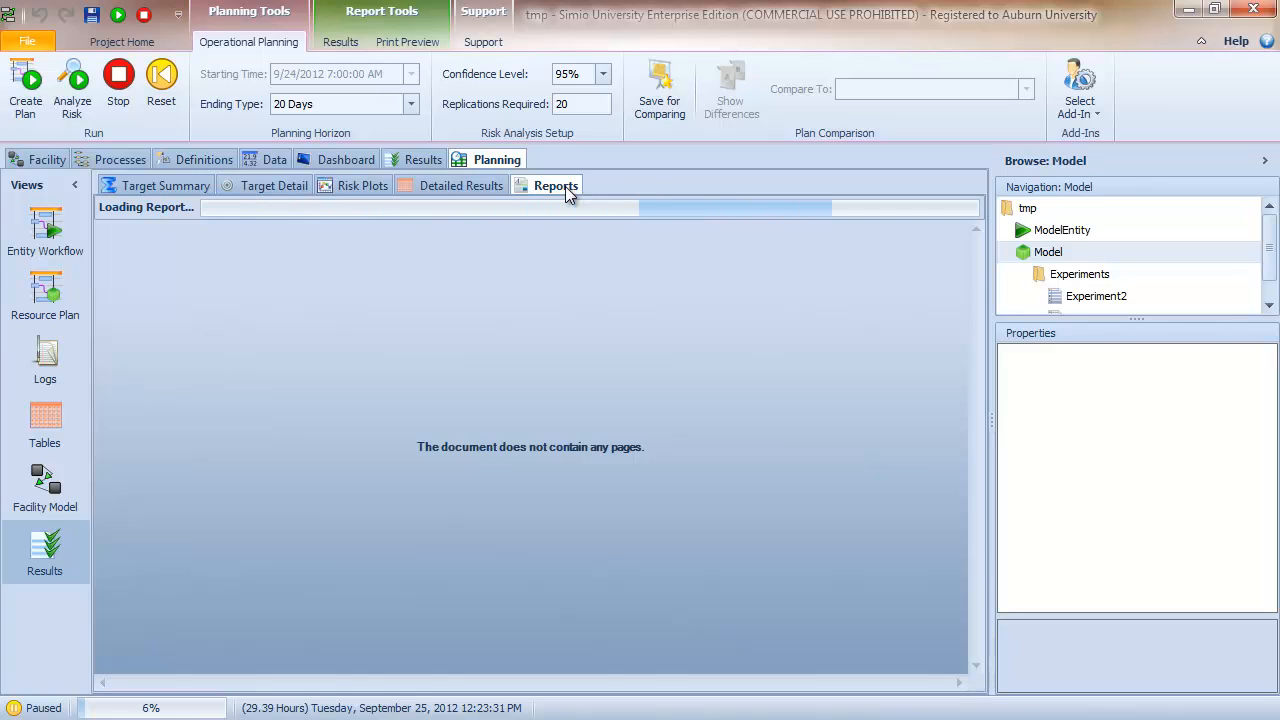
- Run the Resource Dispatch List report with Cut as the resource name
{"action": "left_click", "coordinate": [555, 185]}
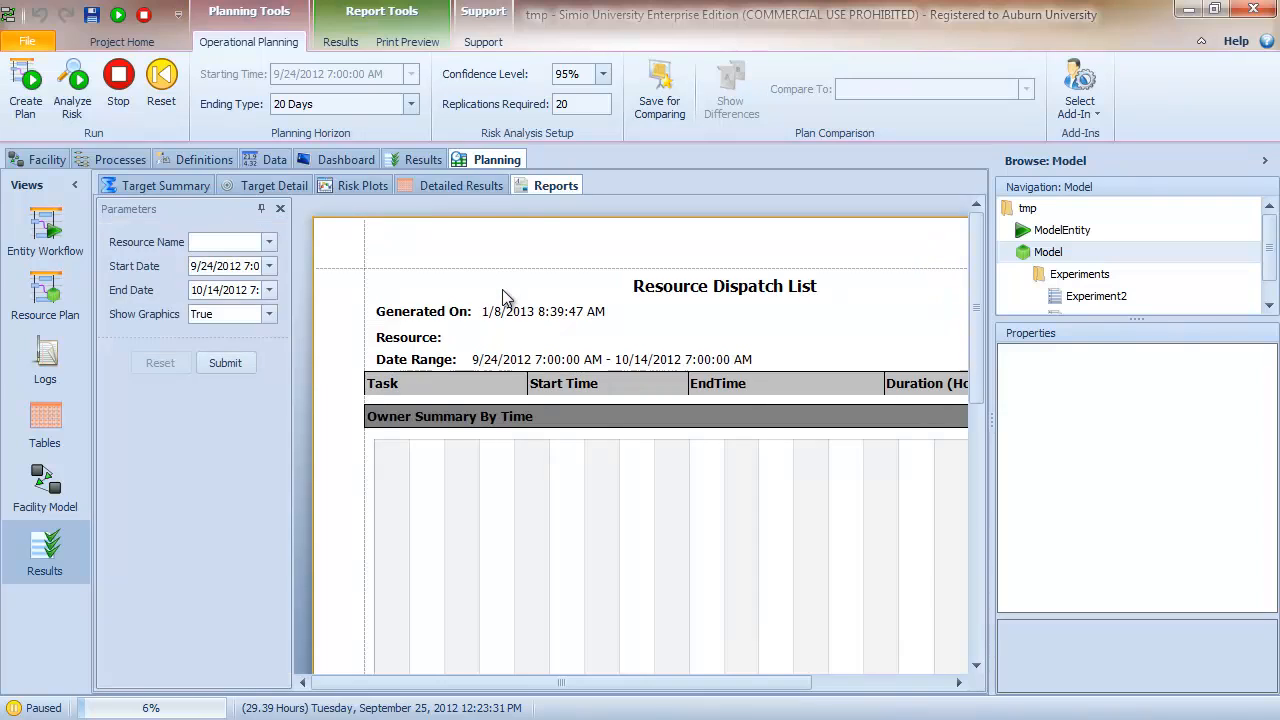
{"action": "mouse_move", "coordinate": [1005, 380]}
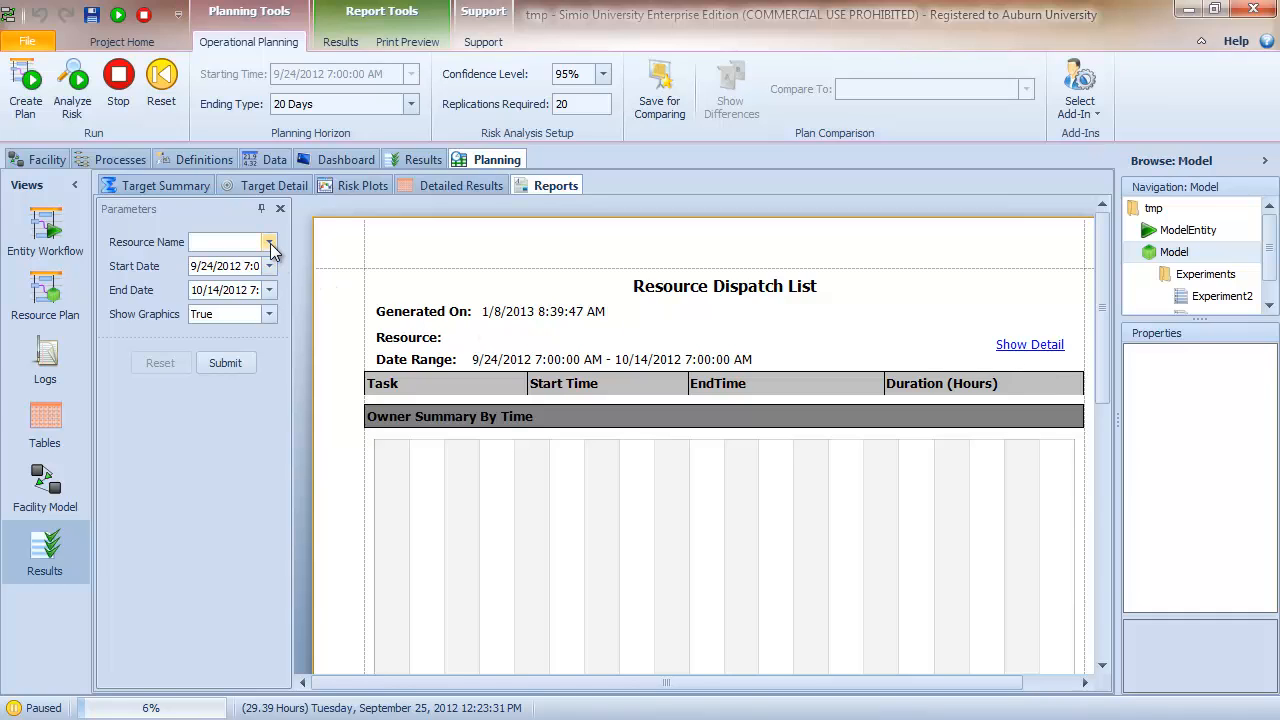
{"action": "left_click", "coordinate": [268, 242]}
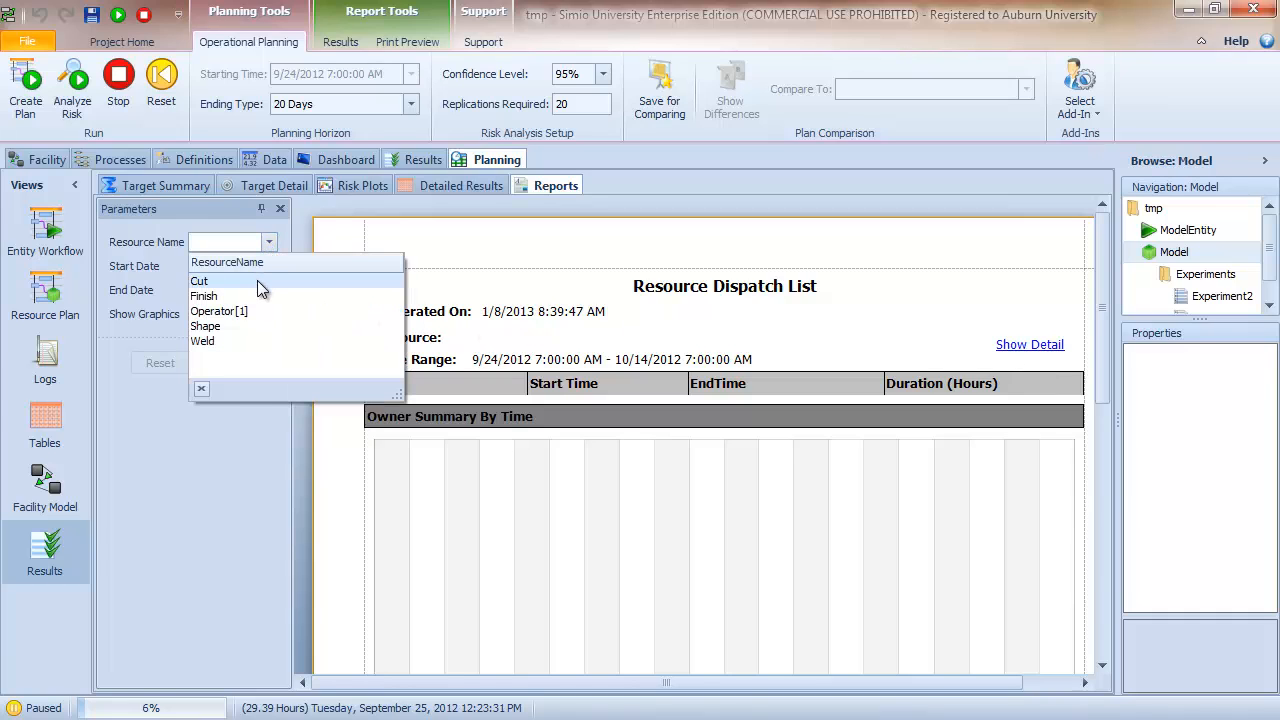
{"action": "left_click", "coordinate": [199, 281]}
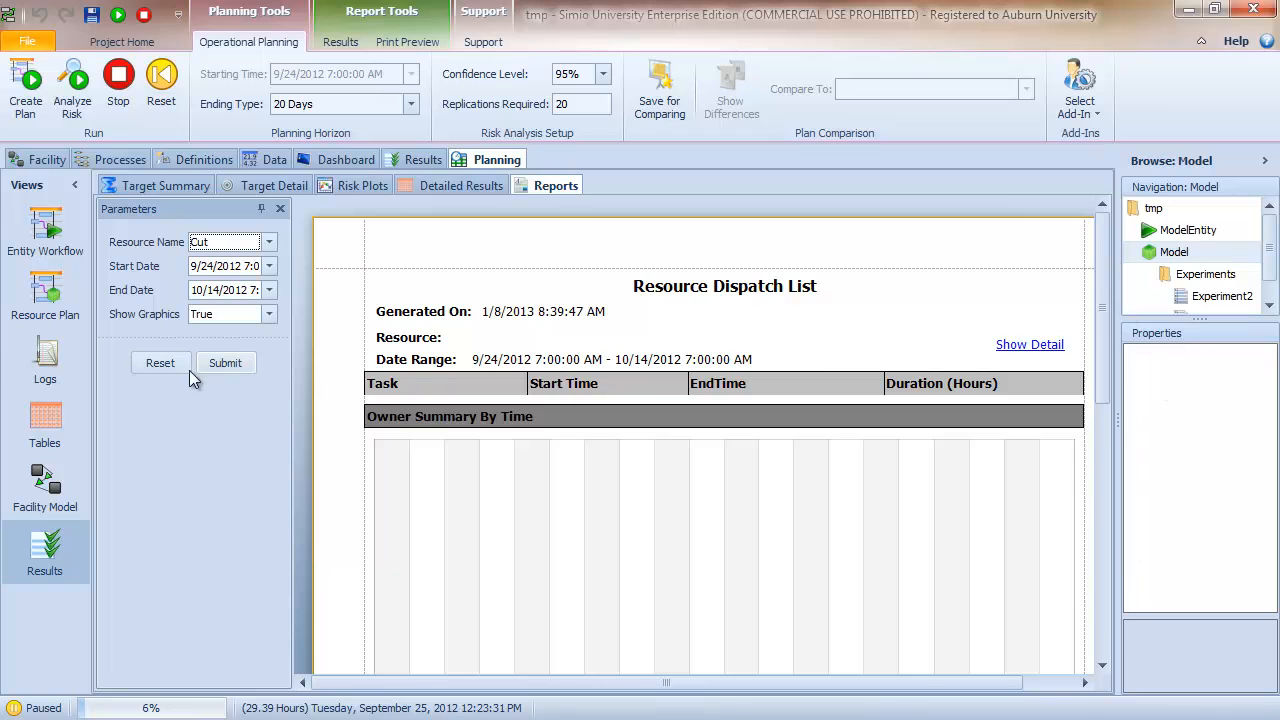
{"action": "left_click", "coordinate": [225, 362]}
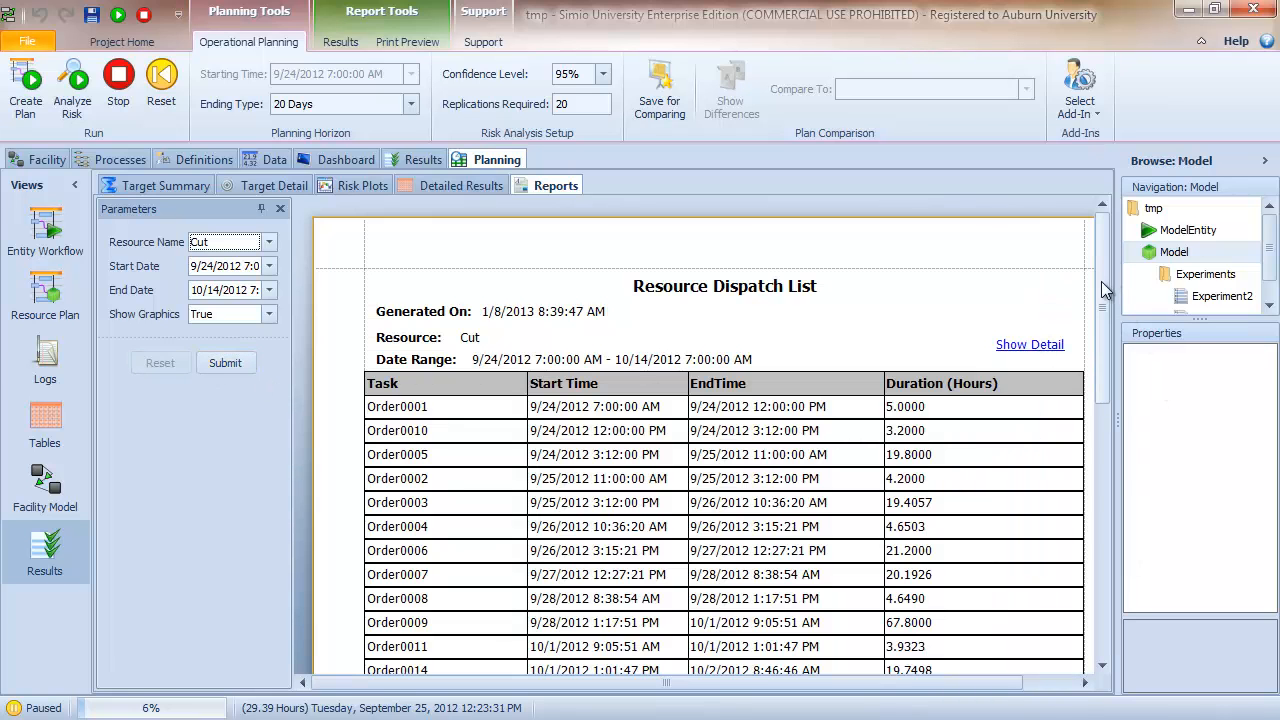
{"action": "scroll", "scroll_direction": "down", "scroll_amount": 3}
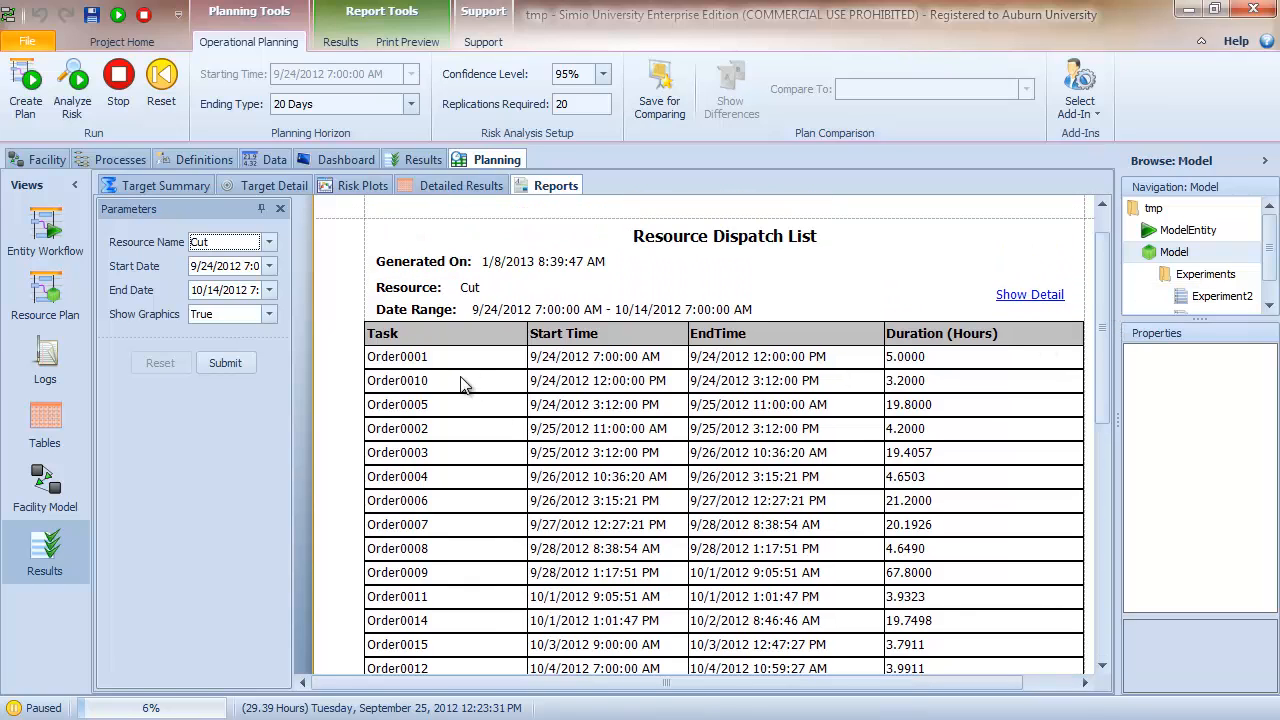
{"action": "mouse_move", "coordinate": [455, 368]}
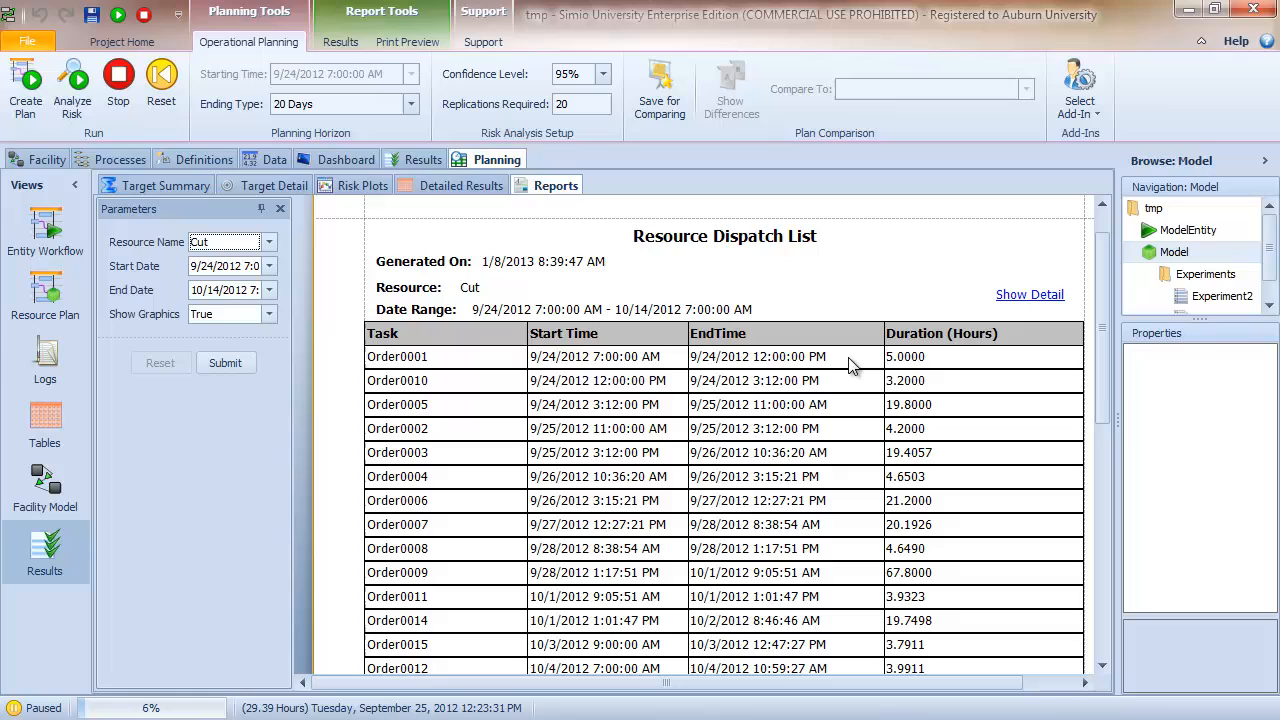
{"action": "mouse_move", "coordinate": [478, 415]}
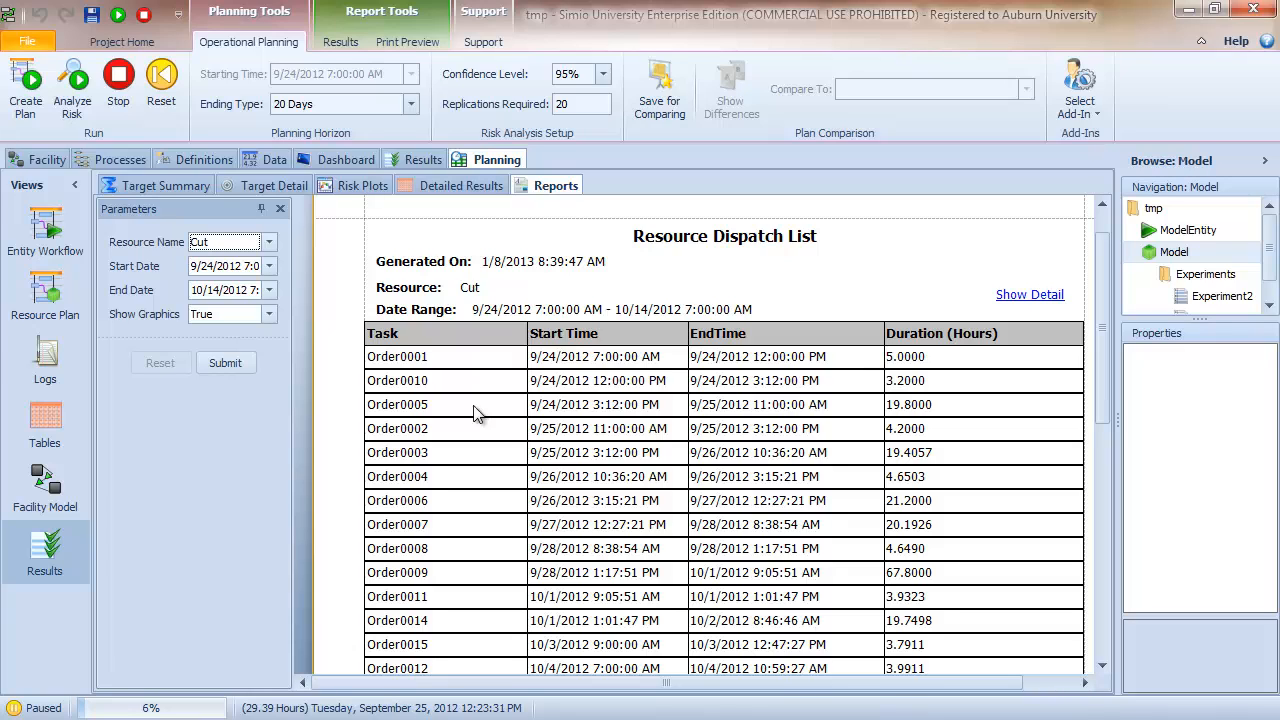
{"action": "mouse_move", "coordinate": [464, 385]}
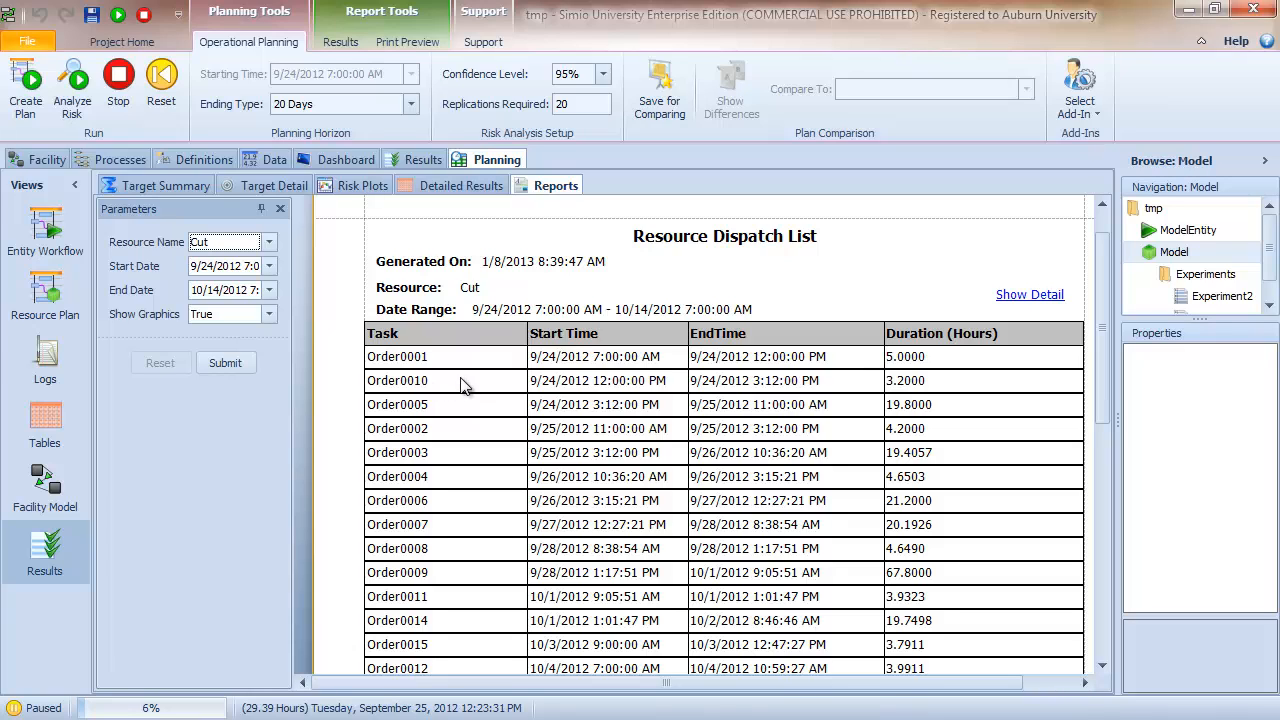
{"action": "mouse_move", "coordinate": [820, 393]}
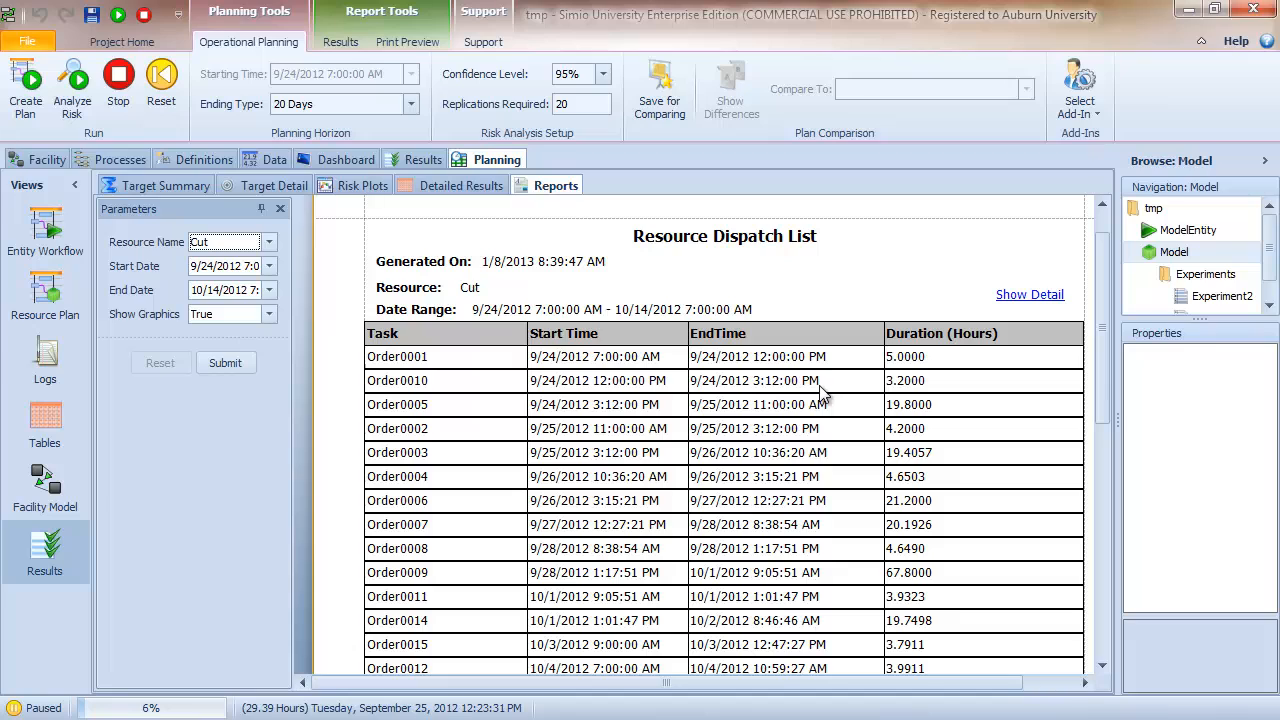
{"action": "mouse_move", "coordinate": [800, 393]}
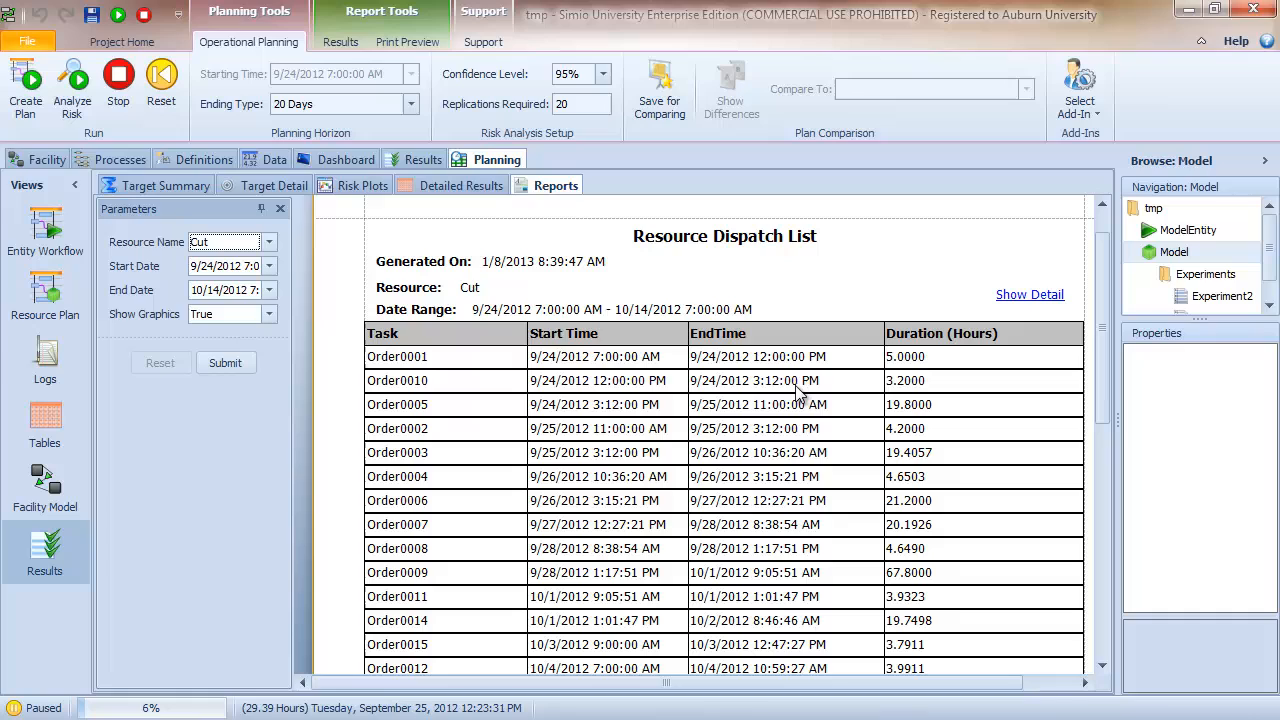
{"action": "mouse_move", "coordinate": [638, 390]}
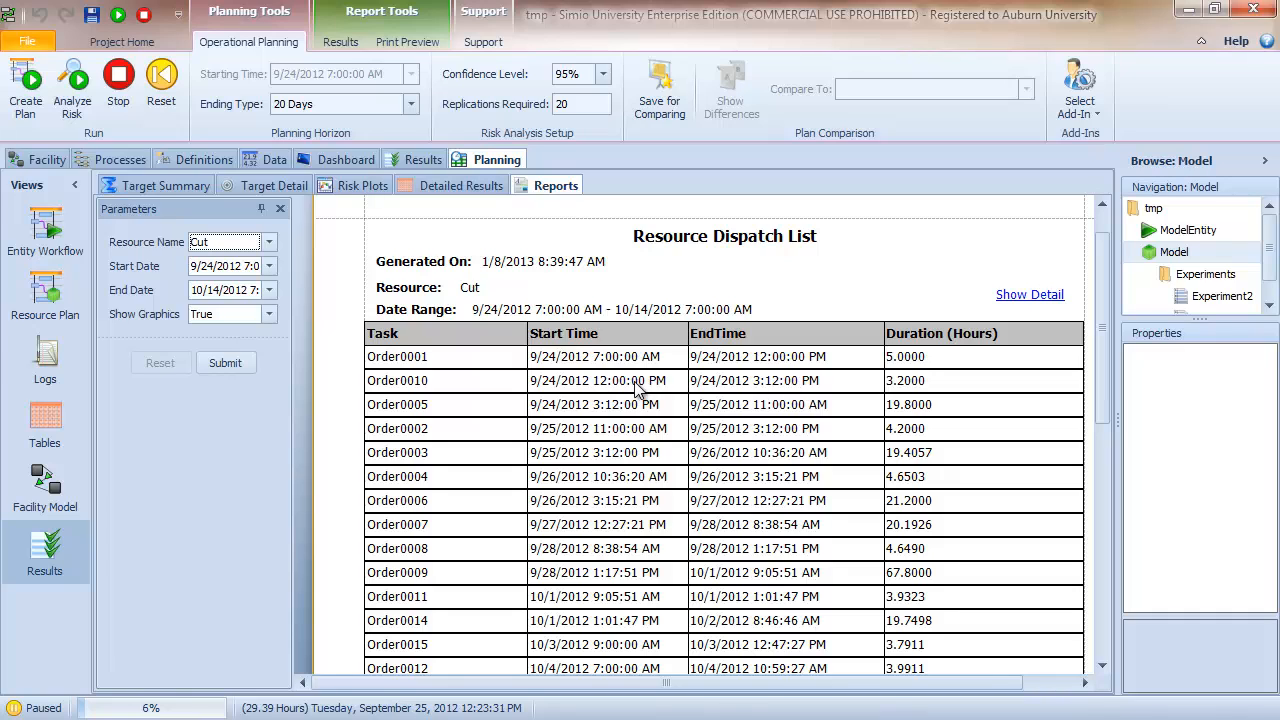
{"action": "mouse_move", "coordinate": [770, 362]}
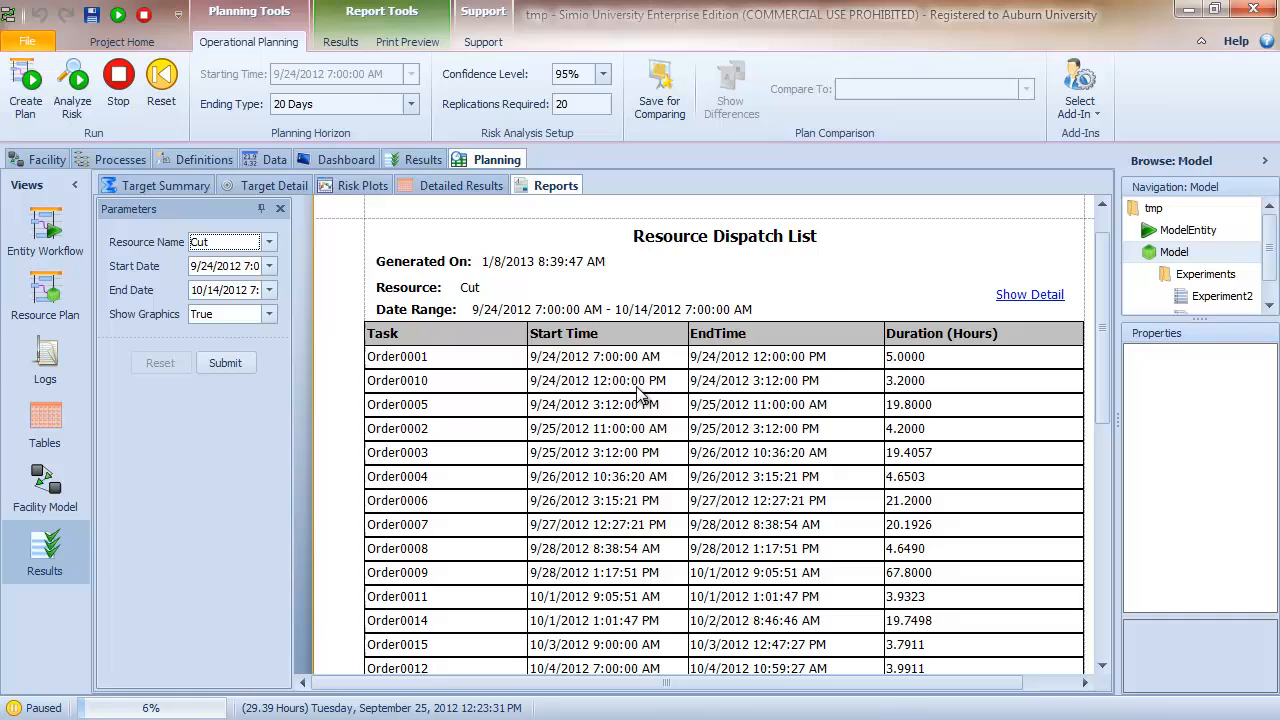
{"action": "mouse_move", "coordinate": [855, 390]}
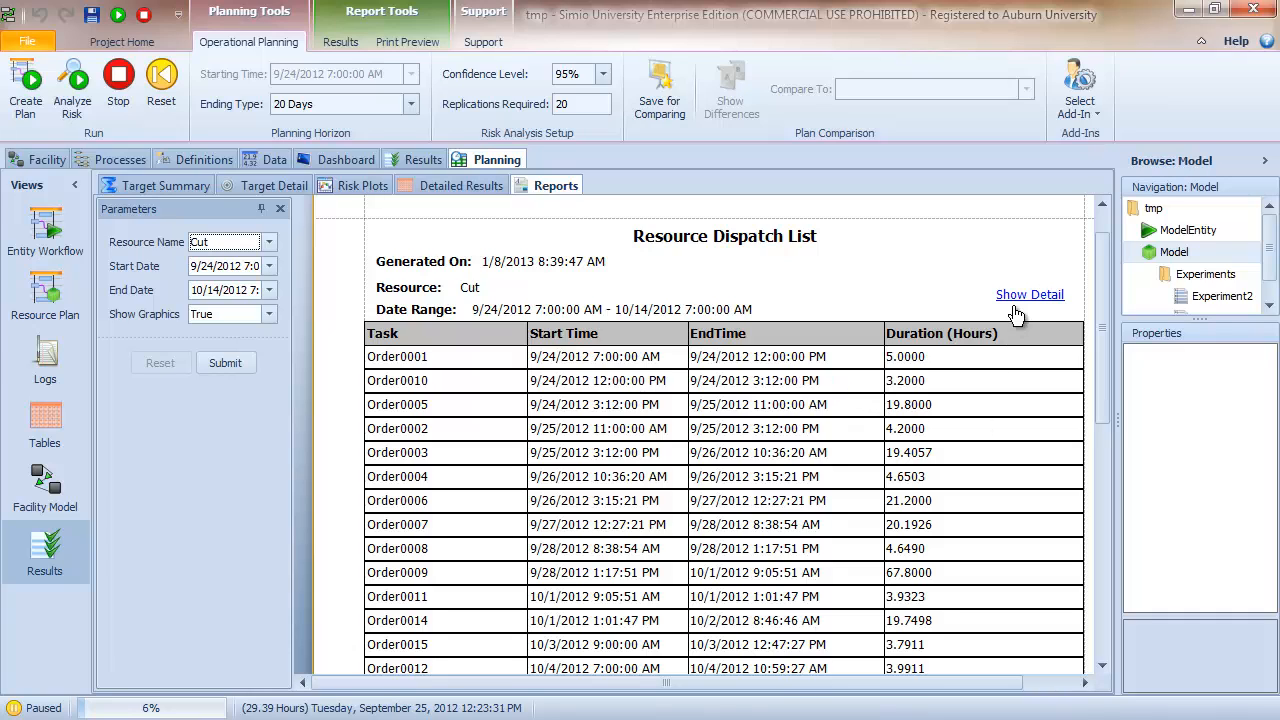
- Show Order0001's Cut state details: setup, processing, teardown and off-shift durations with charts
{"action": "left_click", "coordinate": [1029, 294]}
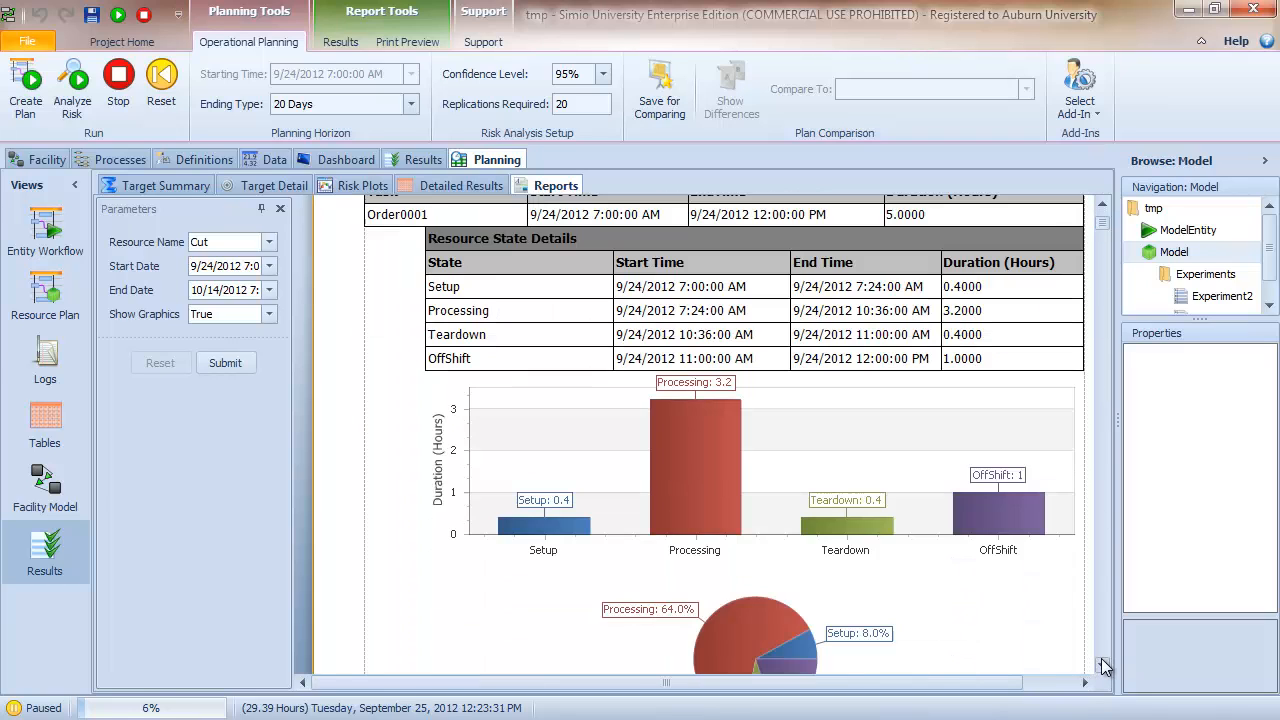
{"action": "mouse_move", "coordinate": [535, 512]}
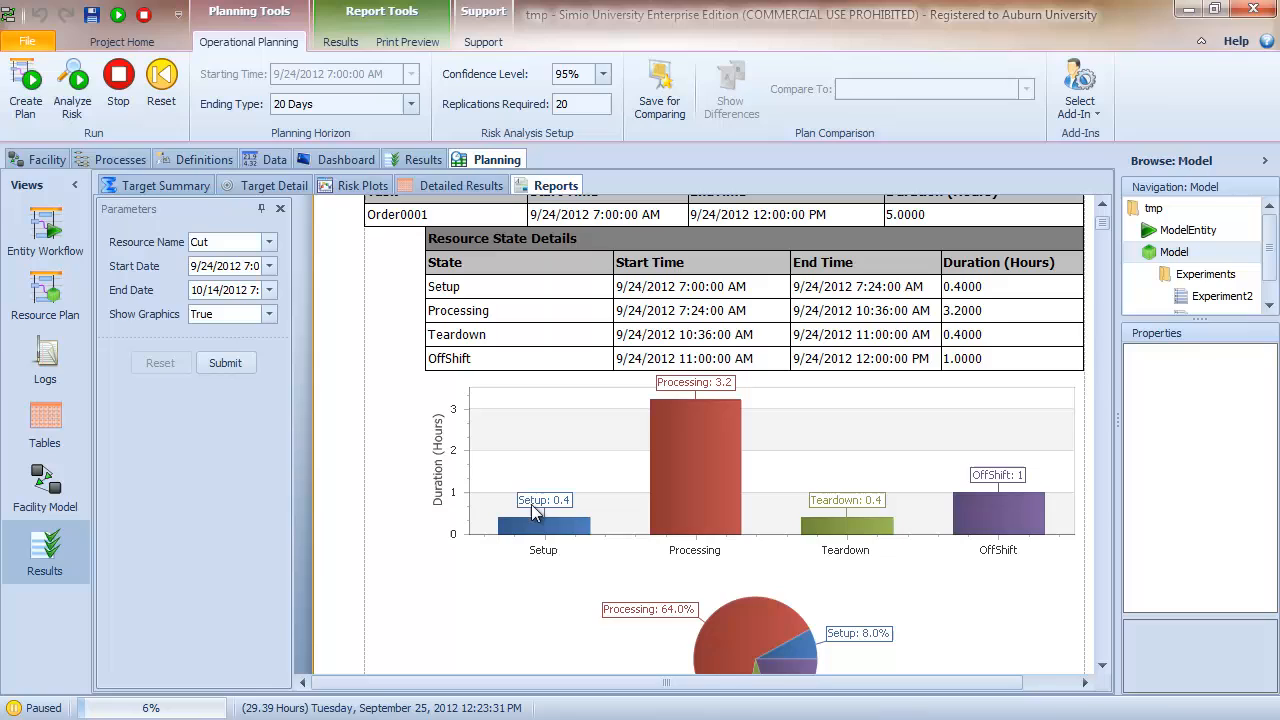
{"action": "mouse_move", "coordinate": [613, 507]}
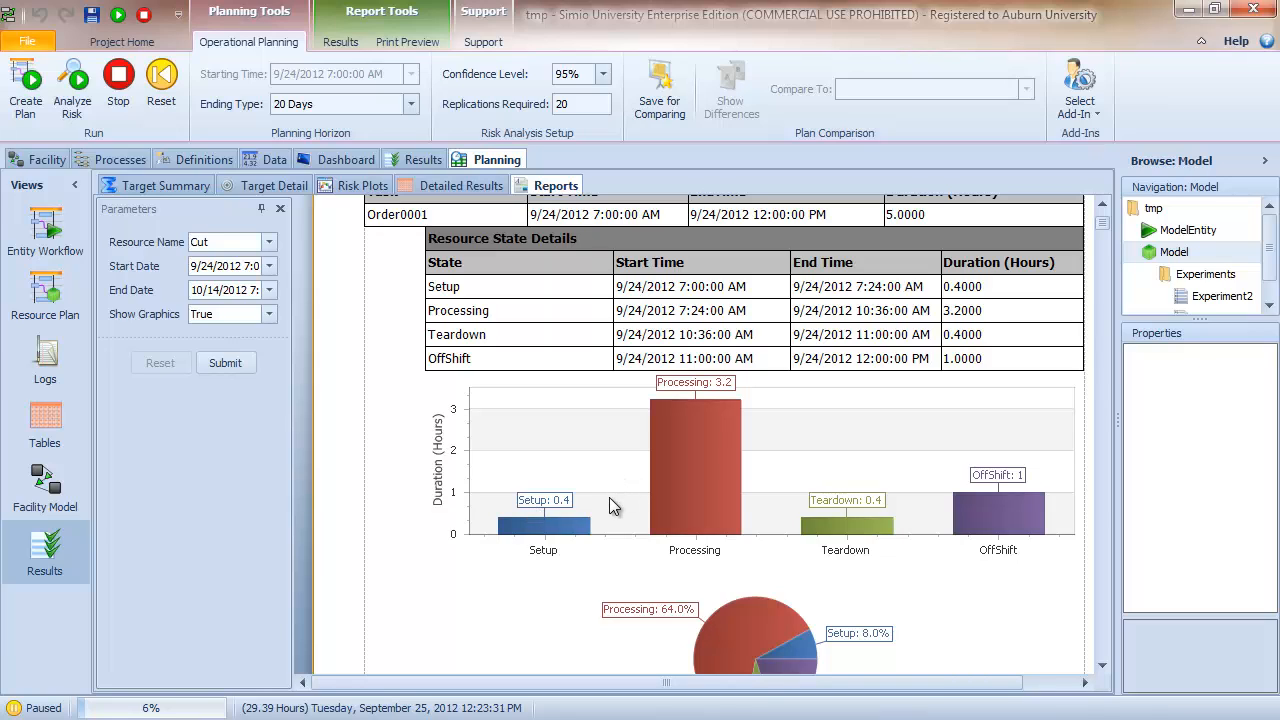
{"action": "mouse_move", "coordinate": [568, 526]}
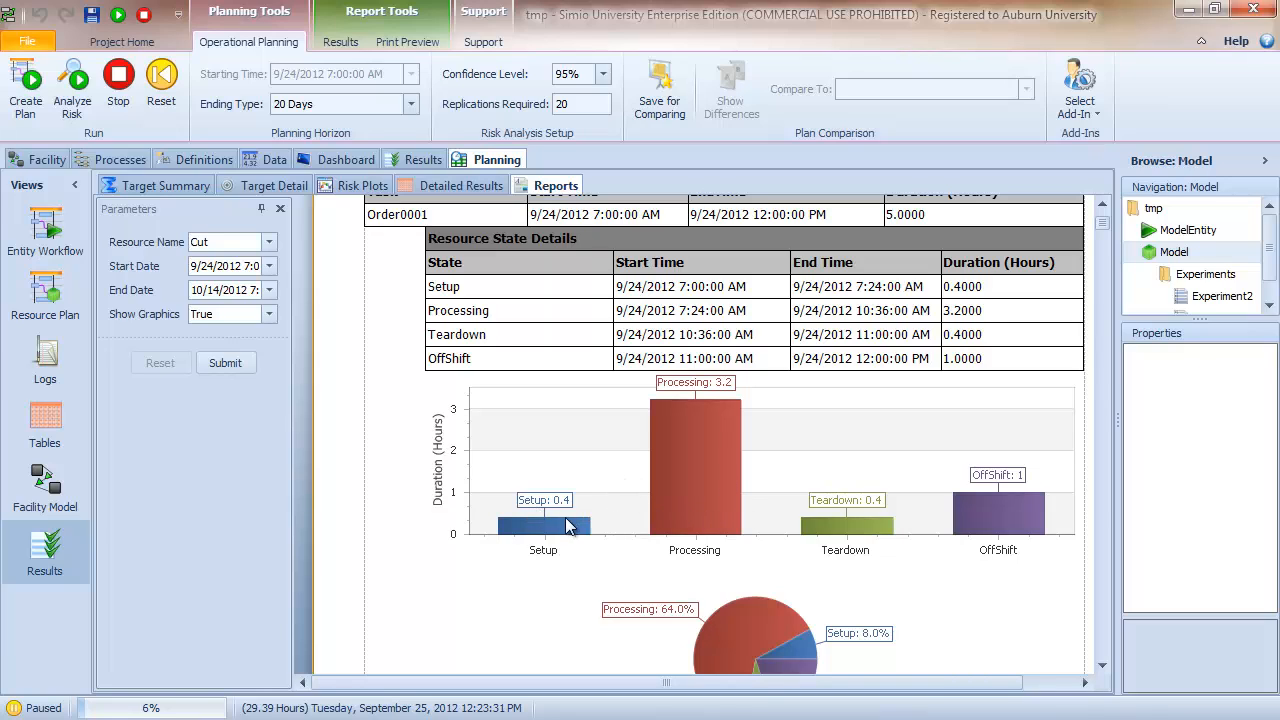
{"action": "mouse_move", "coordinate": [970, 525]}
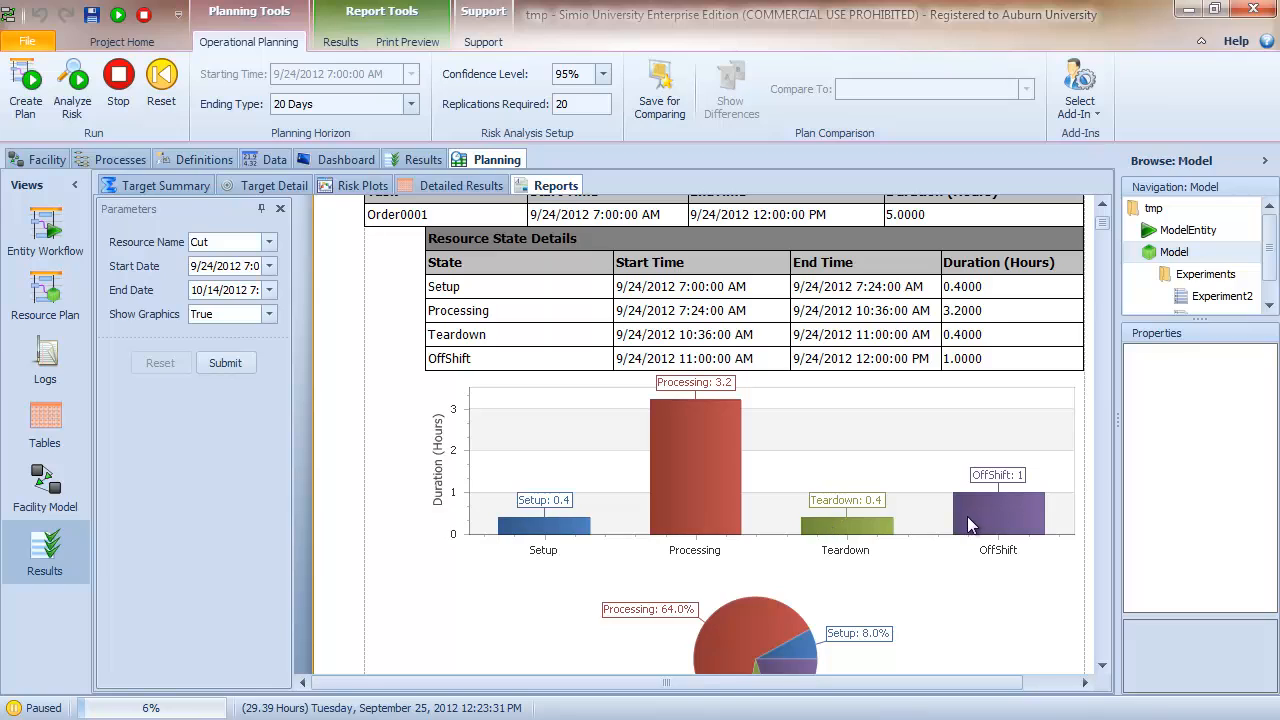
- Choose Weld as the dispatch report's resource to see OrderWIP03's state details
{"action": "left_click", "coordinate": [268, 242]}
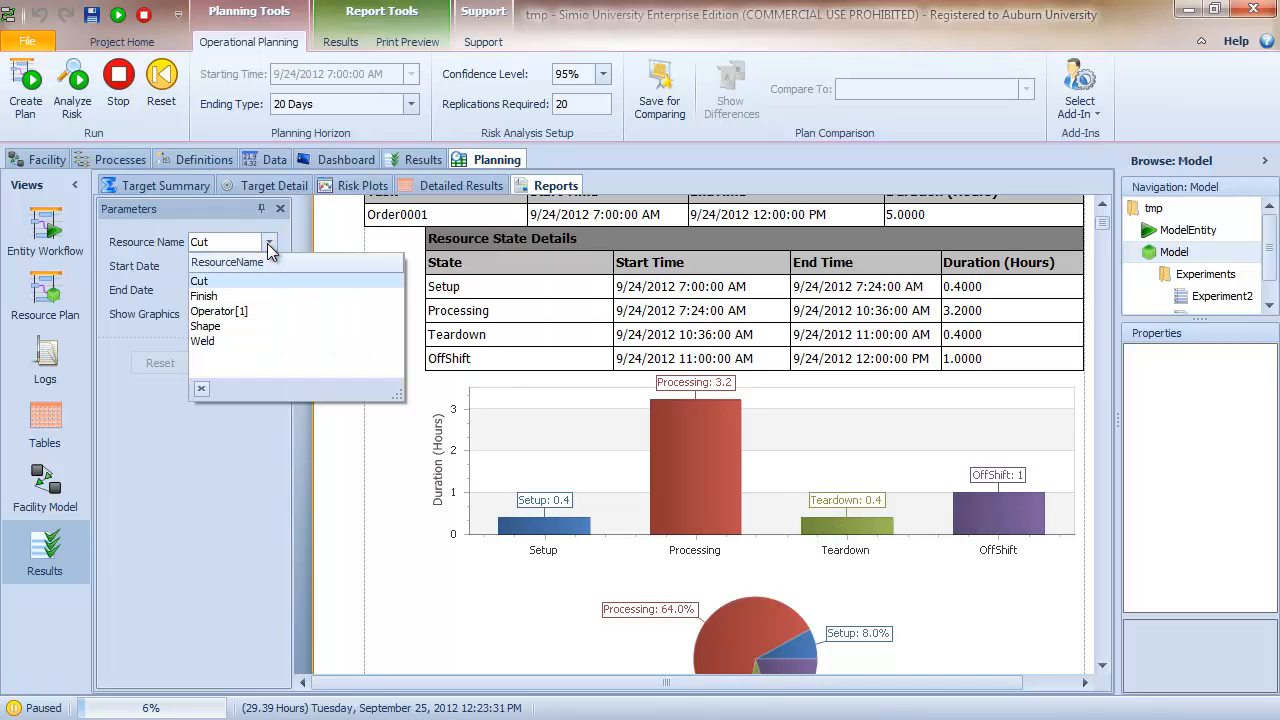
{"action": "left_click", "coordinate": [203, 296]}
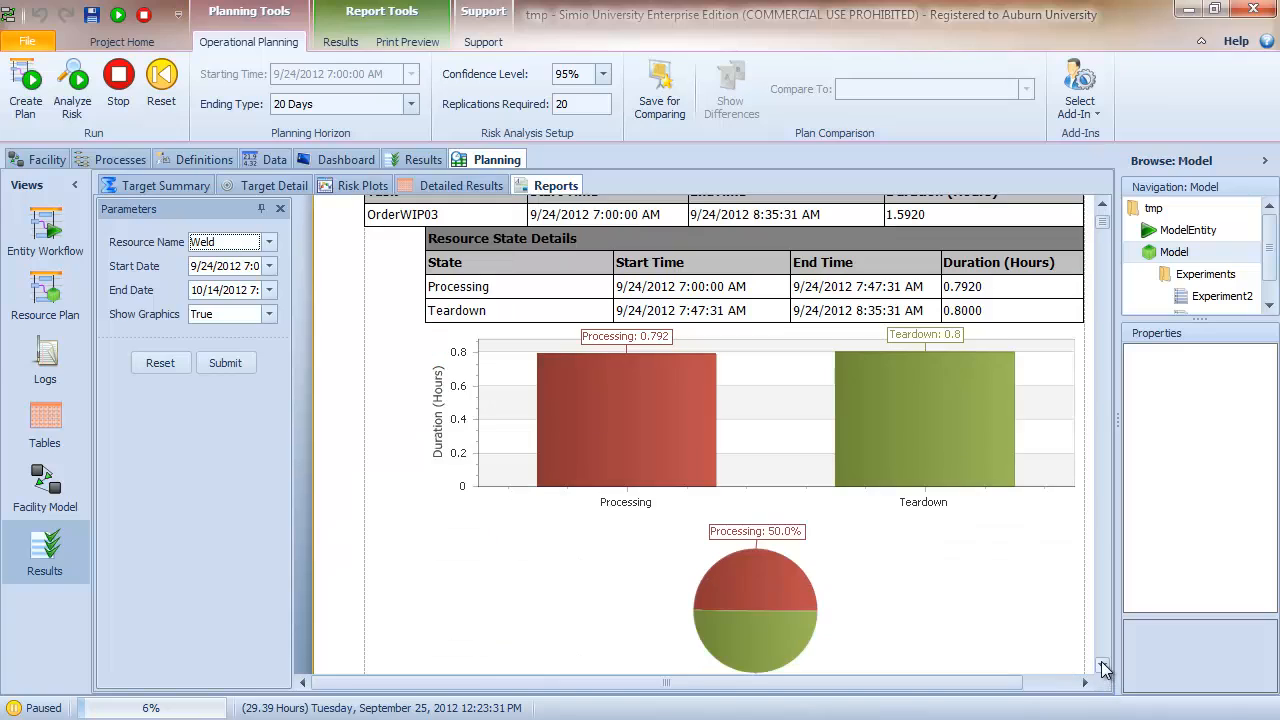
{"action": "mouse_move", "coordinate": [765, 390]}
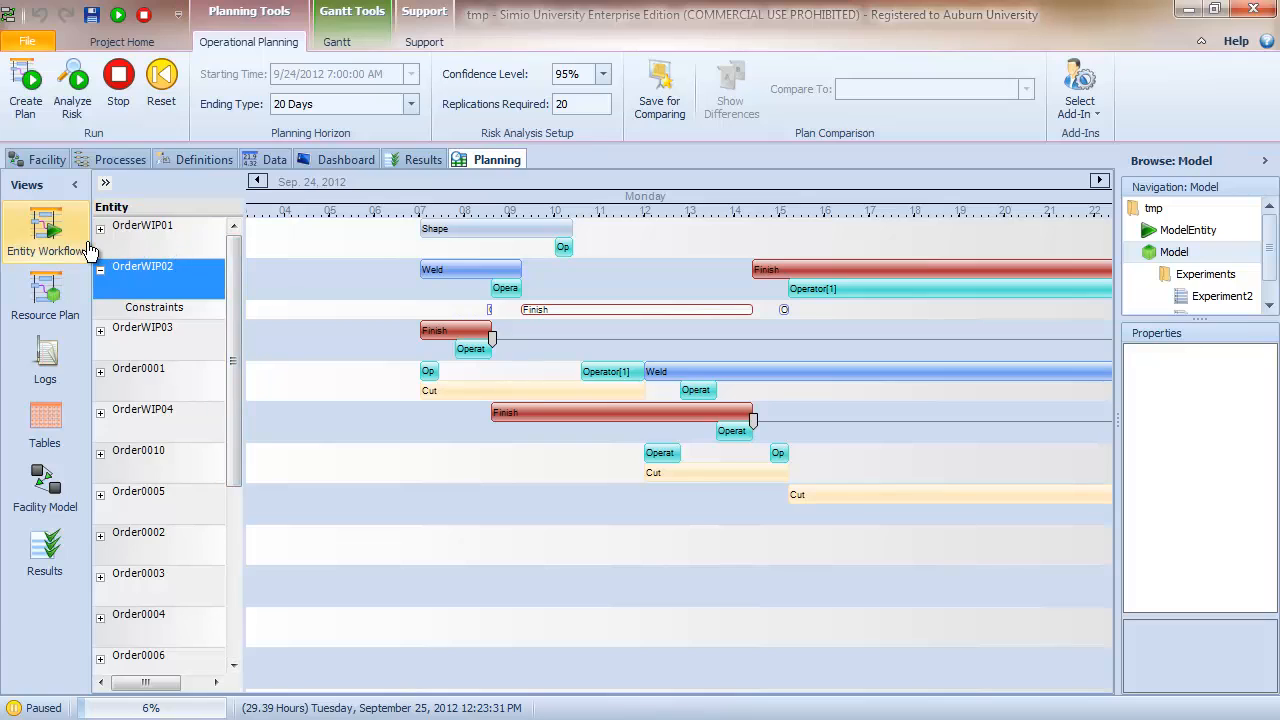
{"action": "mouse_move", "coordinate": [45, 235]}
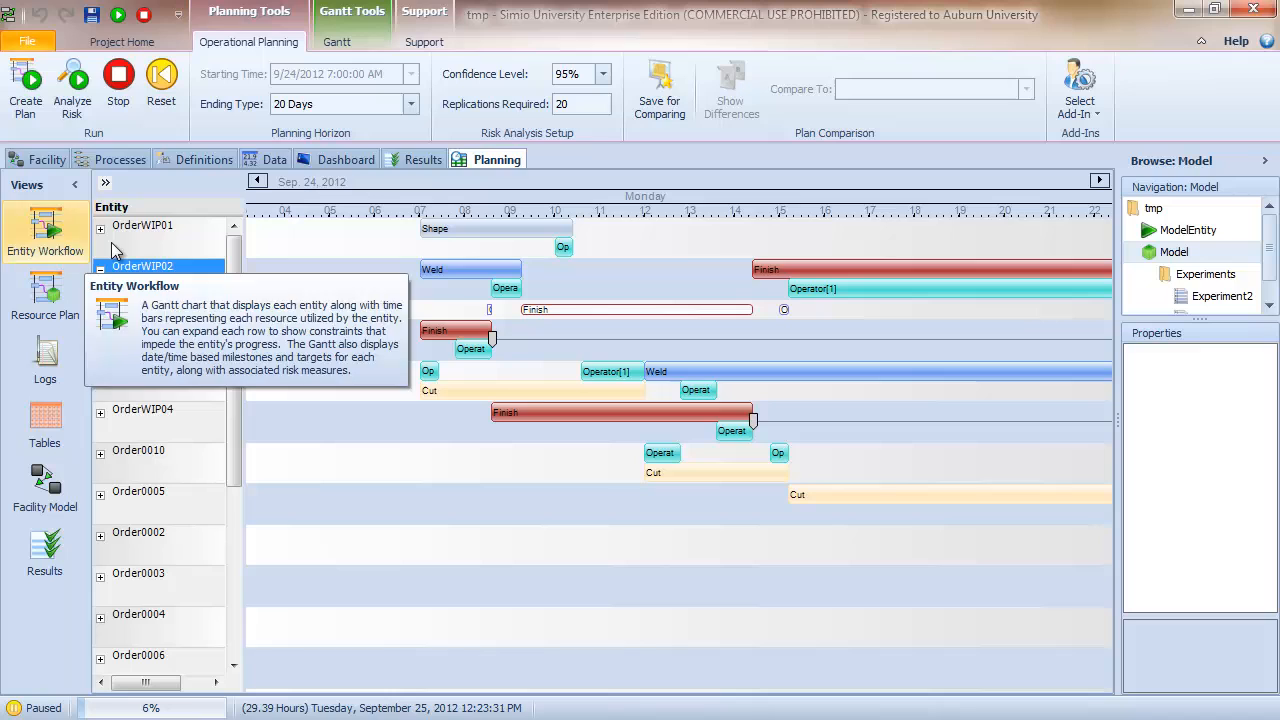
- Return to the Resource Plan Gantt chart with Weld and Operator rows expanded
{"action": "left_click", "coordinate": [100, 266]}
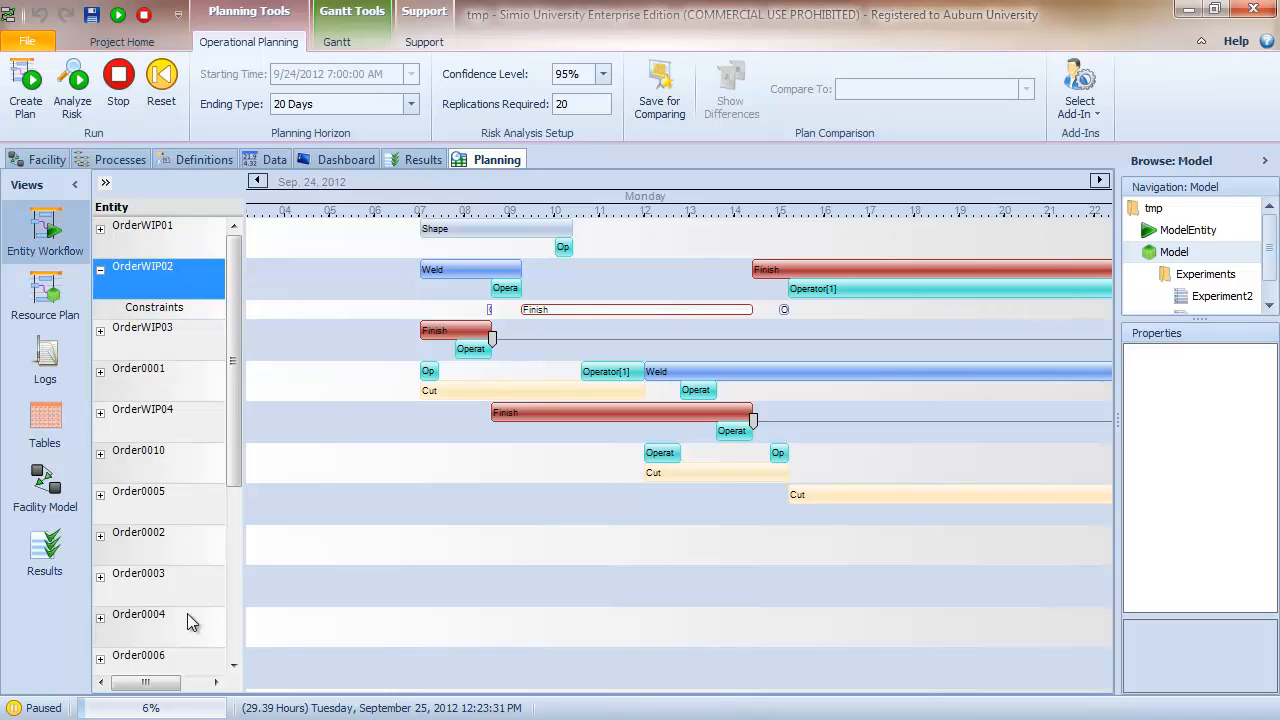
{"action": "left_click", "coordinate": [337, 41]}
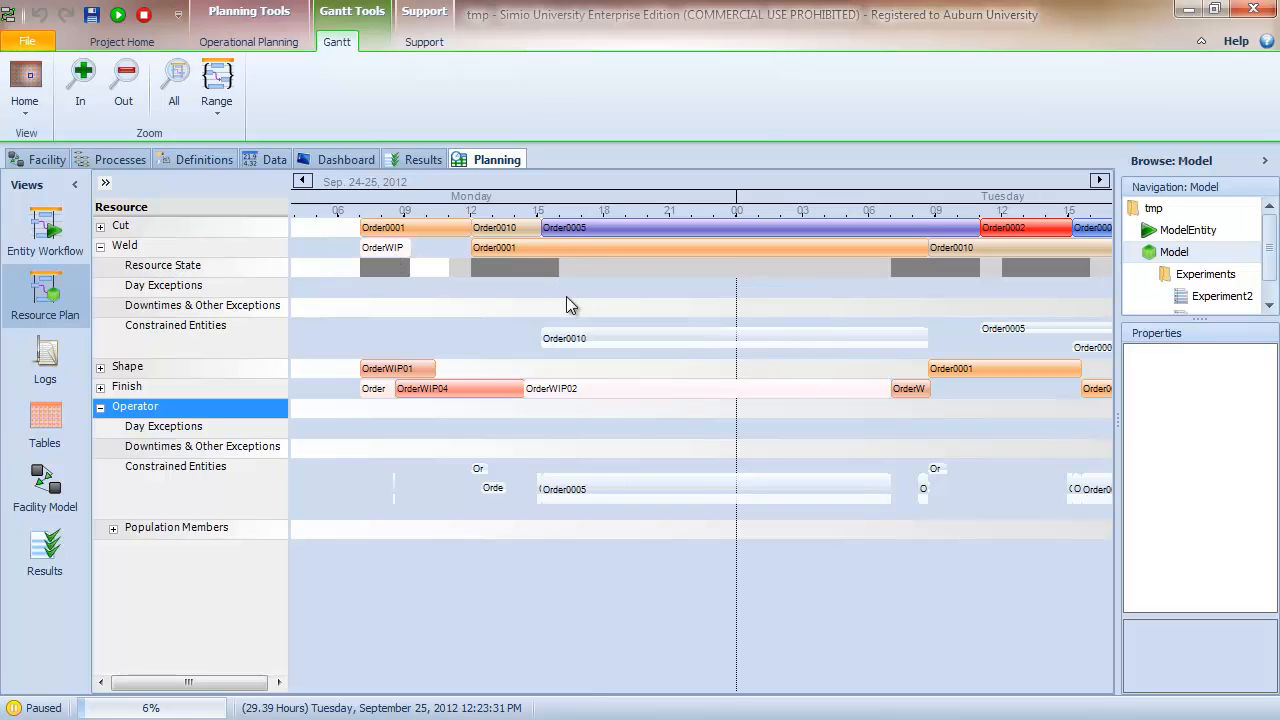
{"action": "mouse_move", "coordinate": [45, 360]}
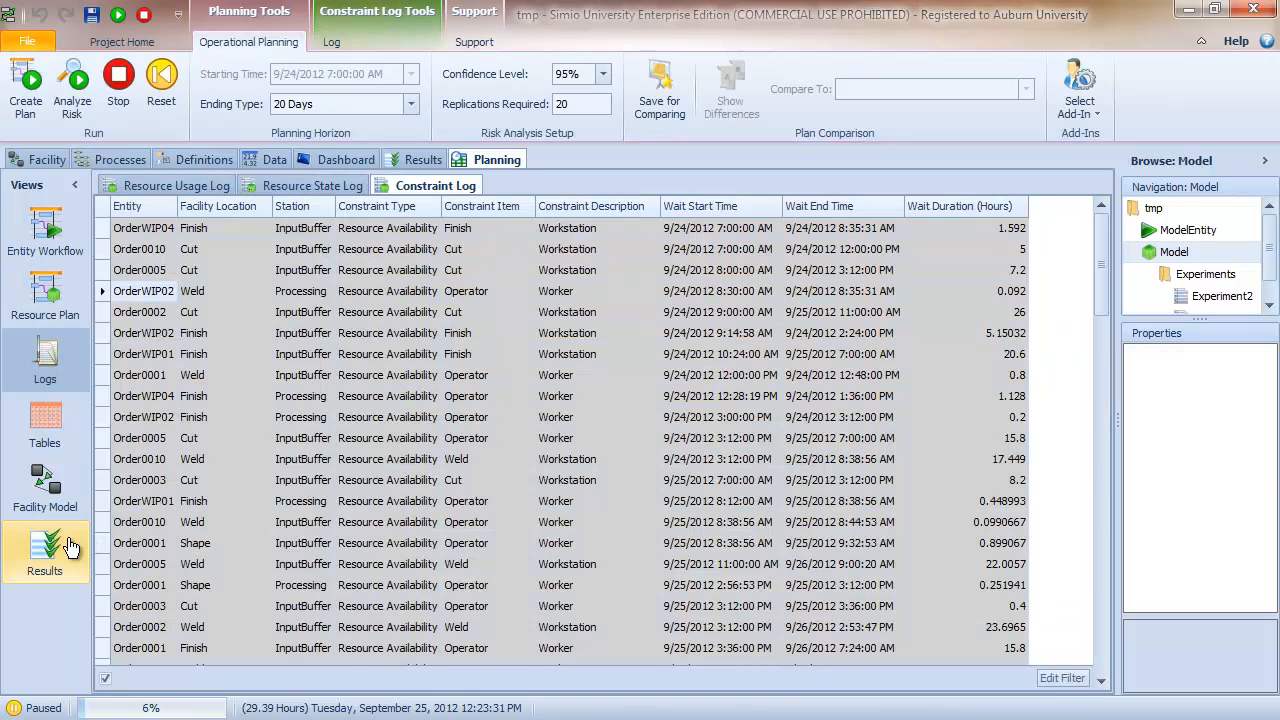
{"action": "mouse_move", "coordinate": [45, 545]}
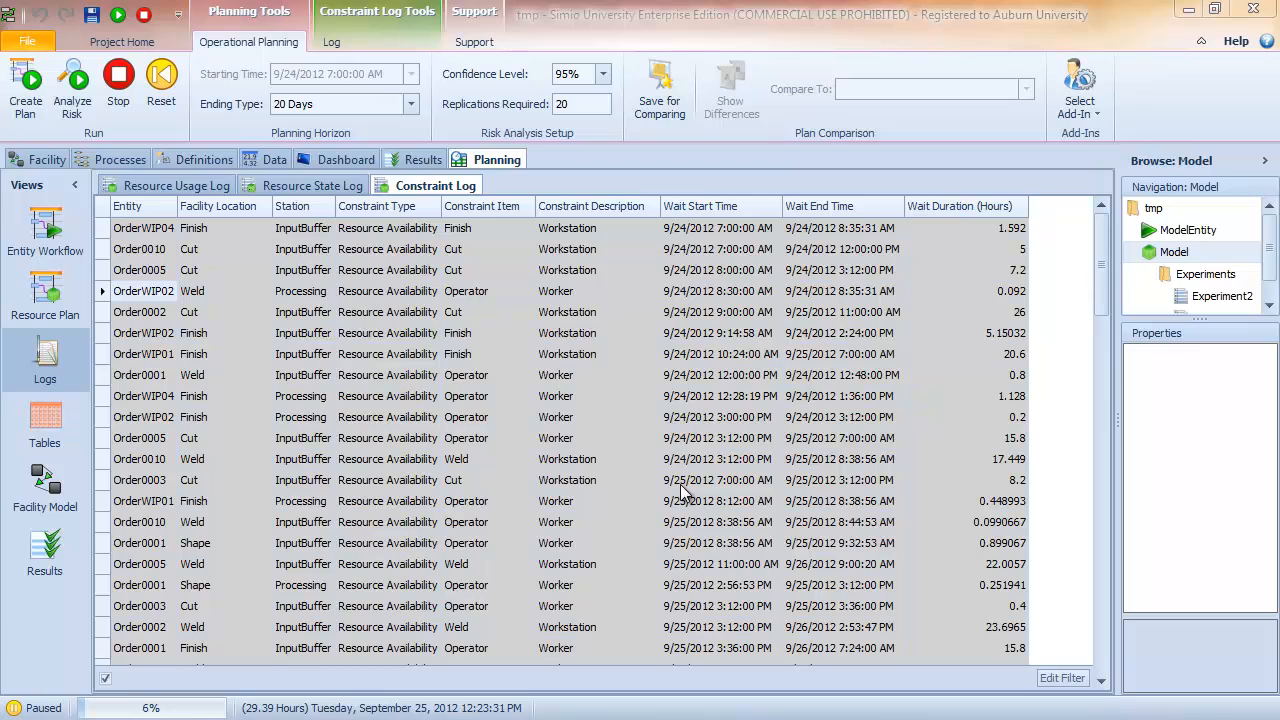
{"action": "mouse_move", "coordinate": [550, 305]}
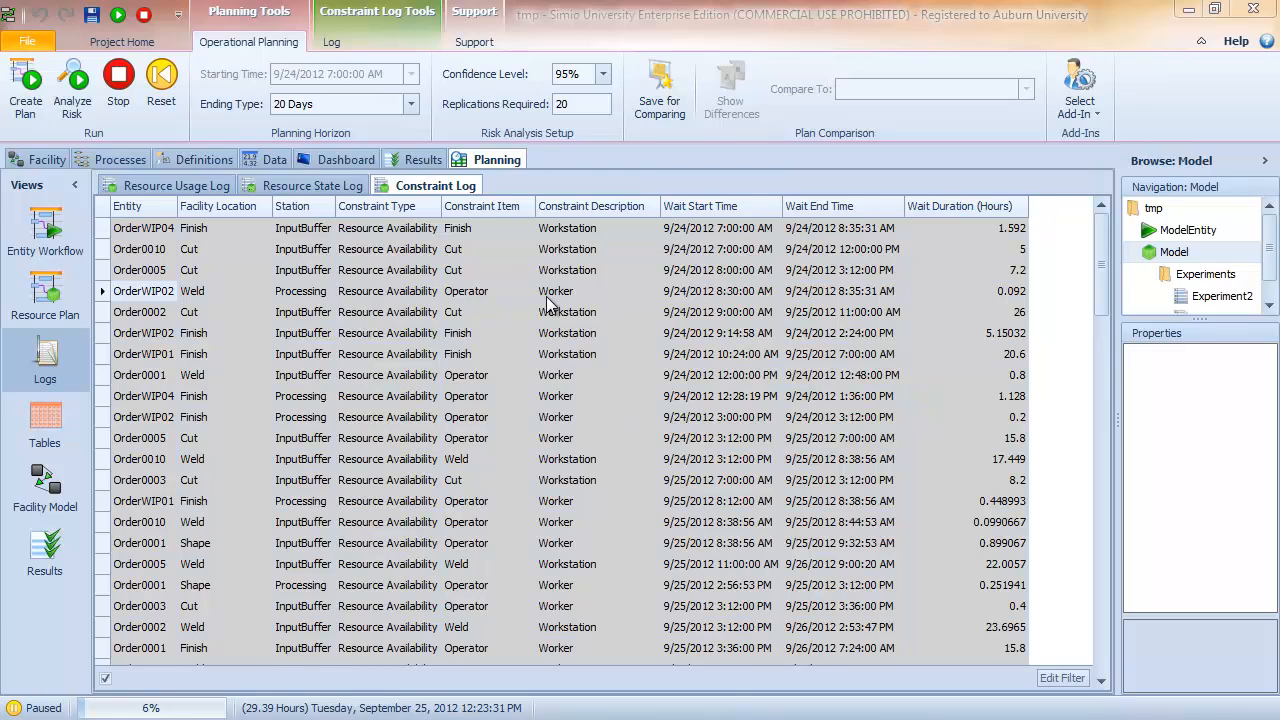